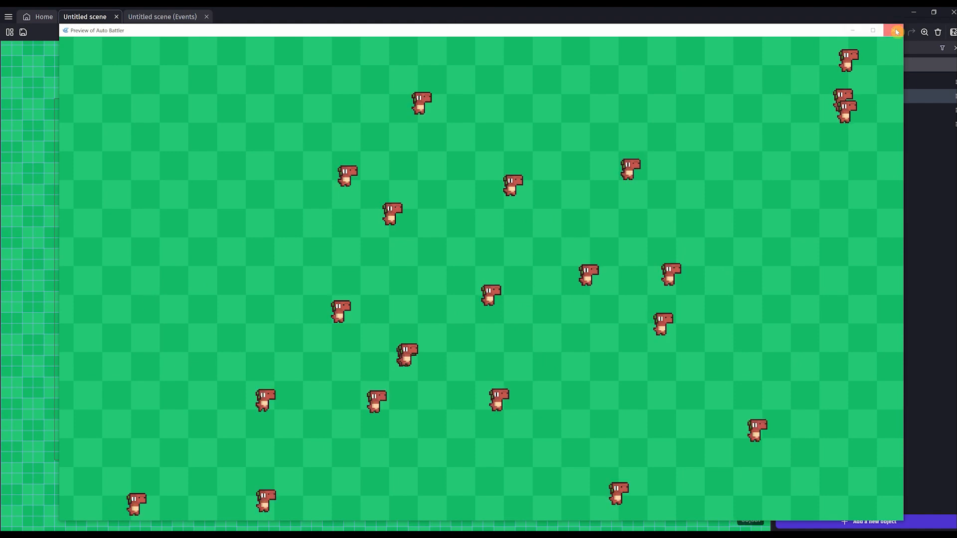
Close the running Auto Battler preview to return to the scene editor.
{"action": "left_click", "coordinate": [895, 31]}
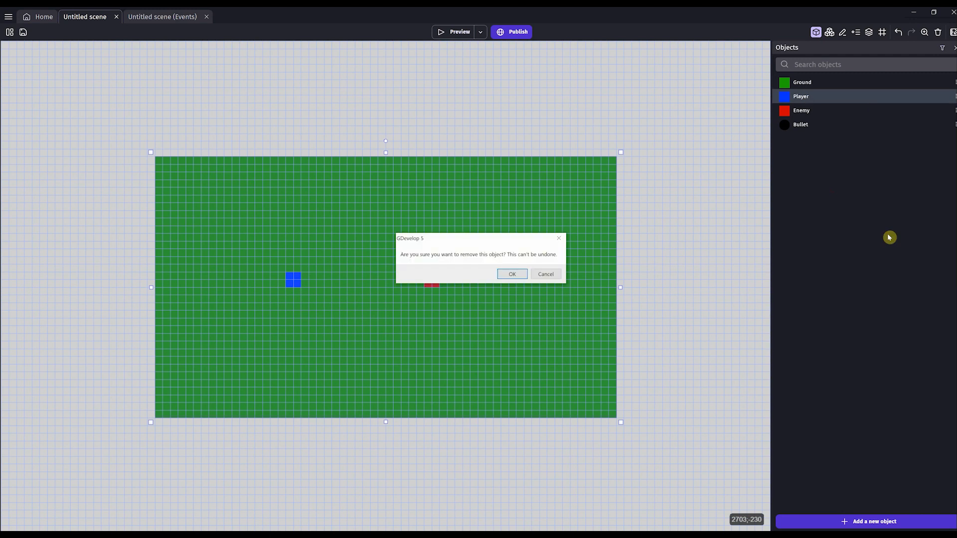
Remove the placeholder Player, Enemy and Bullet objects from the scene.
{"action": "left_click", "coordinate": [512, 275]}
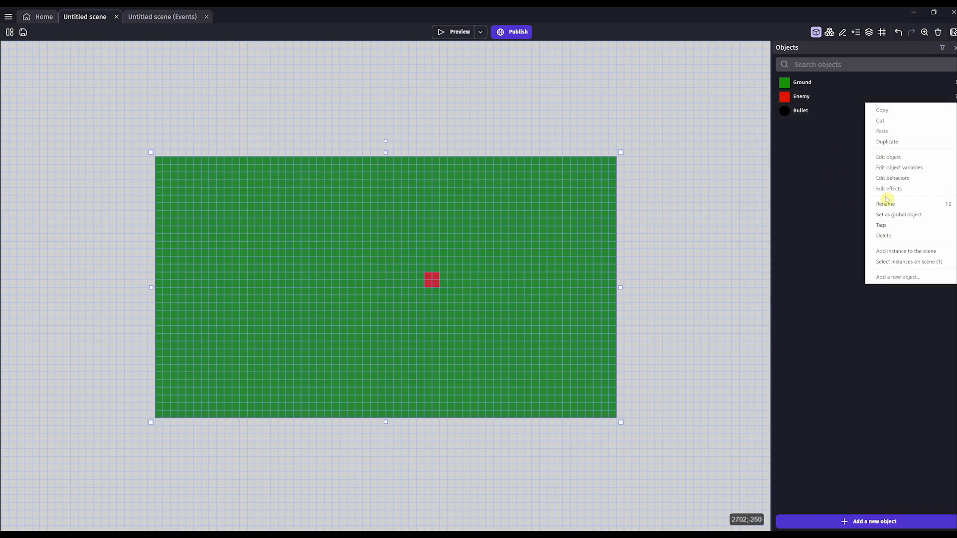
{"action": "mouse_move", "coordinate": [883, 237]}
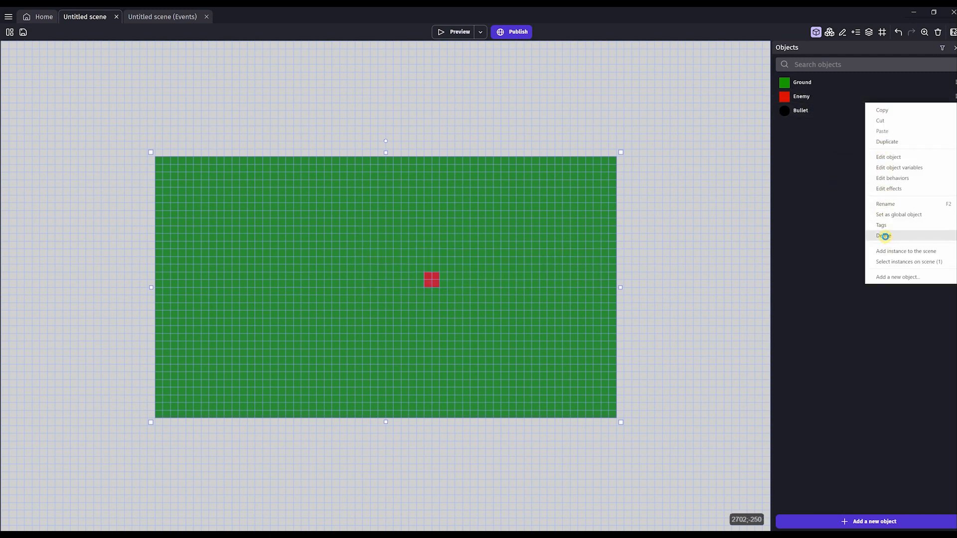
{"action": "left_click", "coordinate": [883, 236]}
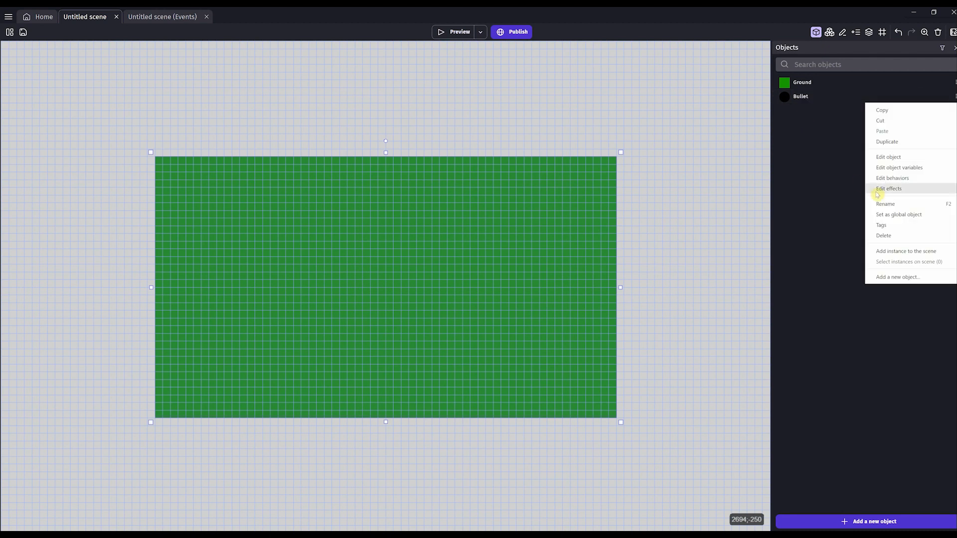
{"action": "left_click", "coordinate": [883, 235]}
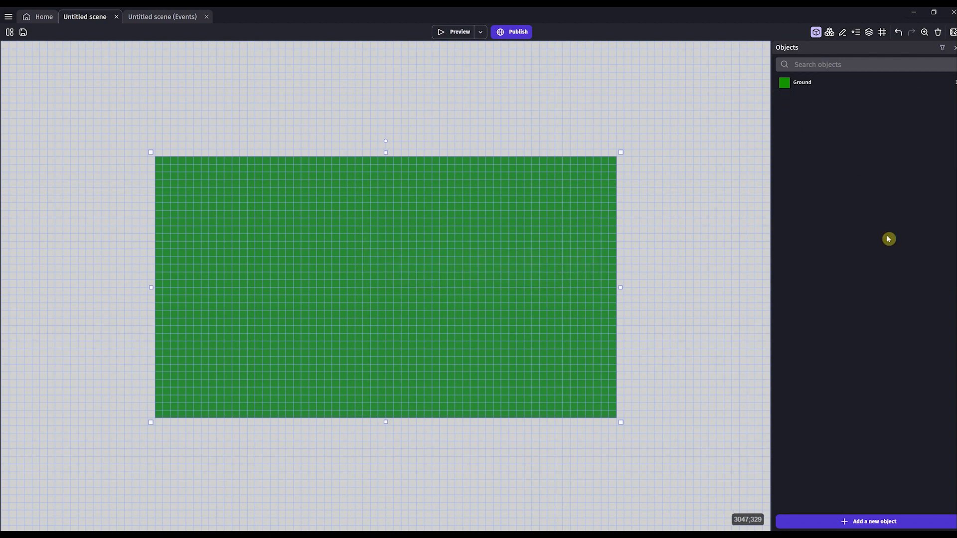
Replace the Ground object's image with the tiled green background from the asset store.
{"action": "double_click", "coordinate": [385, 287]}
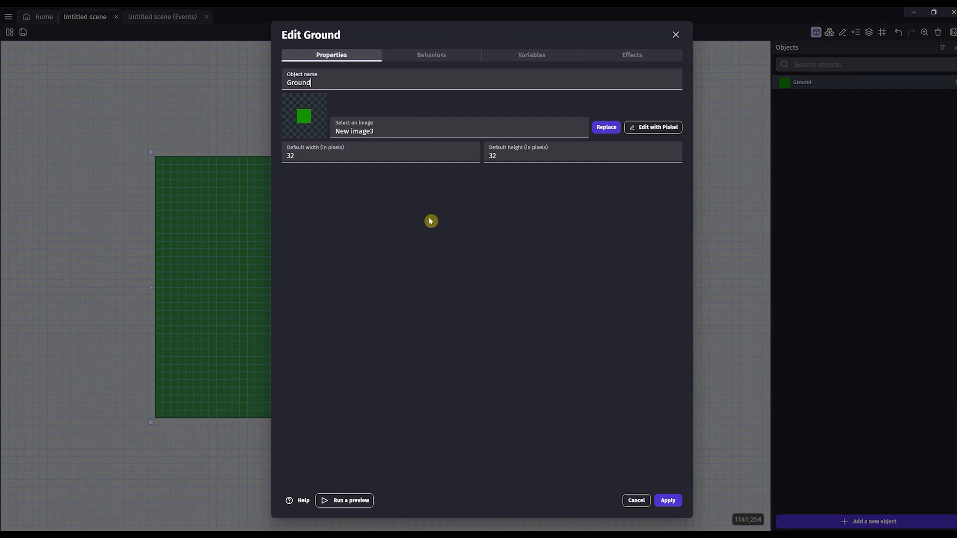
{"action": "left_click", "coordinate": [605, 127]}
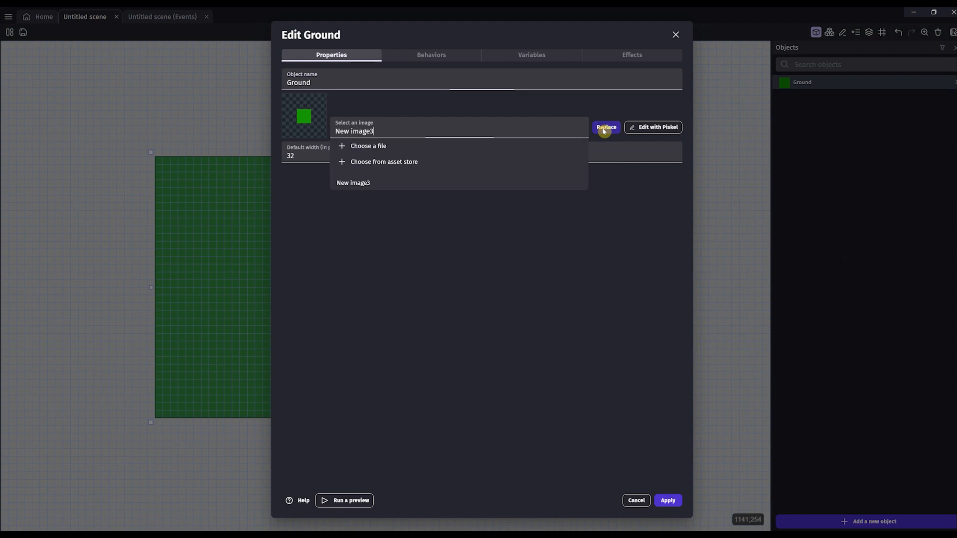
{"action": "left_click", "coordinate": [383, 162]}
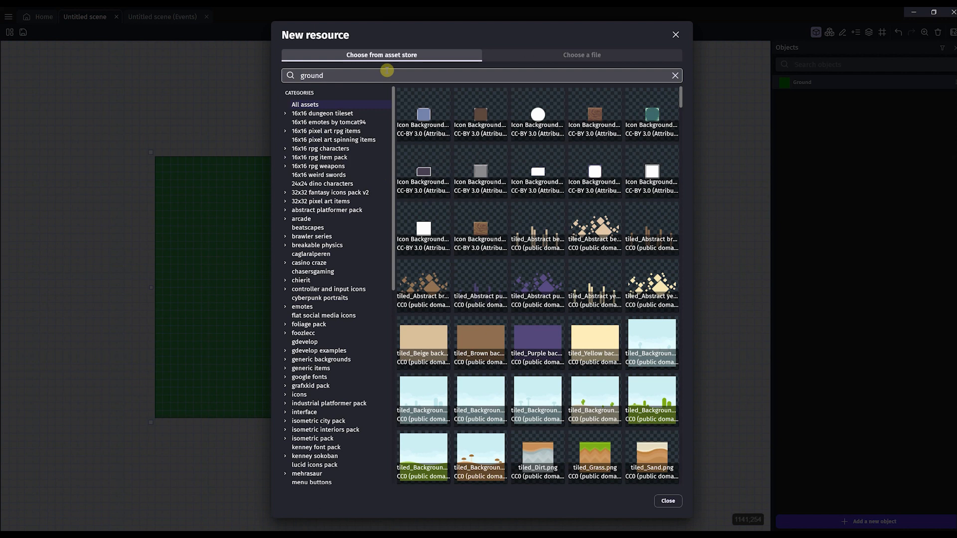
{"action": "scroll", "scroll_direction": "down", "scroll_amount": 3}
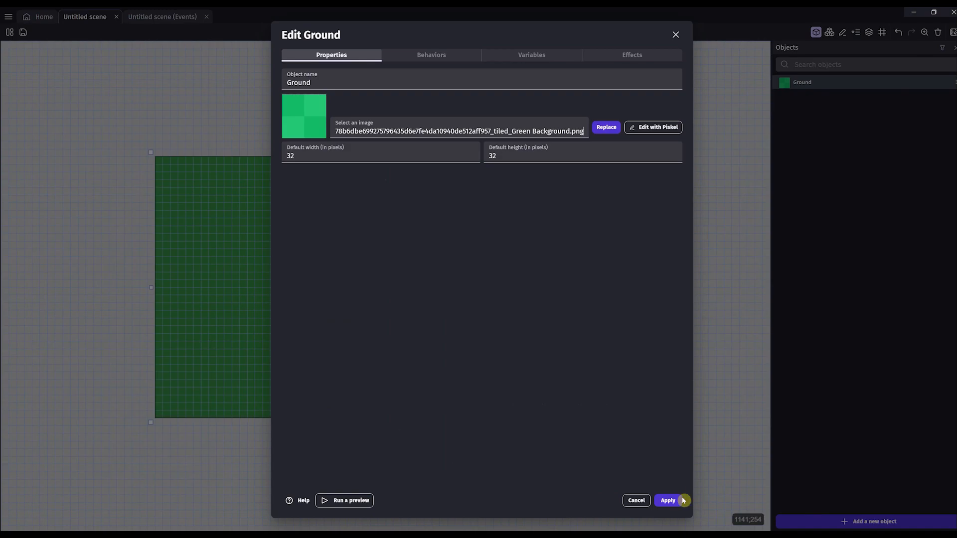
{"action": "left_click", "coordinate": [667, 500]}
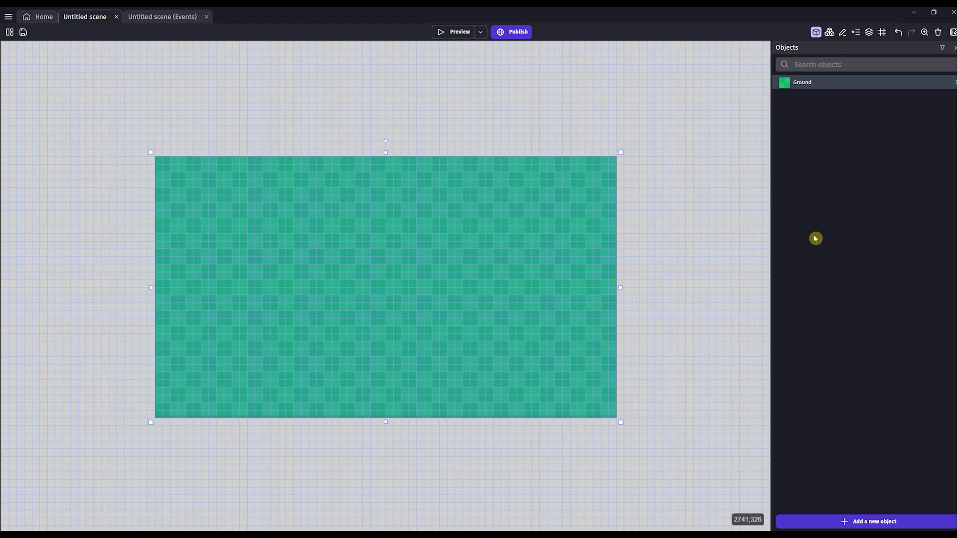
{"action": "mouse_move", "coordinate": [347, 319]}
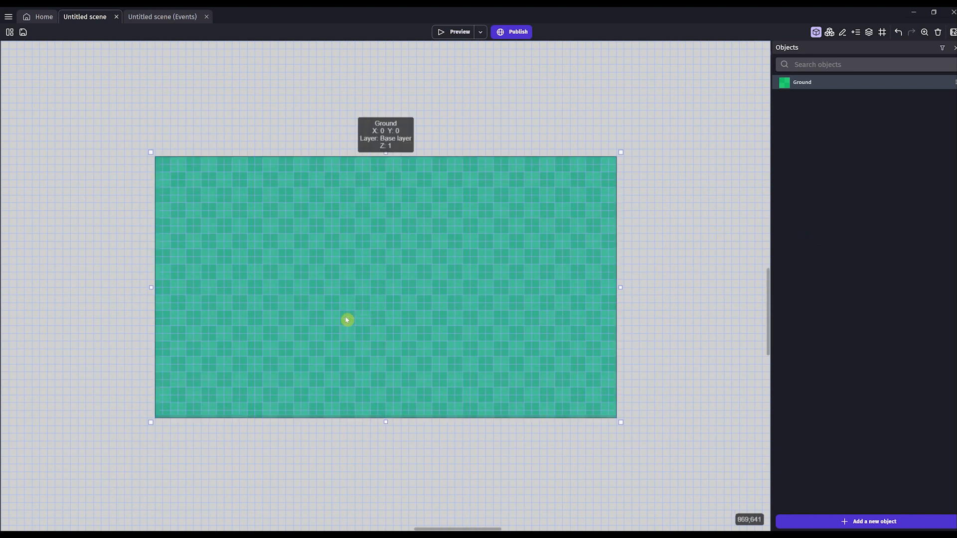
Zoom the canvas to check the resized Ground covers the game area.
{"action": "scroll", "scroll_direction": "down", "scroll_amount": 3}
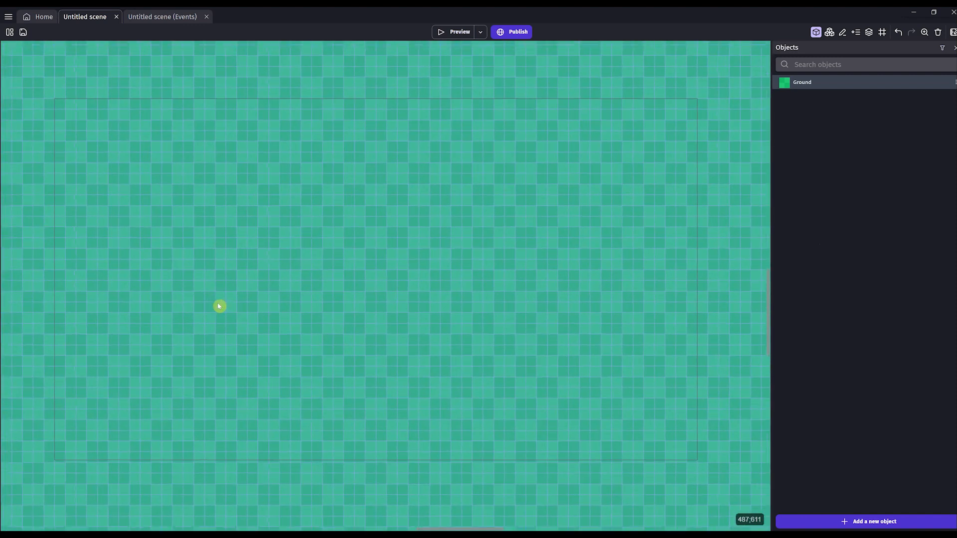
{"action": "mouse_move", "coordinate": [46, 332]}
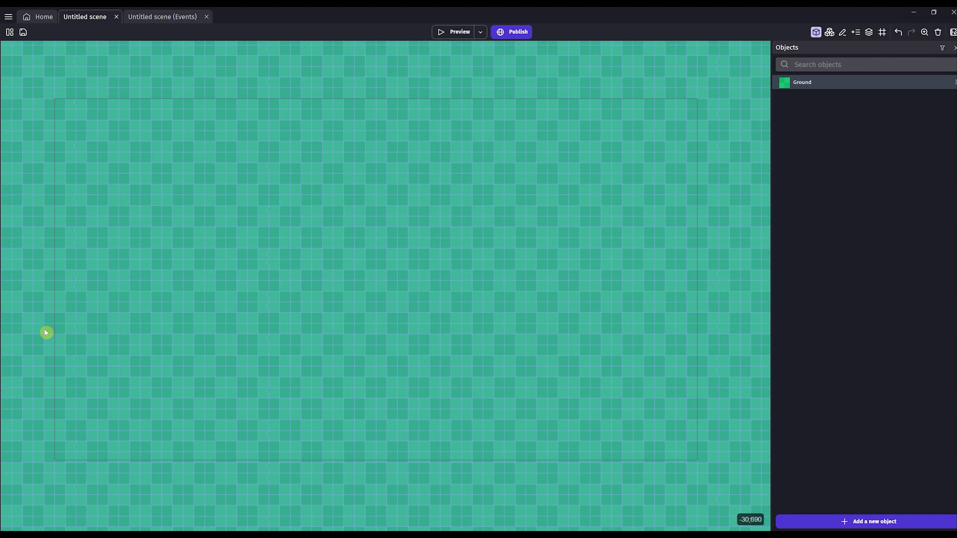
{"action": "mouse_move", "coordinate": [541, 430]}
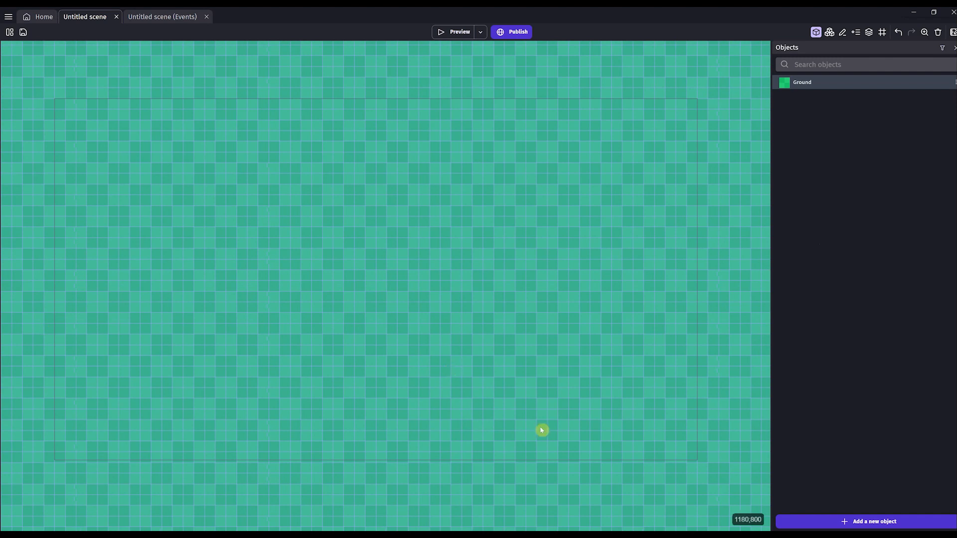
Add the Dino Doux character from the Dinosaurus Characters asset pack to the scene.
{"action": "left_click", "coordinate": [873, 522]}
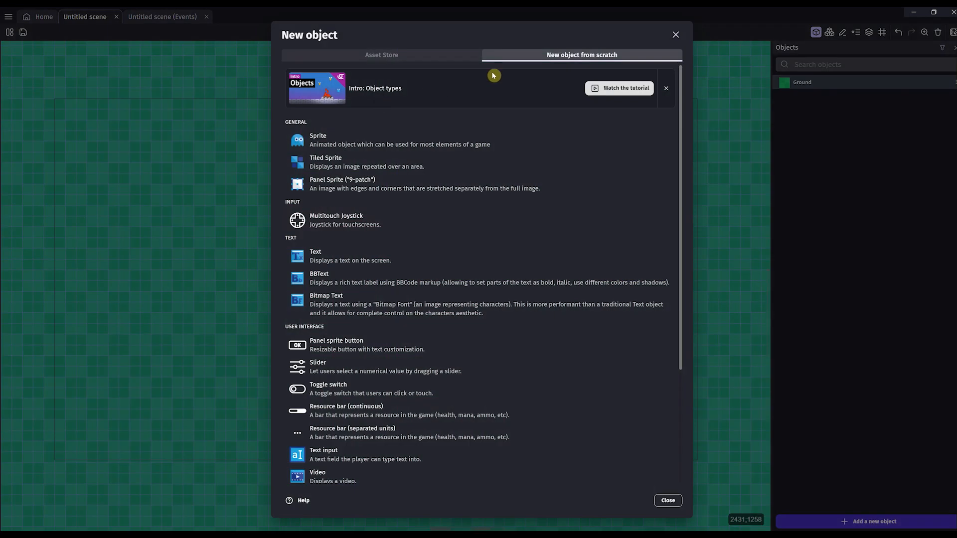
{"action": "left_click", "coordinate": [381, 55]}
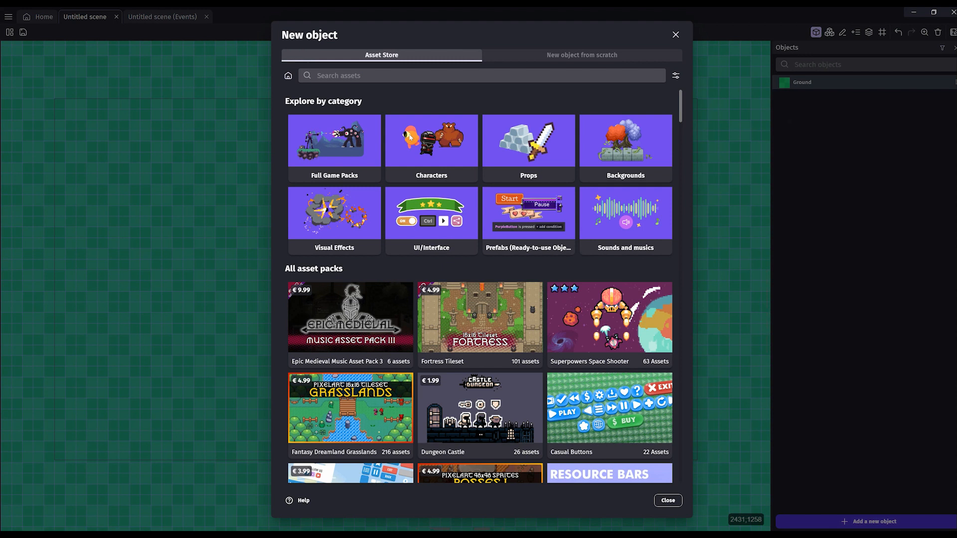
{"action": "left_click", "coordinate": [431, 147]}
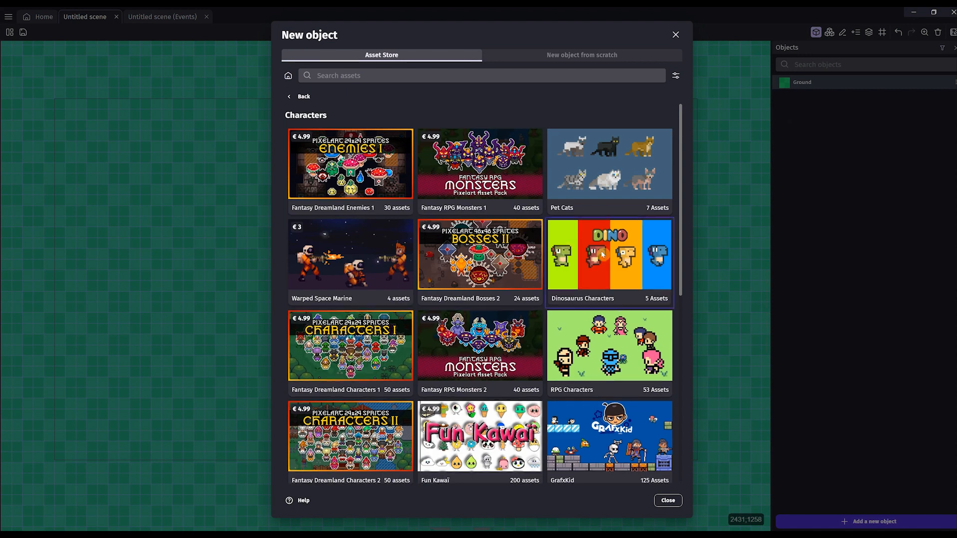
{"action": "left_click", "coordinate": [608, 255]}
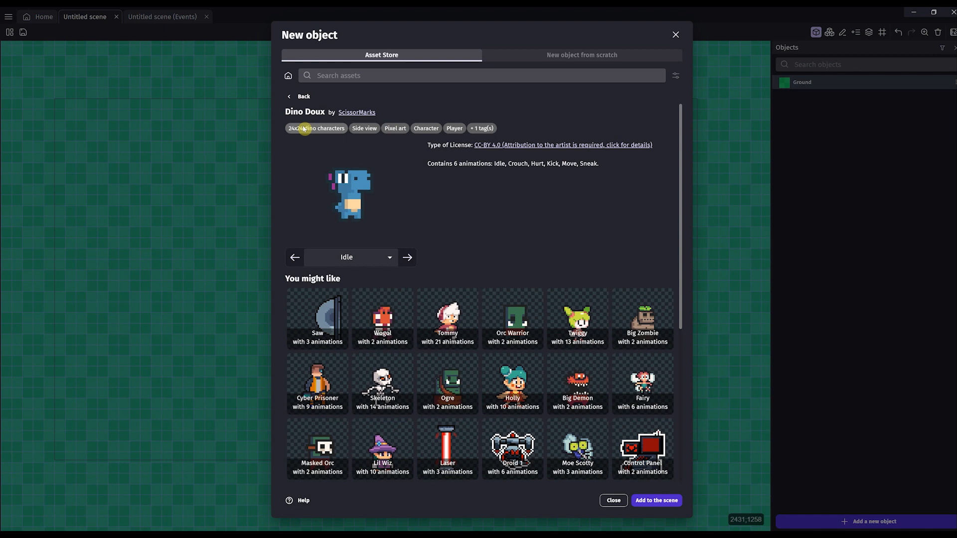
{"action": "mouse_move", "coordinate": [639, 501]}
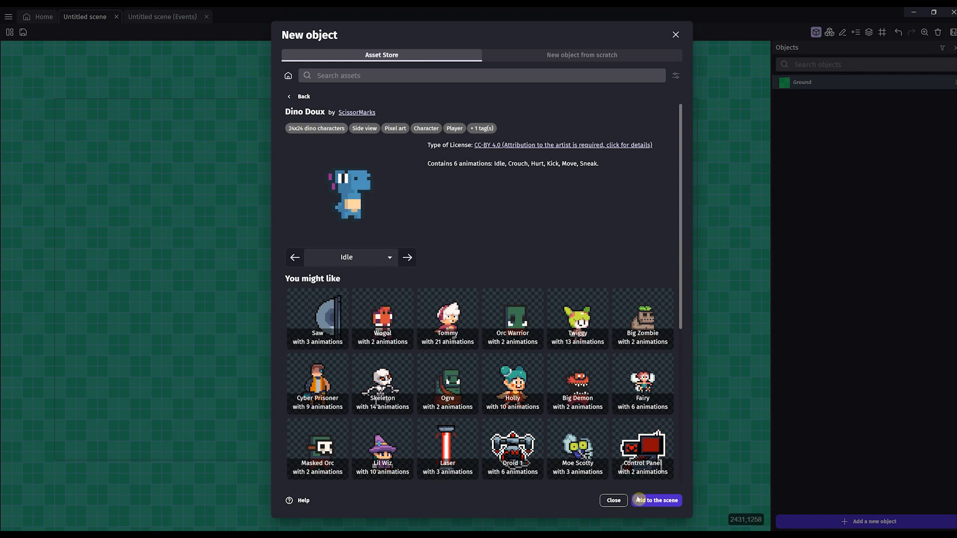
{"action": "left_click", "coordinate": [656, 501]}
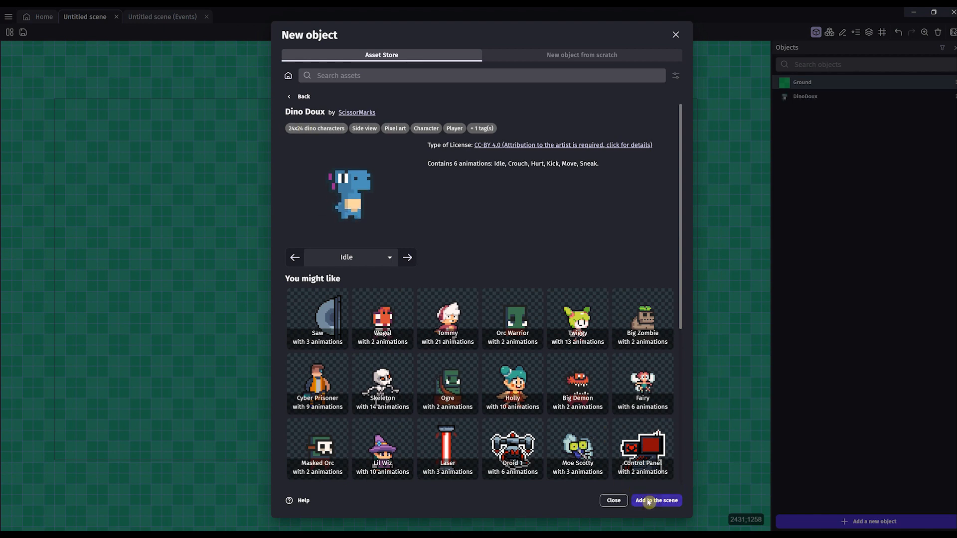
{"action": "left_click", "coordinate": [655, 501]}
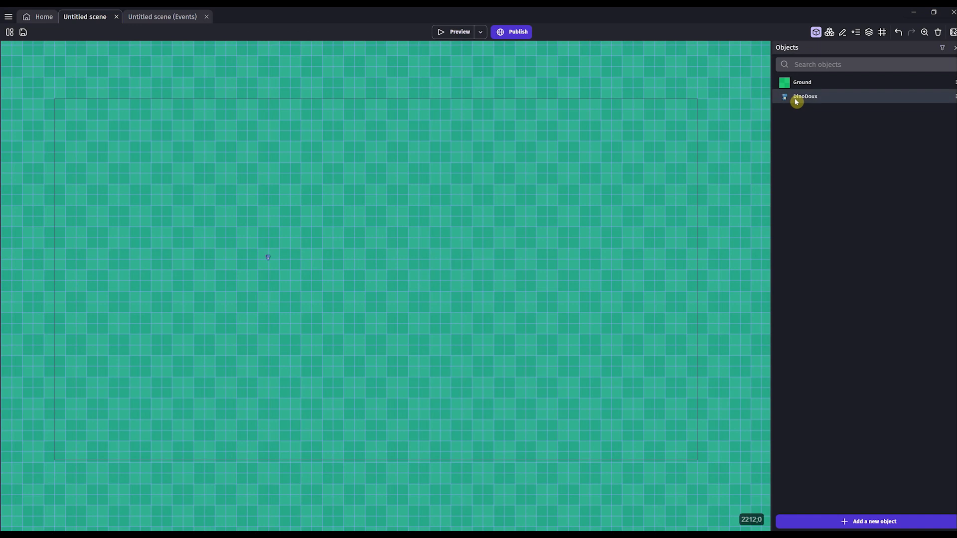
Rename the new DinoDoux object to Player.
{"action": "double_click", "coordinate": [805, 95]}
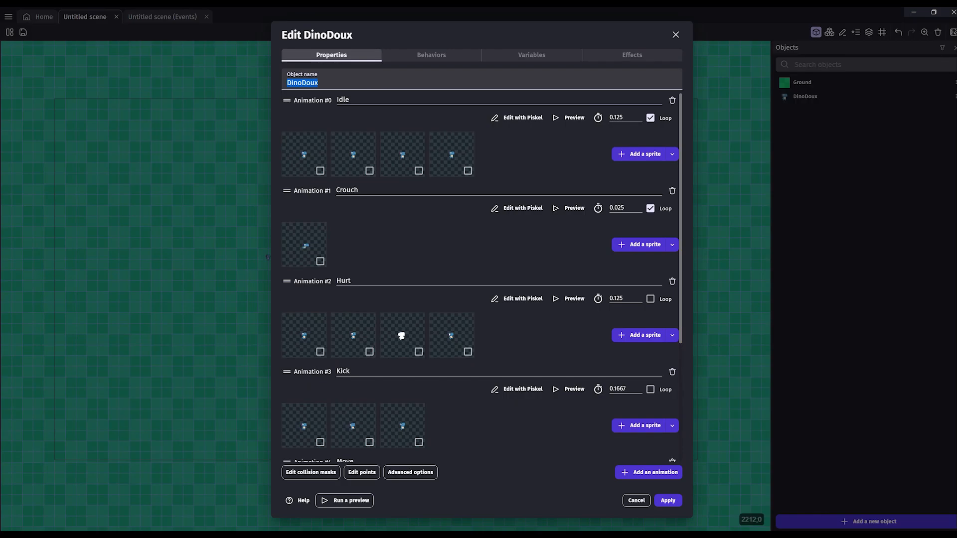
{"action": "type", "text": "Player"}
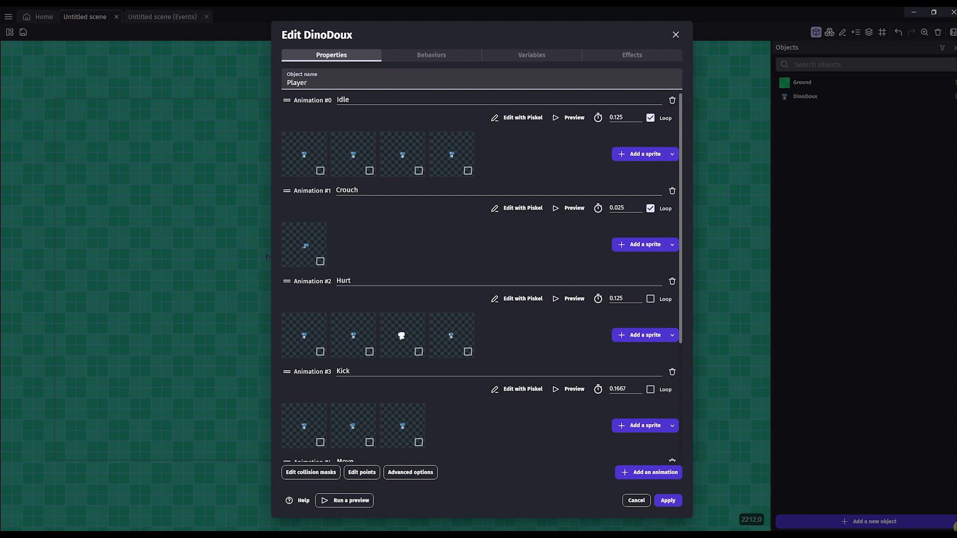
{"action": "left_click", "coordinate": [667, 501]}
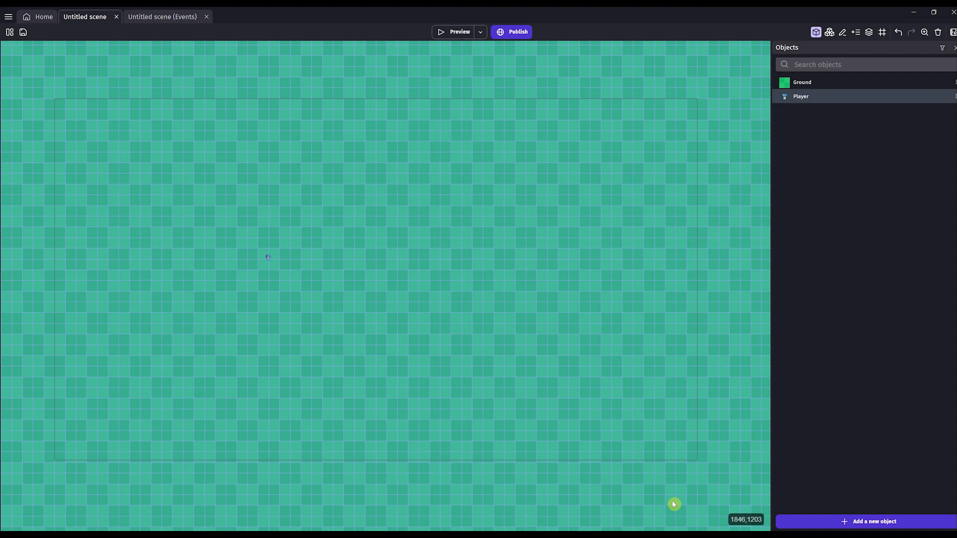
Add the red Dino Mort character from the Dinosaurus pack to the scene.
{"action": "left_click", "coordinate": [870, 522]}
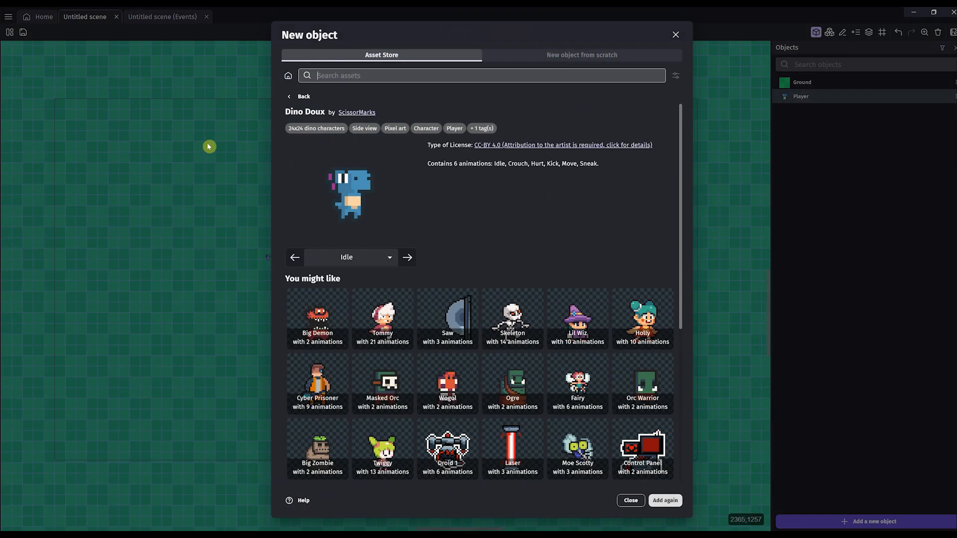
{"action": "left_click", "coordinate": [299, 96]}
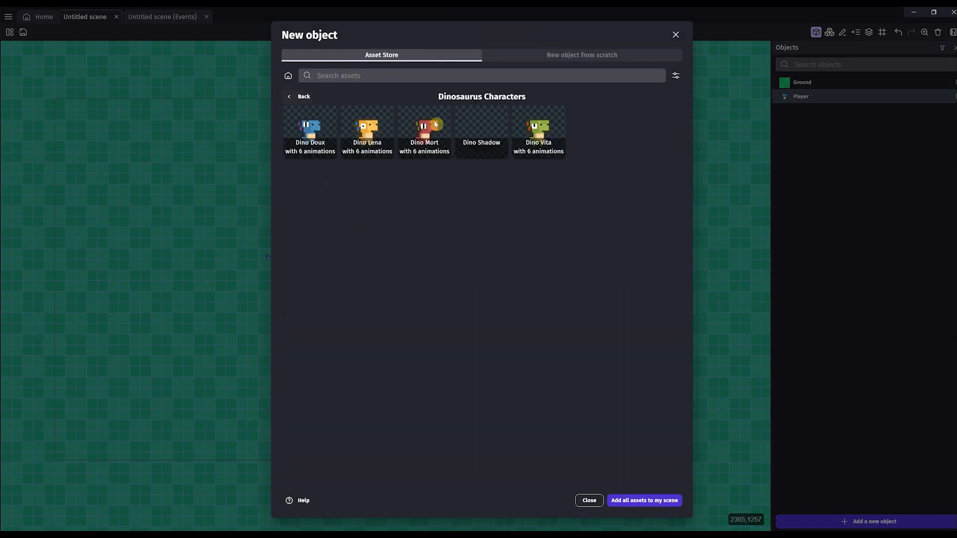
{"action": "left_click", "coordinate": [424, 128]}
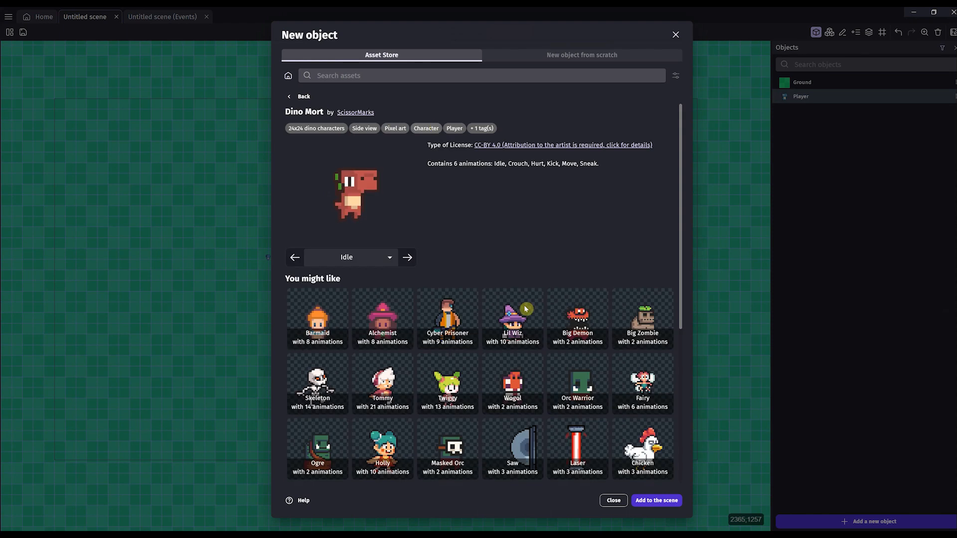
{"action": "left_click", "coordinate": [655, 501]}
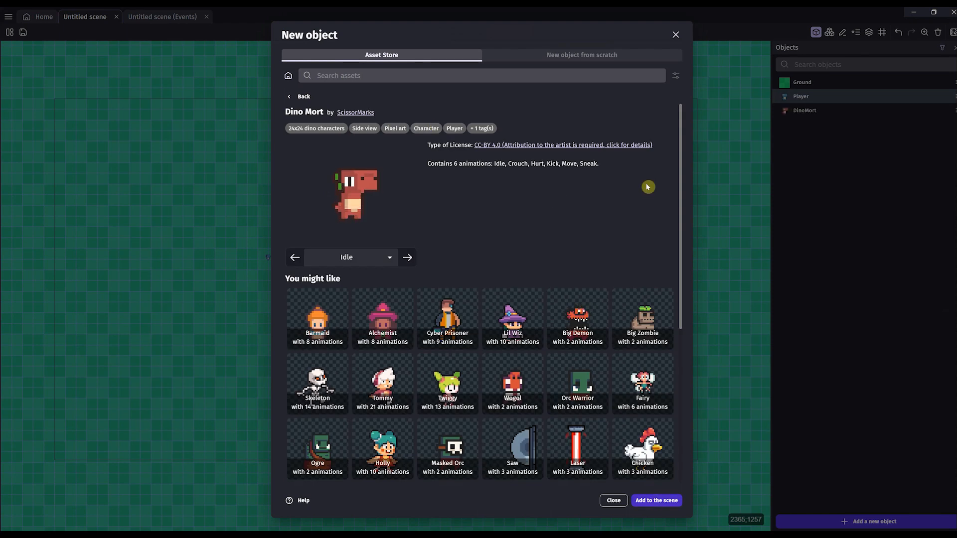
{"action": "left_click", "coordinate": [655, 501]}
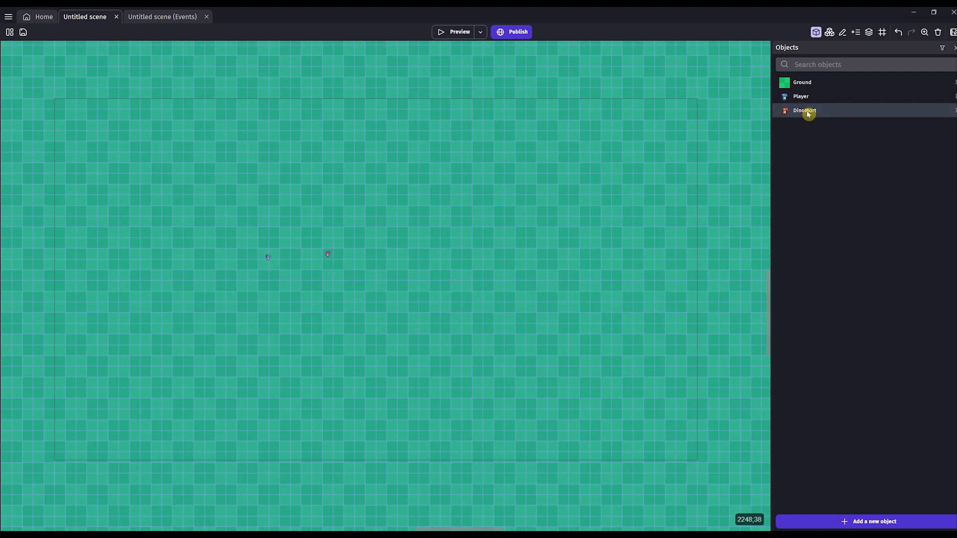
Rename the DinoMort object to Enemy.
{"action": "double_click", "coordinate": [804, 110]}
{"action": "type", "text": "Enemy"}
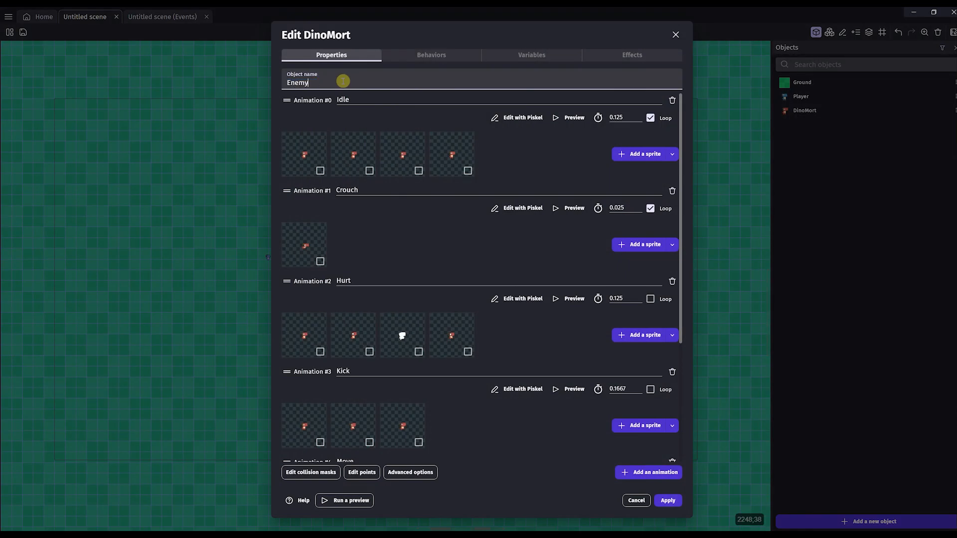
{"action": "left_click", "coordinate": [667, 500]}
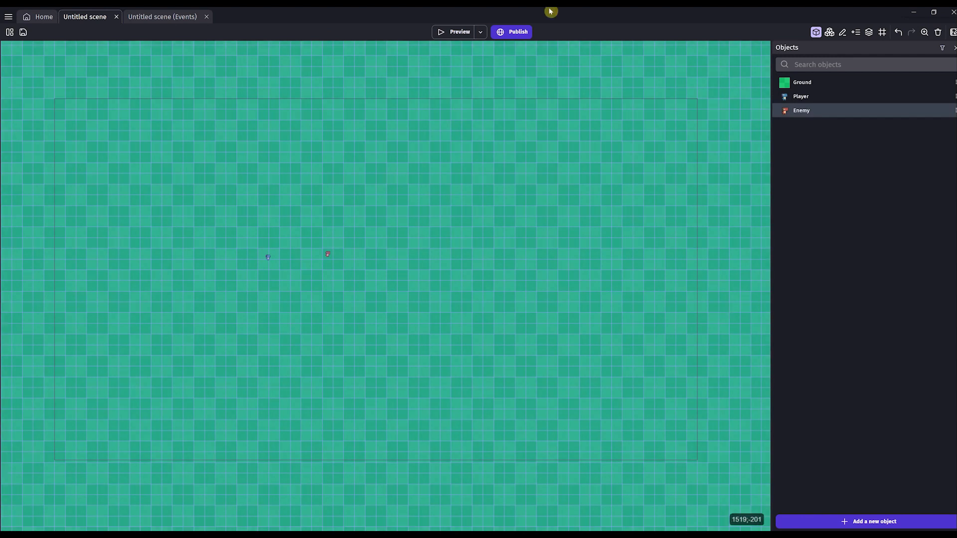
Run a game preview showing both dinosaurs on the ground, then close it.
{"action": "left_click", "coordinate": [459, 32]}
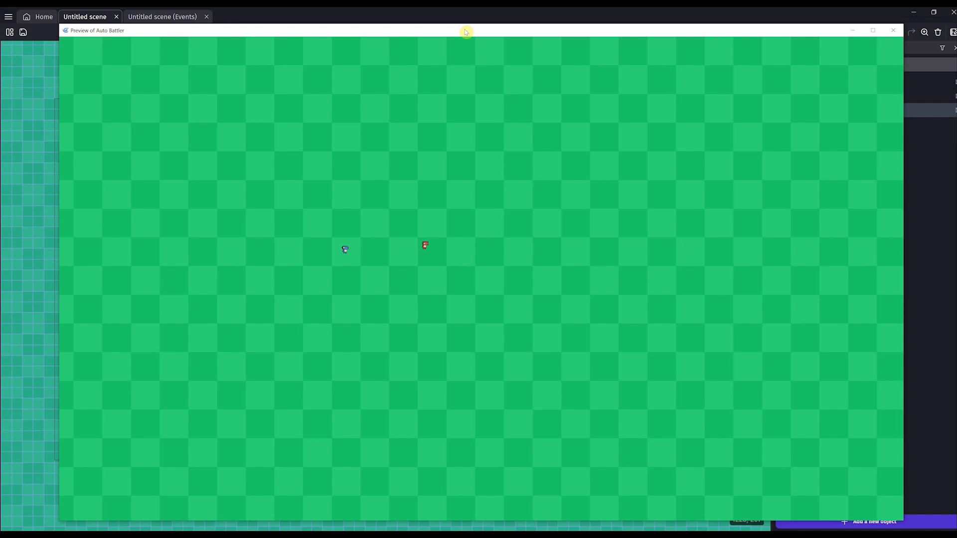
{"action": "left_click", "coordinate": [893, 30]}
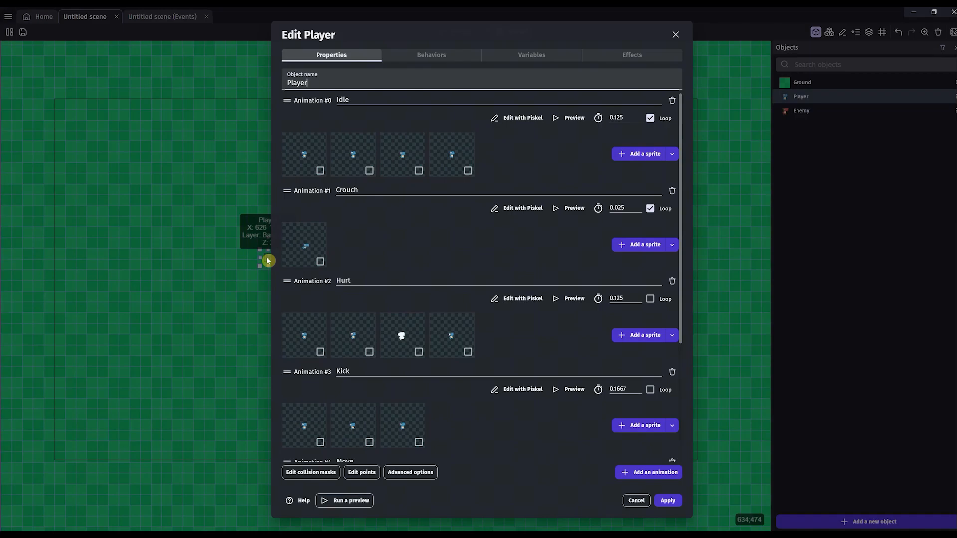
Give Player a Top-down movement behavior with acceleration and deceleration 10000 and rotation off.
{"action": "left_click", "coordinate": [431, 55]}
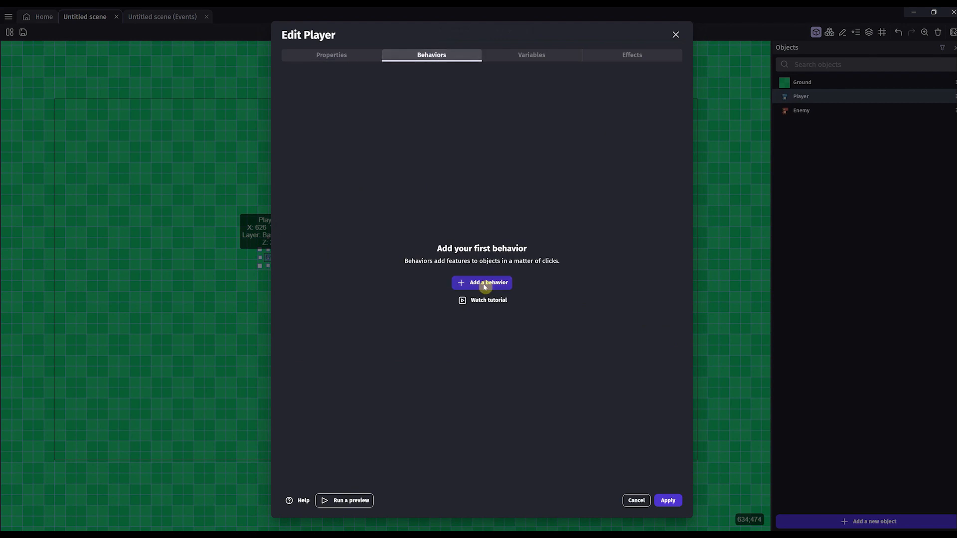
{"action": "left_click", "coordinate": [481, 282]}
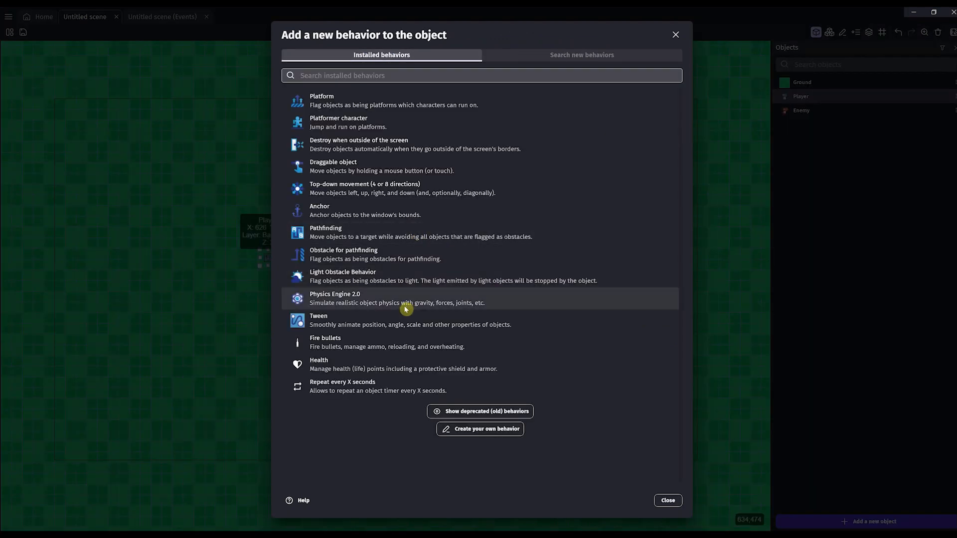
{"action": "mouse_move", "coordinate": [451, 55]}
{"action": "type", "text": "1"}
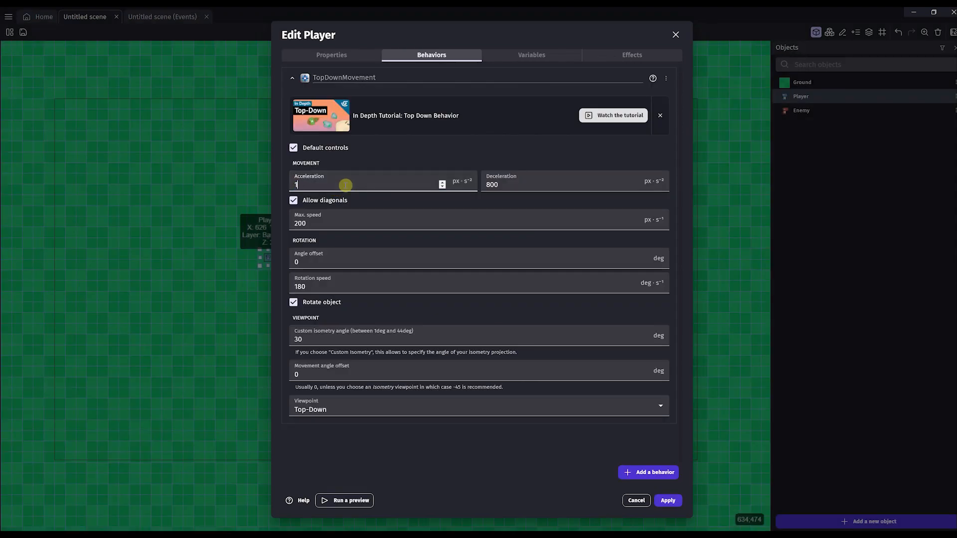
{"action": "type", "text": "0000"}
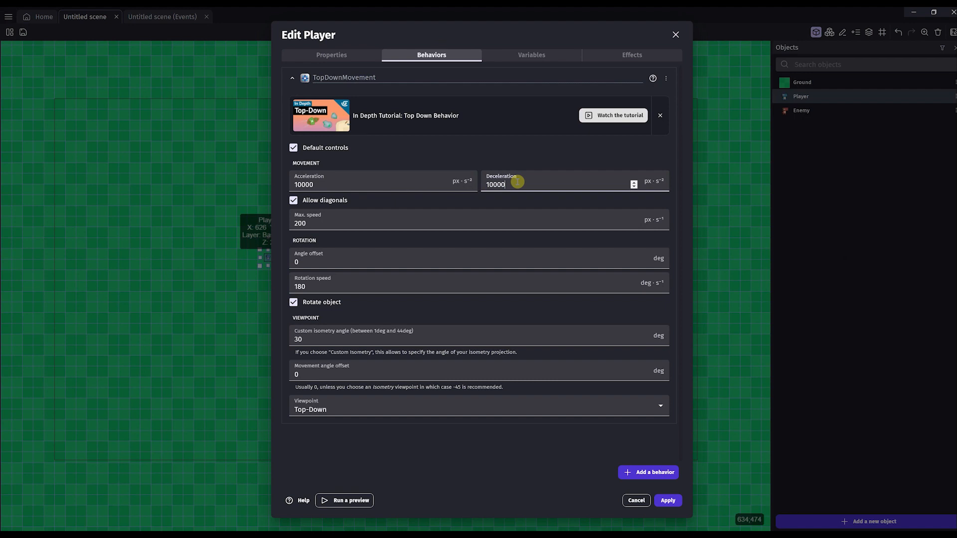
{"action": "left_click", "coordinate": [294, 302]}
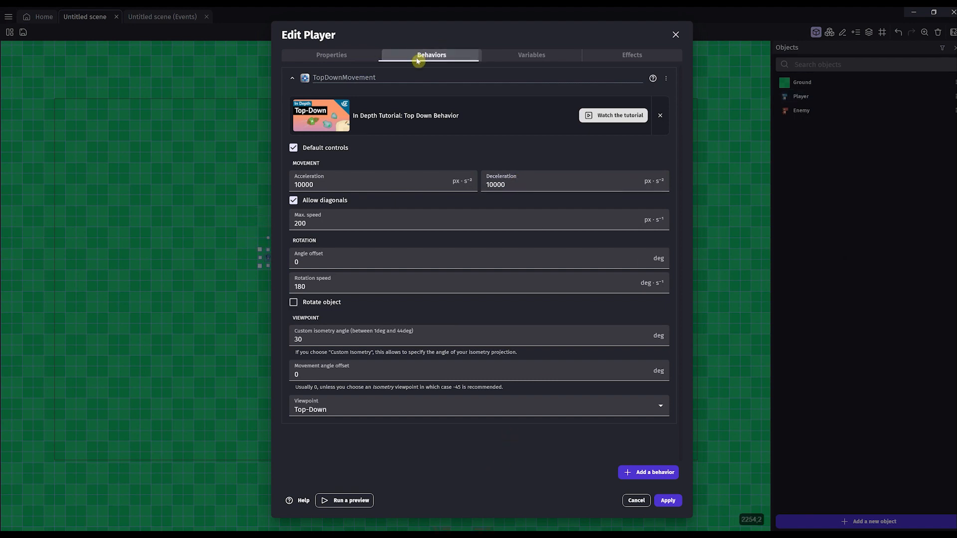
{"action": "mouse_move", "coordinate": [410, 137]}
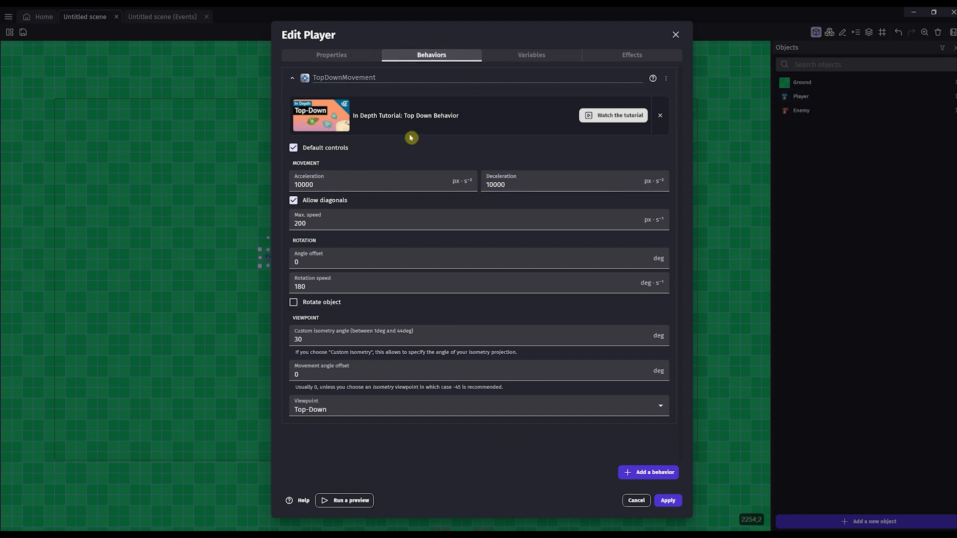
Add a Fire bullets behavior to Player with a 0.75 s firing cooldown.
{"action": "left_click", "coordinate": [648, 472]}
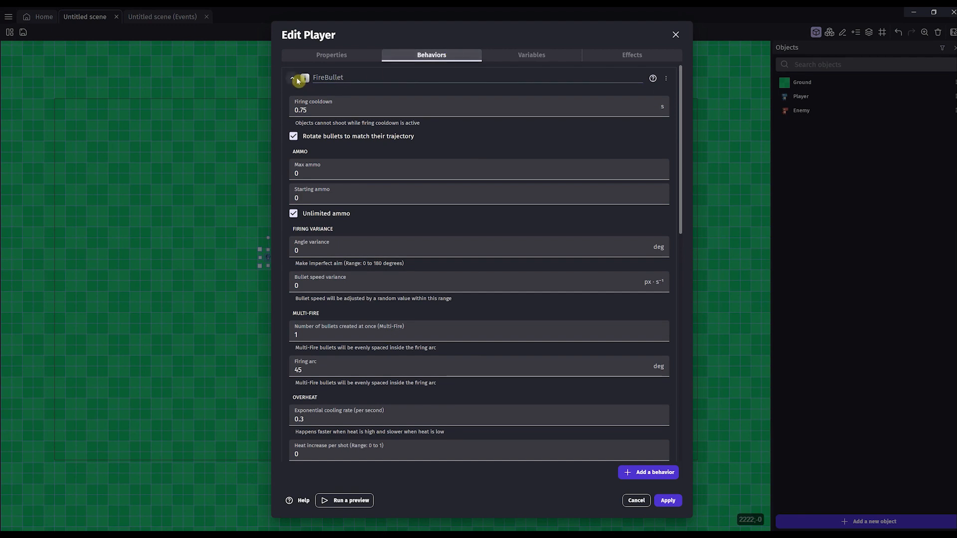
{"action": "left_click", "coordinate": [293, 77]}
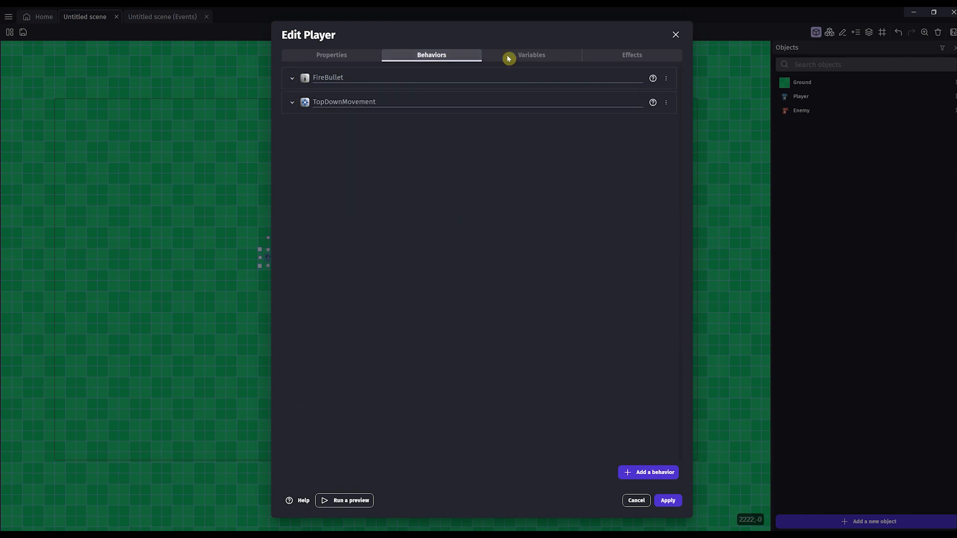
Search for and reinstall the Health points and damage extension to give Player 100 health.
{"action": "left_click", "coordinate": [647, 472]}
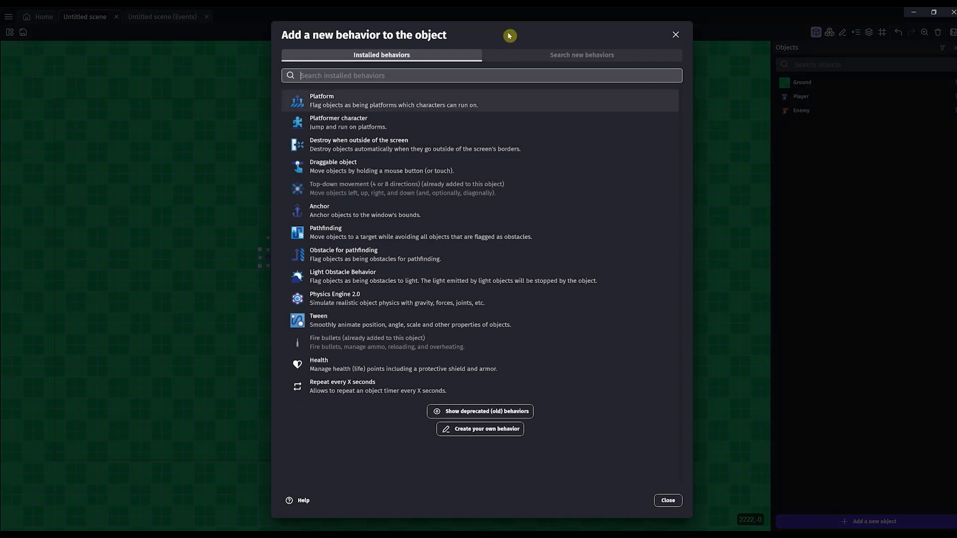
{"action": "left_click", "coordinate": [580, 55]}
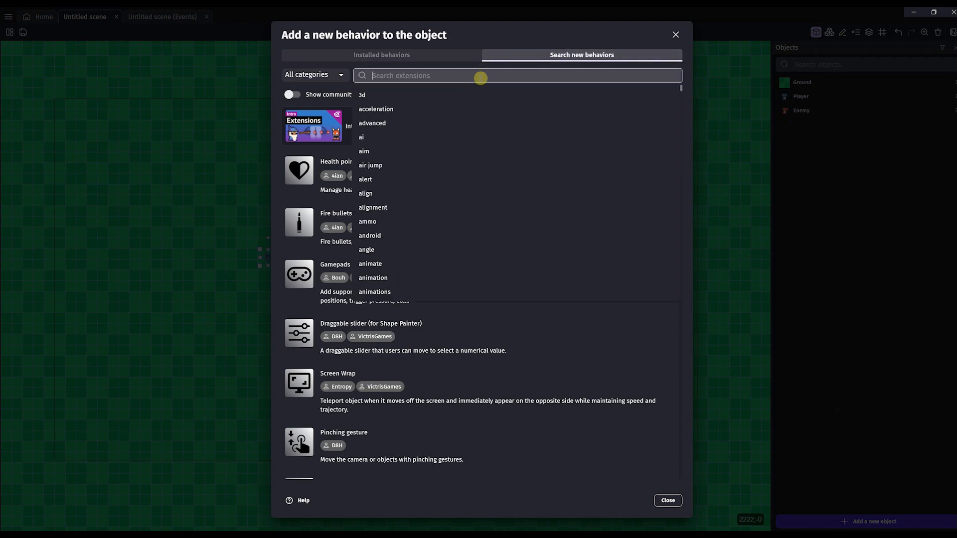
{"action": "type", "text": "heal"}
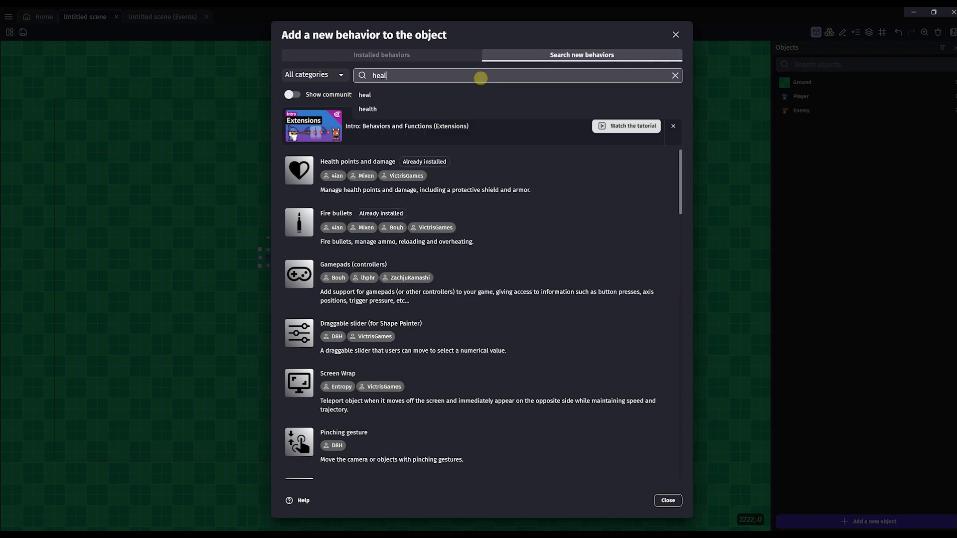
{"action": "left_click", "coordinate": [368, 109]}
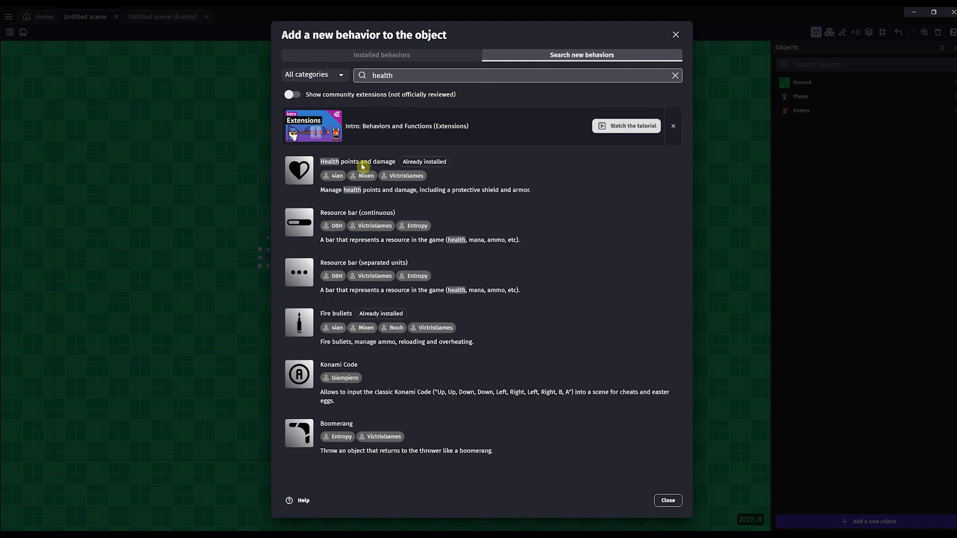
{"action": "left_click", "coordinate": [358, 162]}
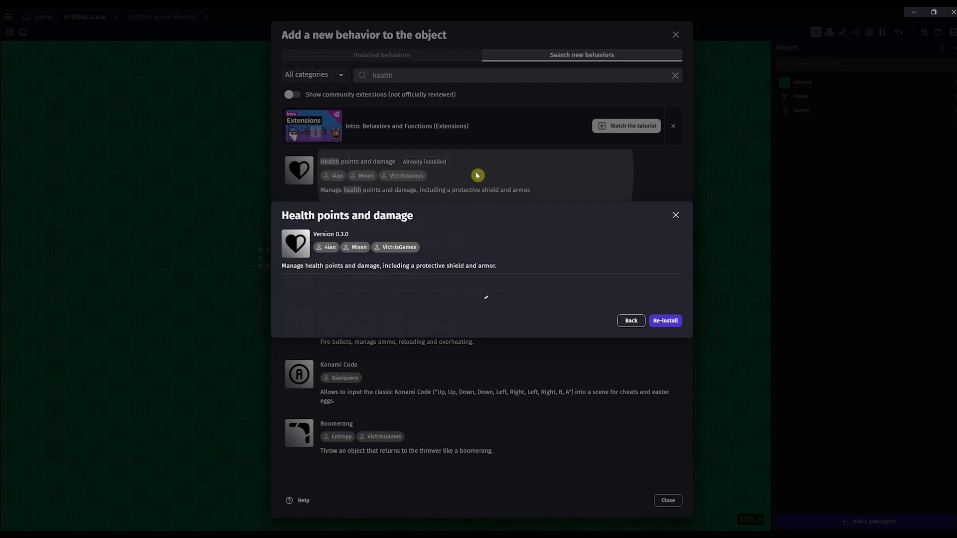
{"action": "left_click", "coordinate": [665, 320]}
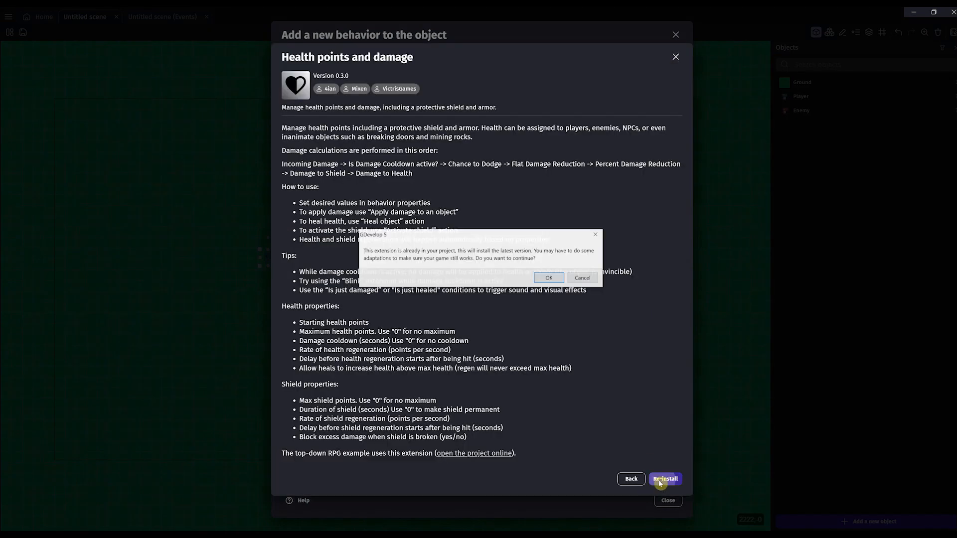
{"action": "left_click", "coordinate": [547, 278]}
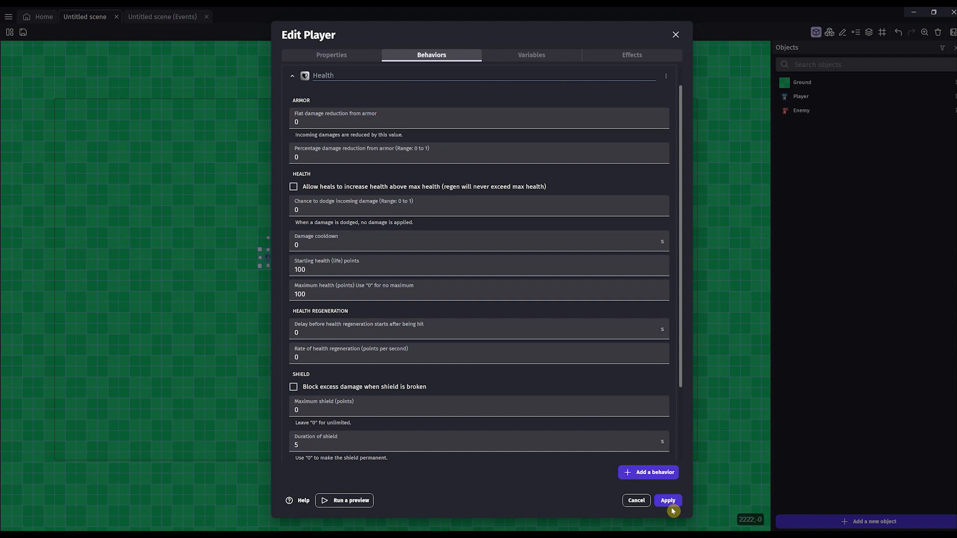
Apply Player's behavior changes and run a quick game preview, then close it.
{"action": "left_click", "coordinate": [667, 500]}
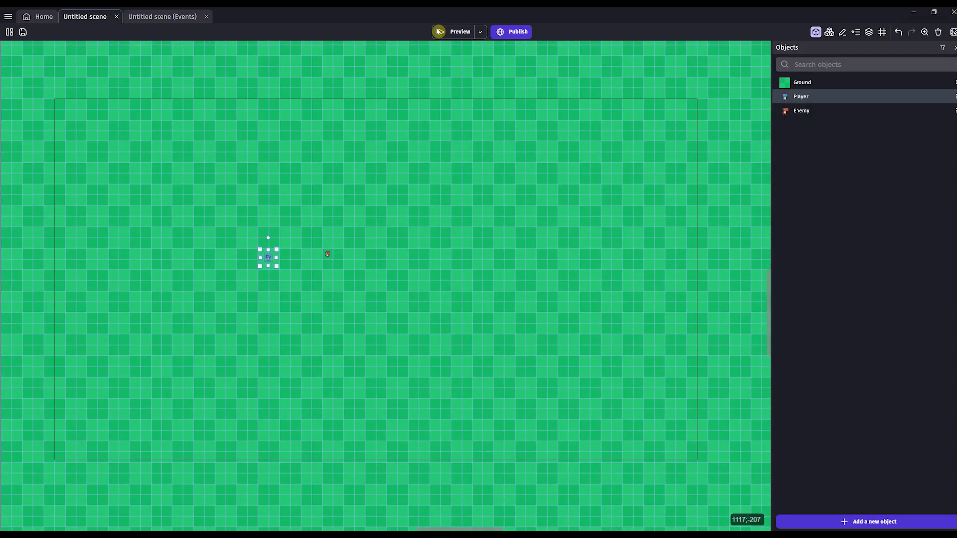
{"action": "left_click", "coordinate": [458, 32]}
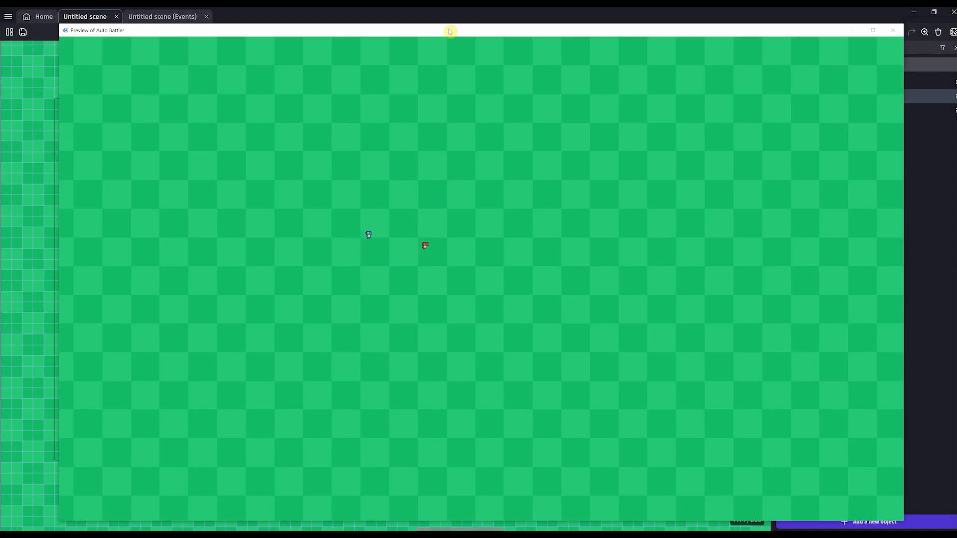
{"action": "left_click", "coordinate": [893, 31]}
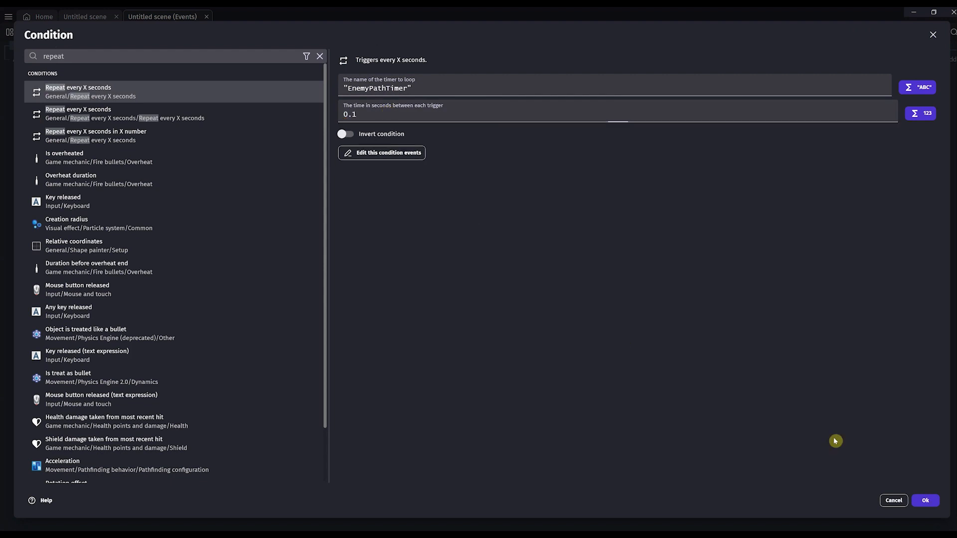
Every 0.1 s on EnemyPathTimer, stop Enemy's forces and move it toward Player, then return to the scene layout.
{"action": "left_click", "coordinate": [924, 500]}
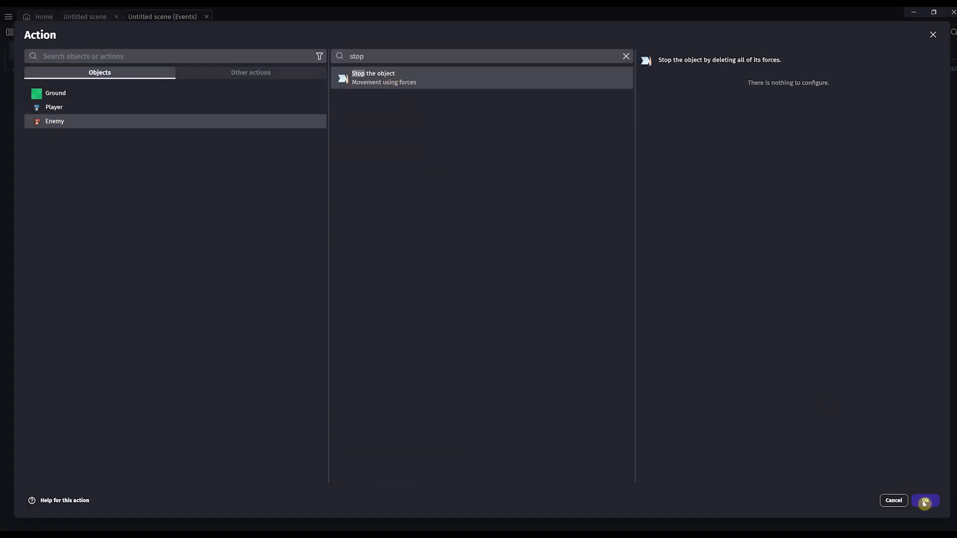
{"action": "left_click", "coordinate": [625, 56]}
{"action": "type", "text": "force"}
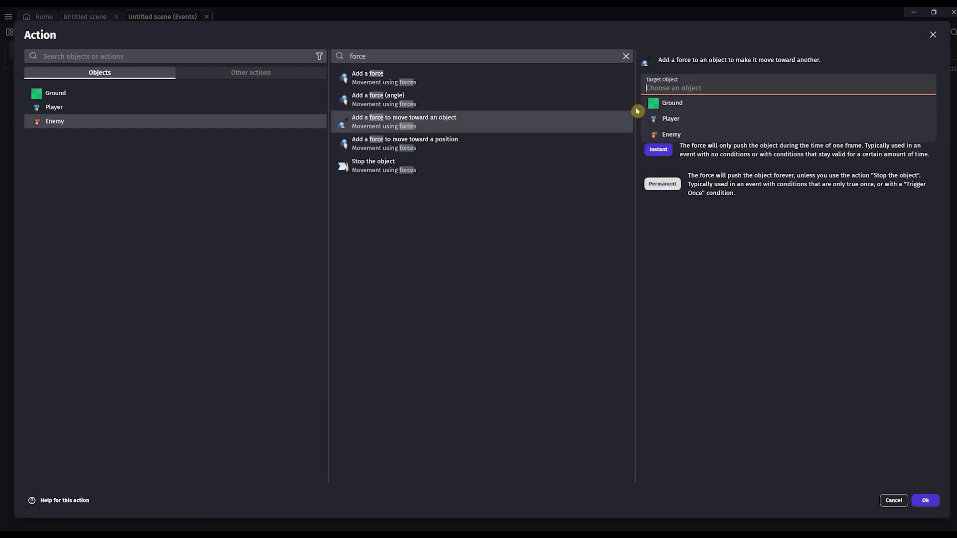
{"action": "left_click", "coordinate": [670, 119]}
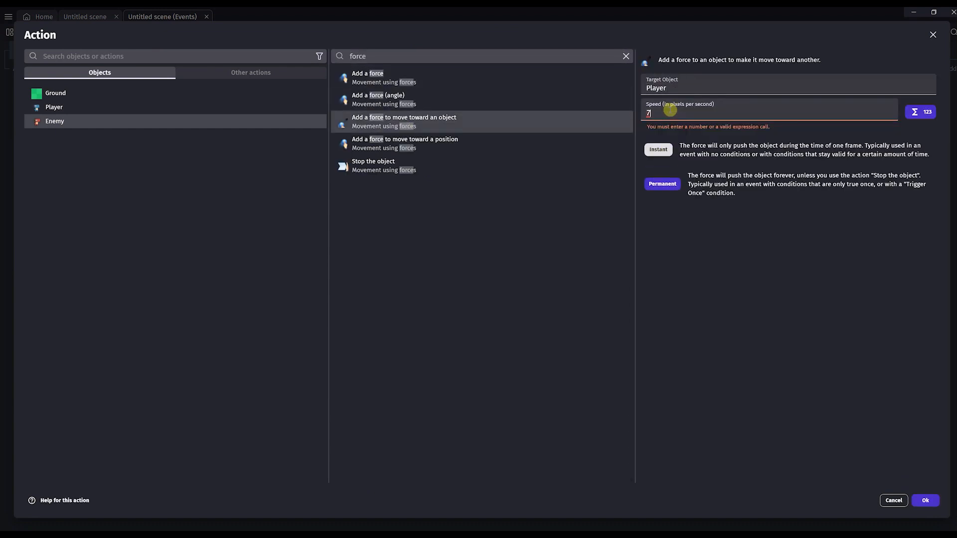
{"action": "left_click", "coordinate": [924, 500]}
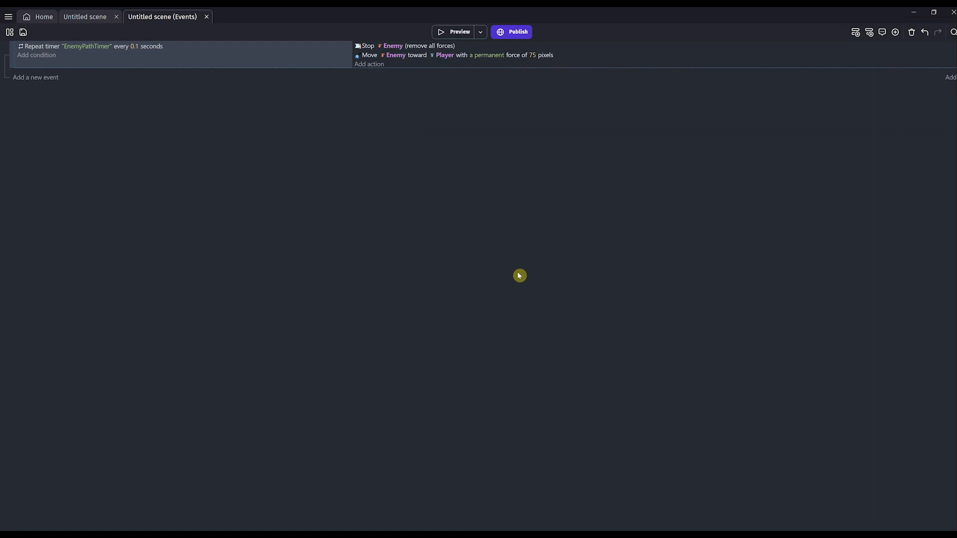
{"action": "mouse_move", "coordinate": [509, 258]}
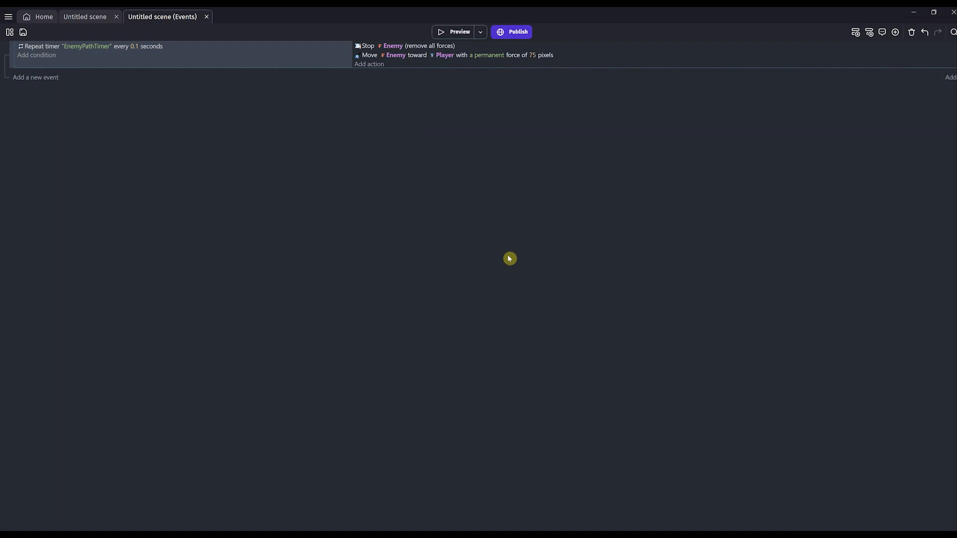
{"action": "left_click", "coordinate": [85, 17]}
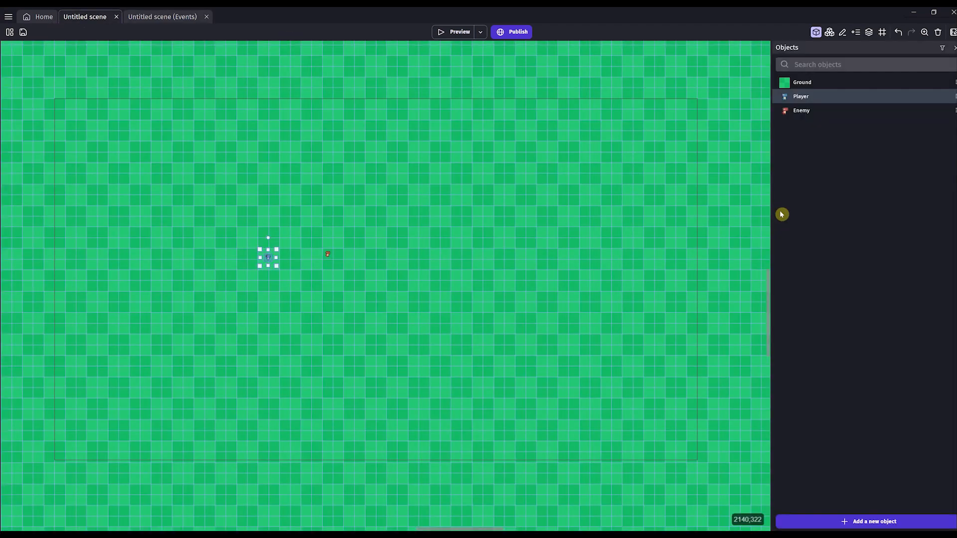
Add the Droid 3 Bullet sprite from the asset store to the scene.
{"action": "left_click", "coordinate": [872, 523]}
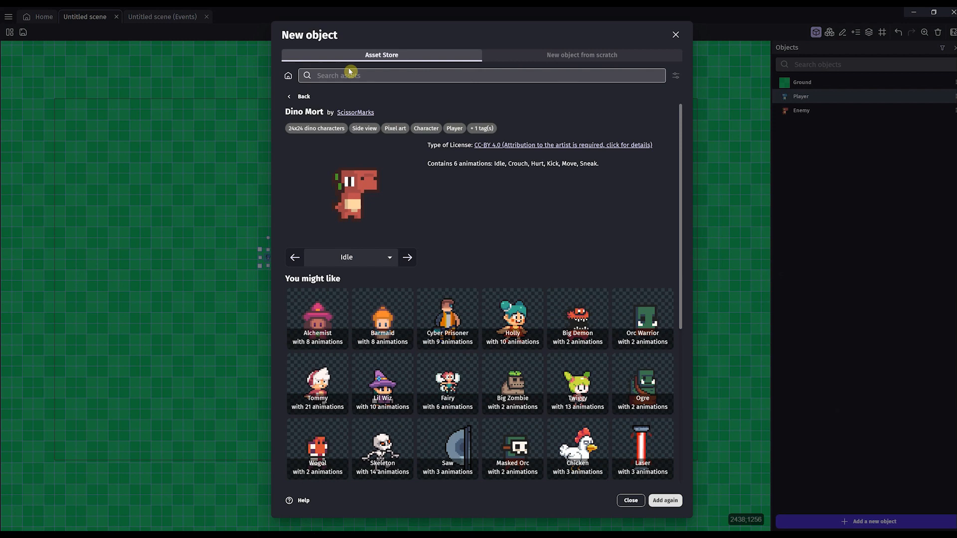
{"action": "type", "text": "bullet"}
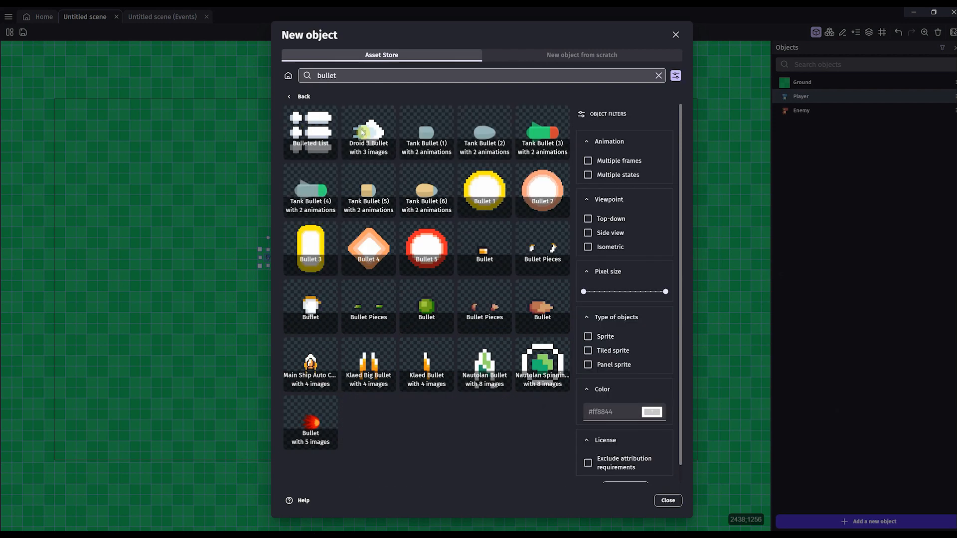
{"action": "left_click", "coordinate": [368, 128]}
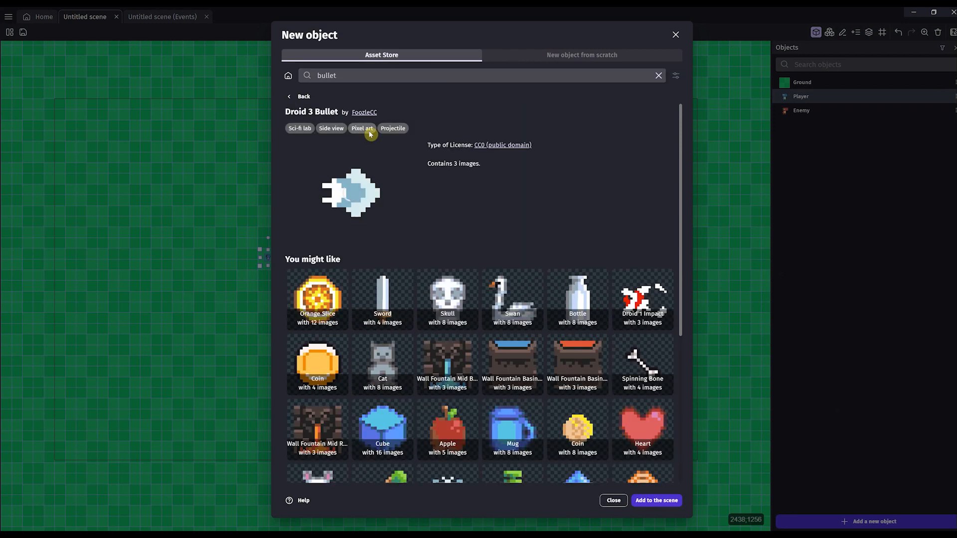
{"action": "left_click", "coordinate": [656, 500]}
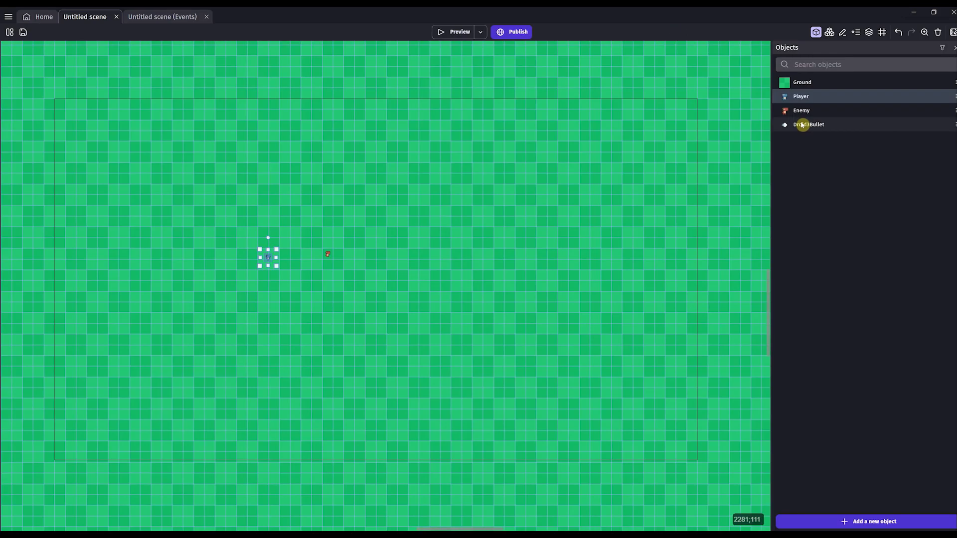
Rename the new bullet object to Bullet and apply.
{"action": "double_click", "coordinate": [808, 124]}
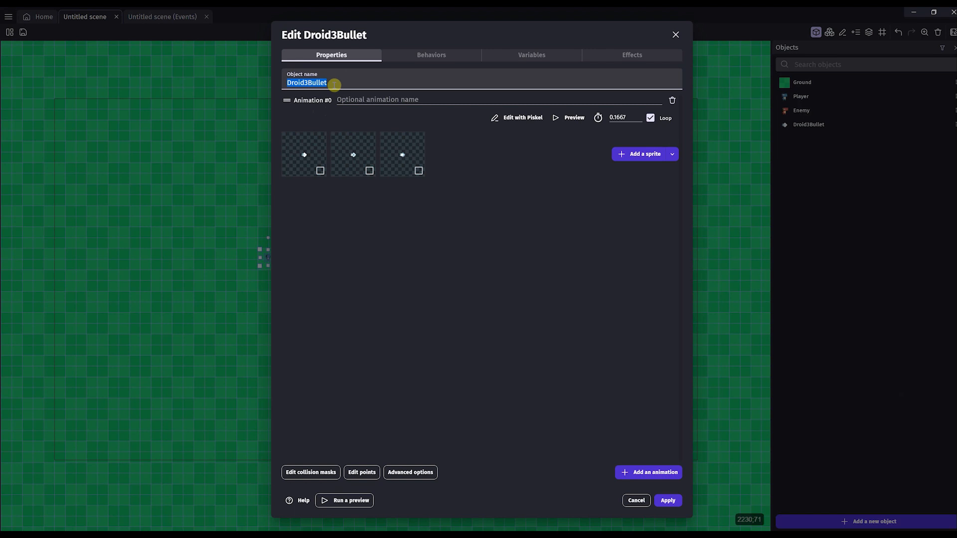
{"action": "type", "text": "Bullet"}
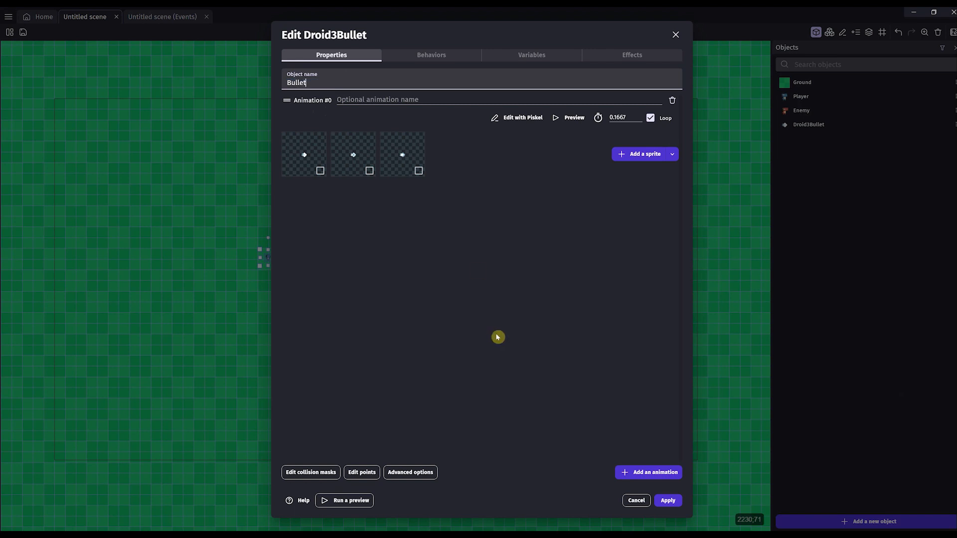
{"action": "left_click", "coordinate": [667, 500]}
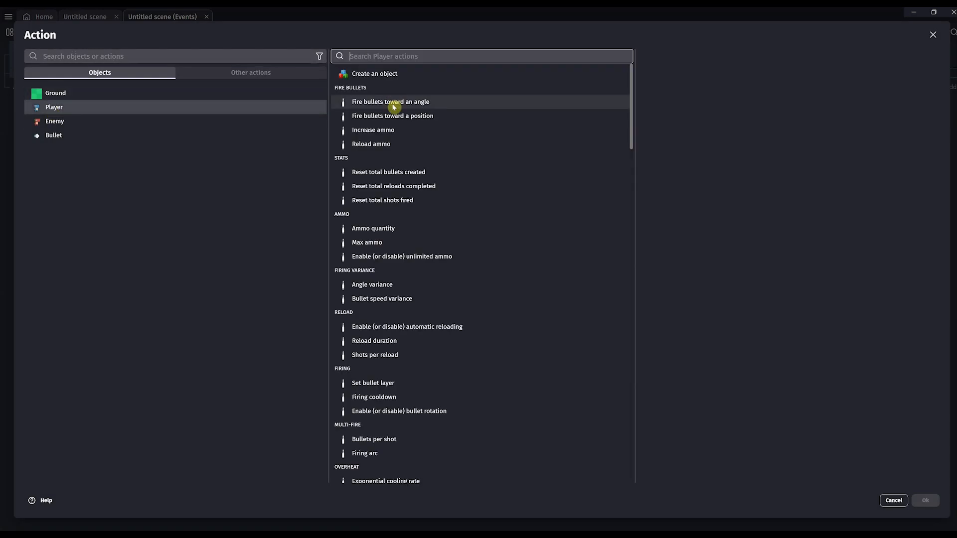
Make Player fire Bullet from its position toward Enemy at 250 px/s, then return to the scene layout.
{"action": "left_click", "coordinate": [393, 116]}
{"action": "type", "text": "Player."}
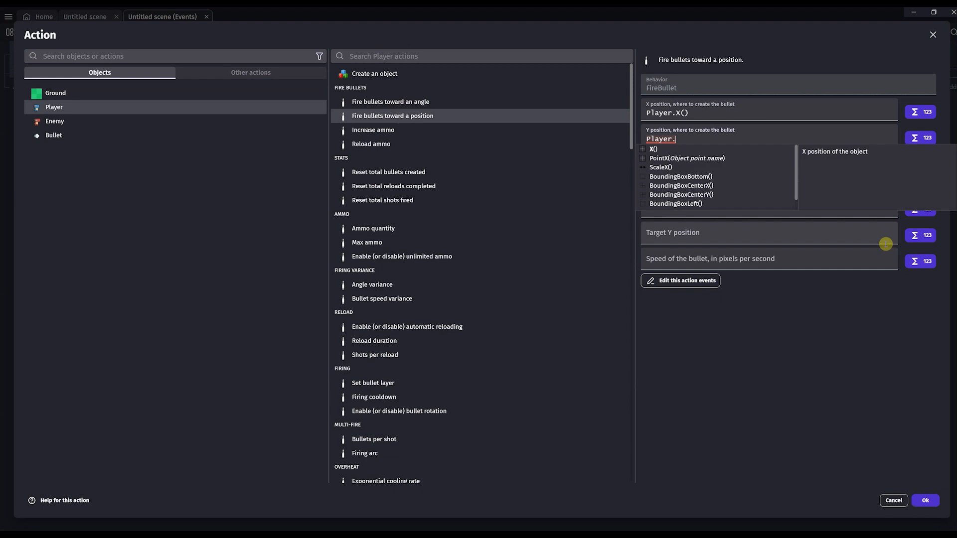
{"action": "left_click", "coordinate": [652, 148]}
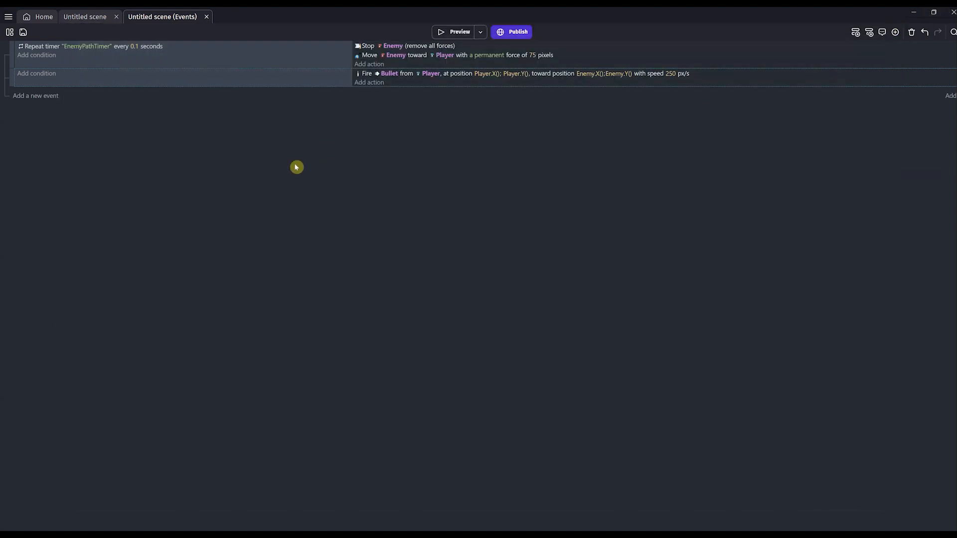
{"action": "mouse_move", "coordinate": [187, 16]}
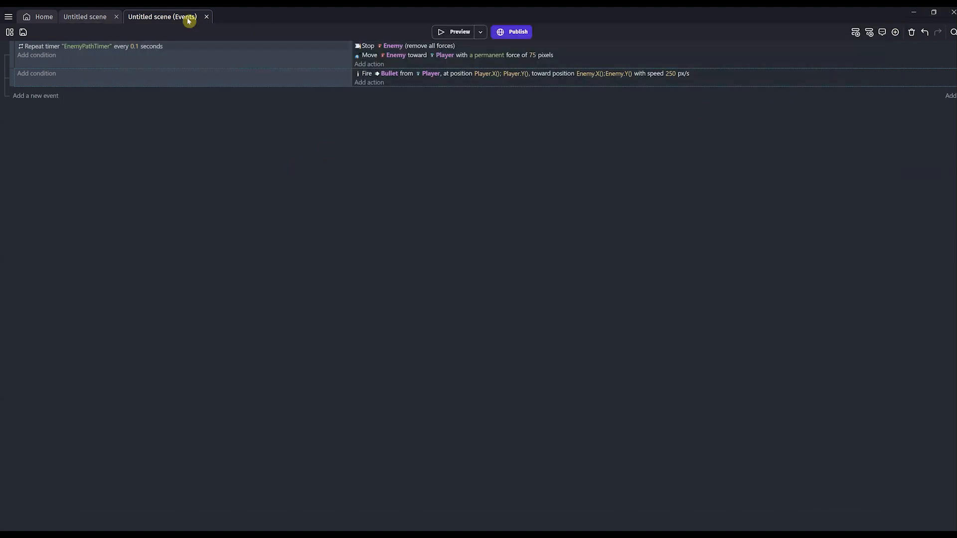
{"action": "left_click", "coordinate": [84, 16]}
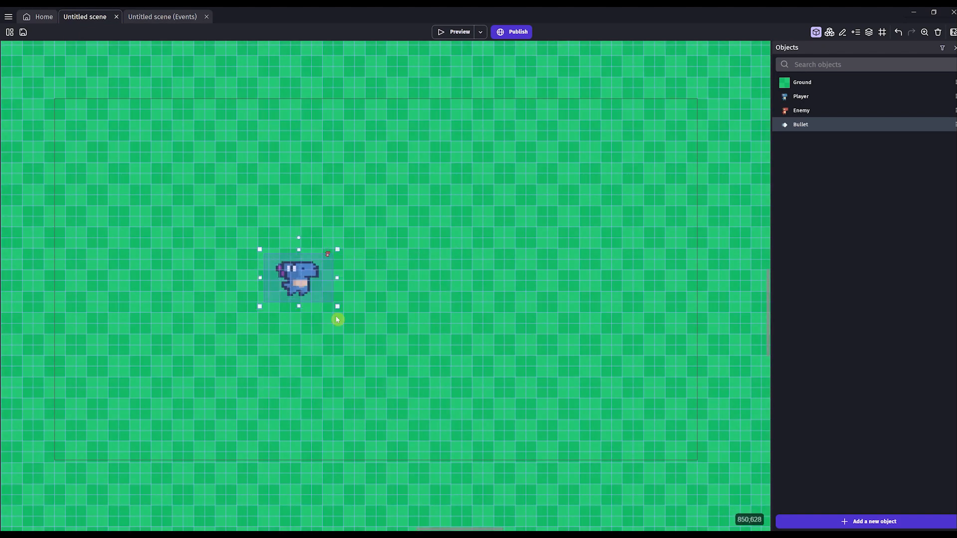
Return to the events sheet and add a third, empty event.
{"action": "left_click", "coordinate": [414, 364]}
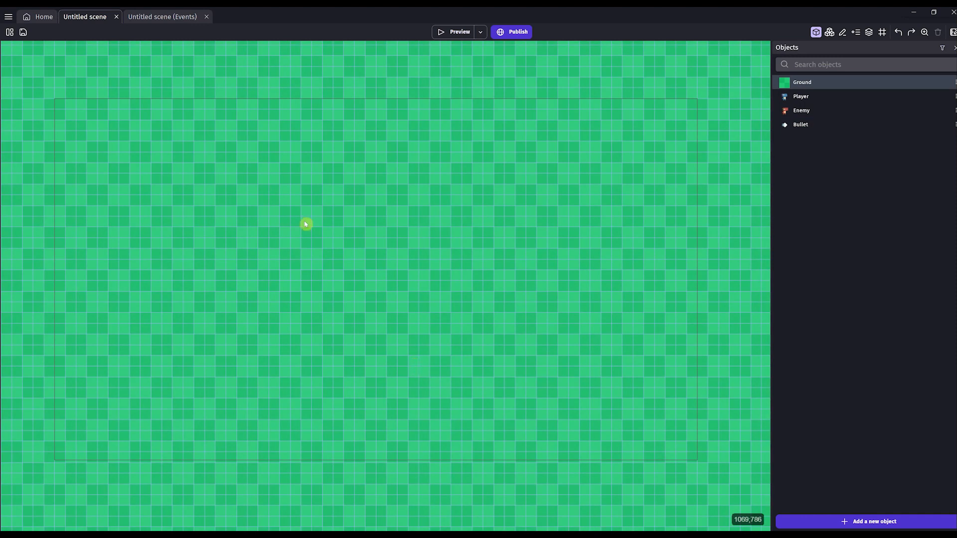
{"action": "left_click", "coordinate": [162, 16]}
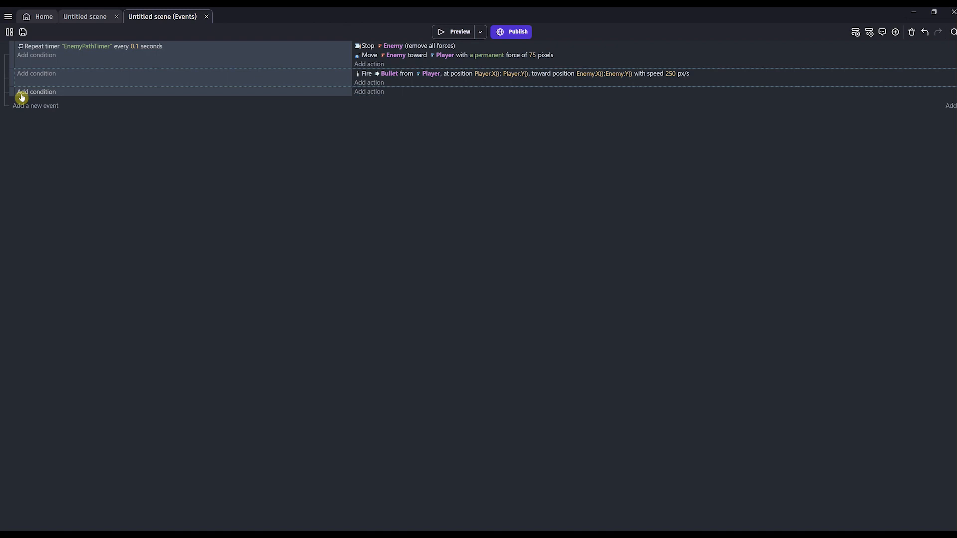
Give the third event the 'At the beginning of the scene' condition.
{"action": "left_click", "coordinate": [36, 91]}
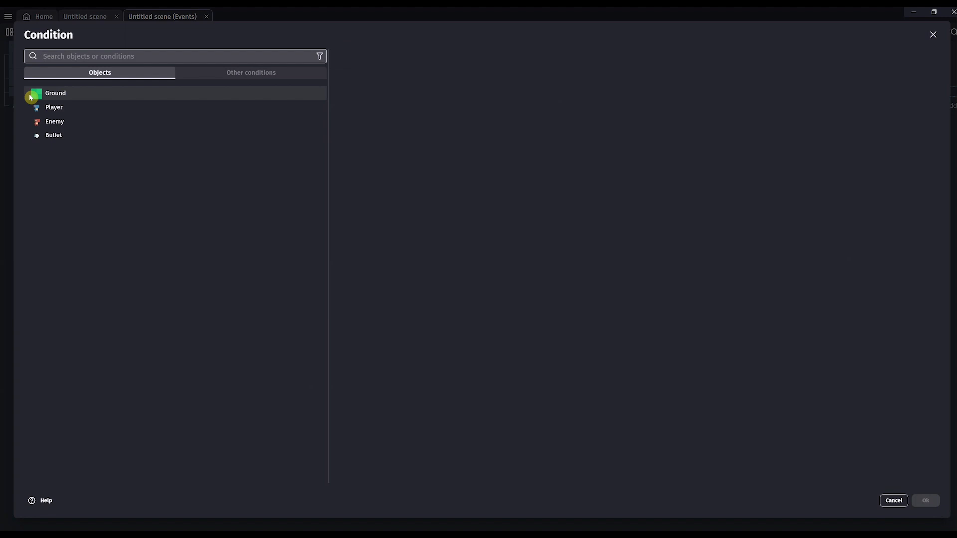
{"action": "type", "text": "beginning"}
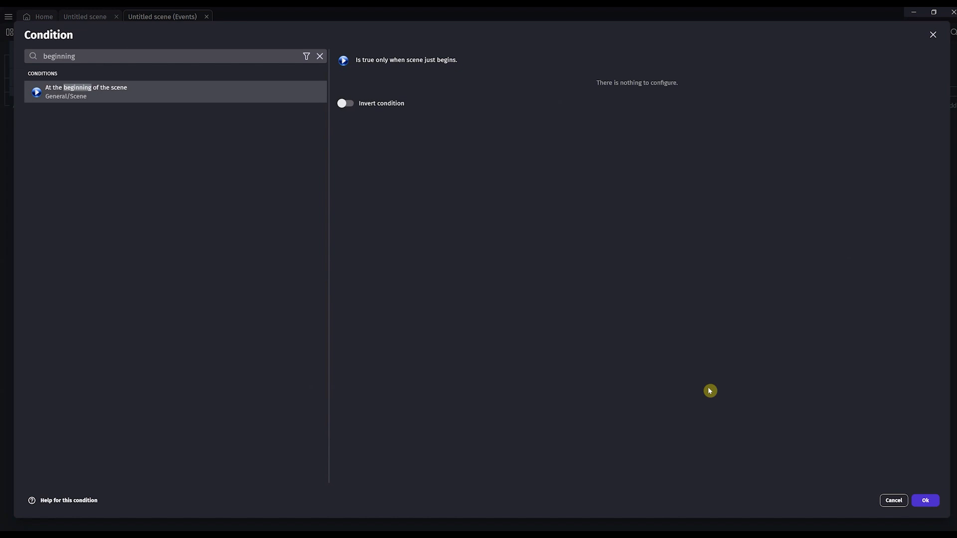
{"action": "left_click", "coordinate": [924, 500]}
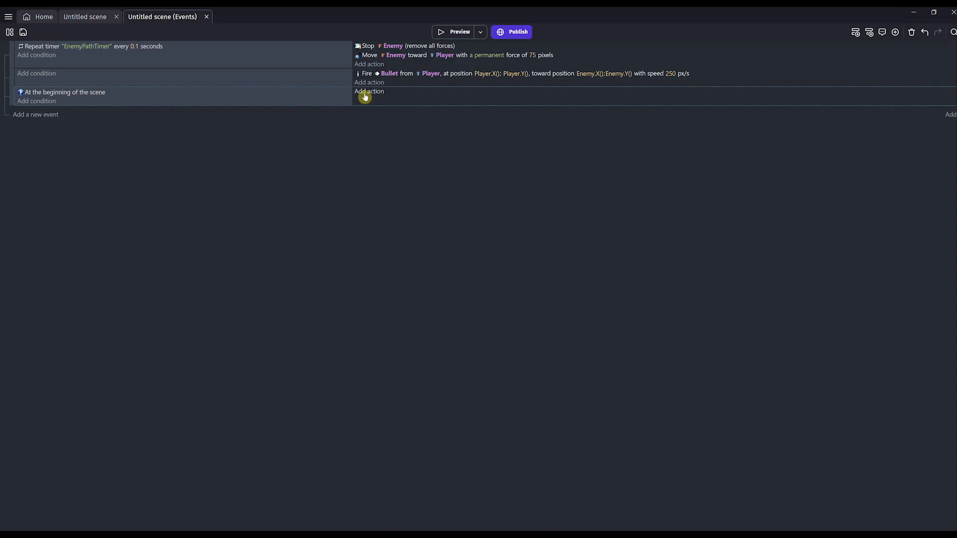
Add an action multiplying Player's scale by 3.
{"action": "left_click", "coordinate": [369, 92]}
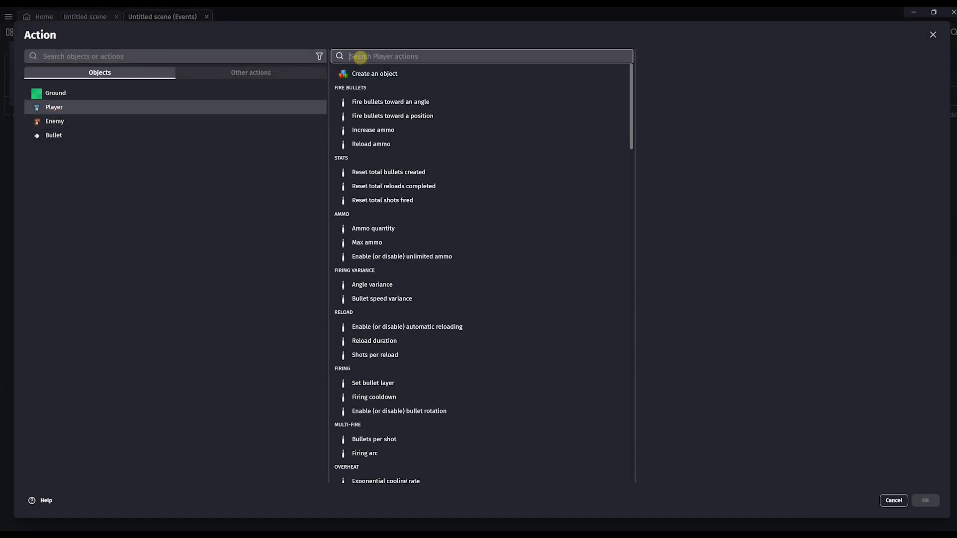
{"action": "type", "text": "scale"}
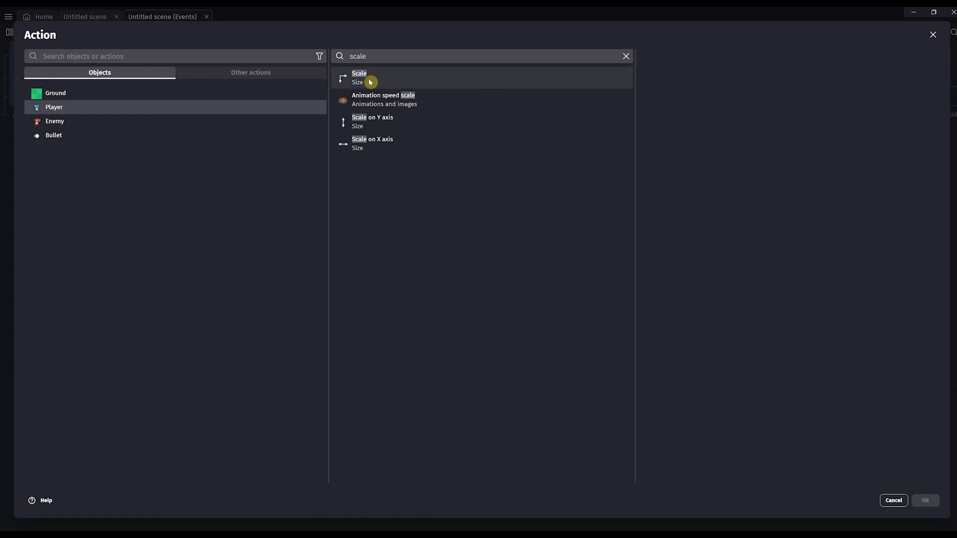
{"action": "left_click", "coordinate": [359, 78]}
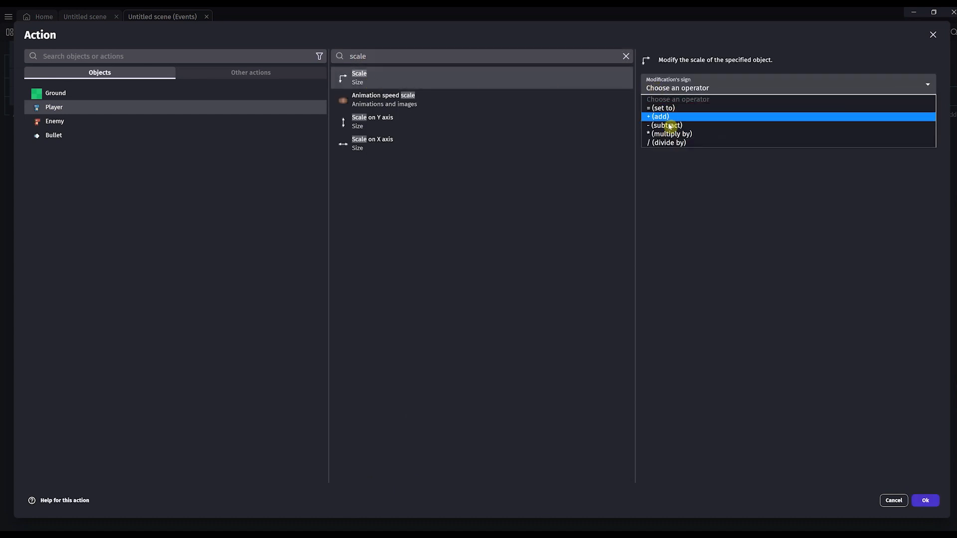
{"action": "left_click", "coordinate": [669, 134]}
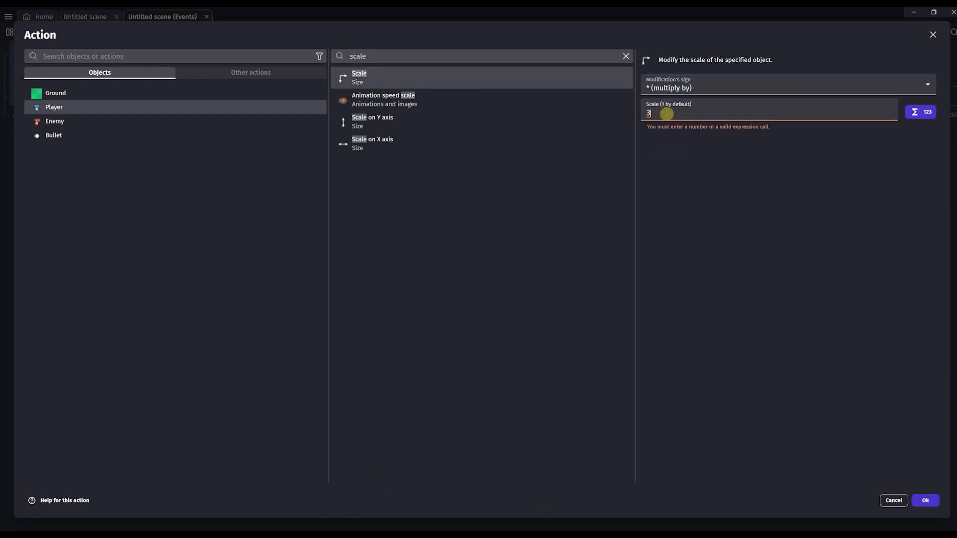
{"action": "left_click", "coordinate": [924, 500]}
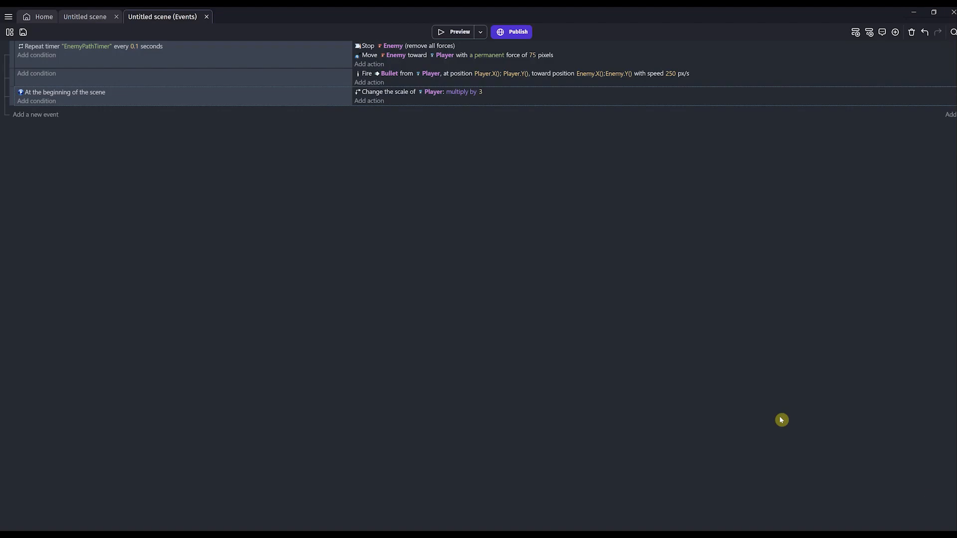
{"action": "mouse_move", "coordinate": [443, 44]}
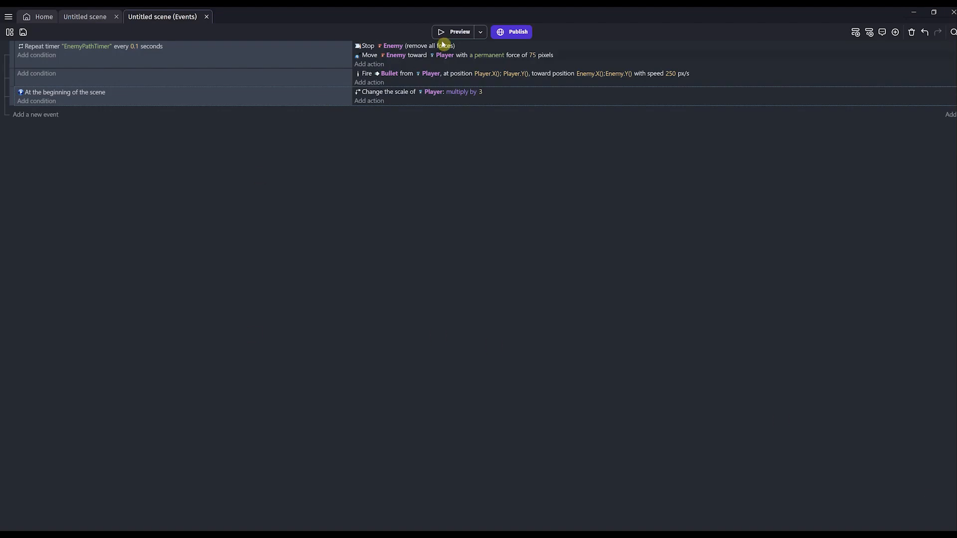
Run a game preview showing Player, Enemy and bullets, then close it.
{"action": "left_click", "coordinate": [455, 32]}
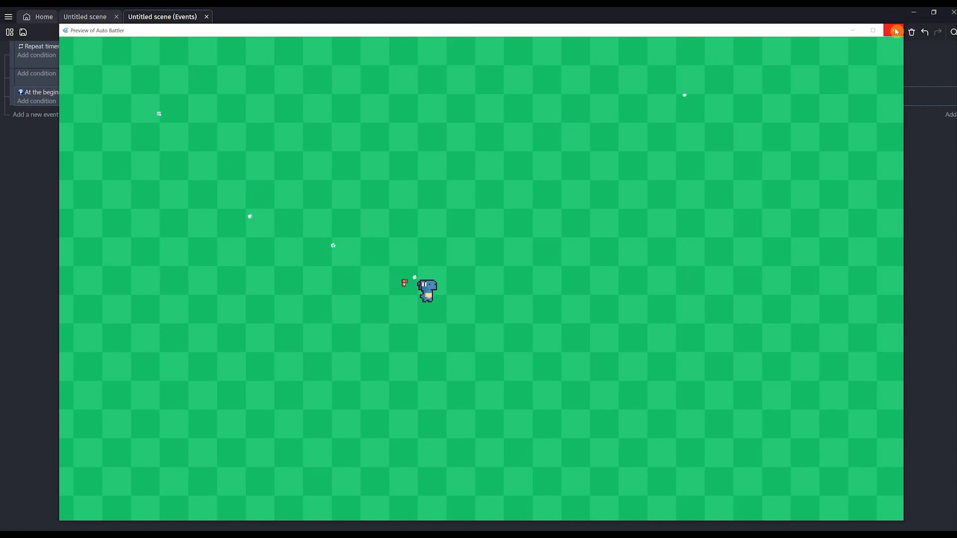
{"action": "left_click", "coordinate": [894, 31]}
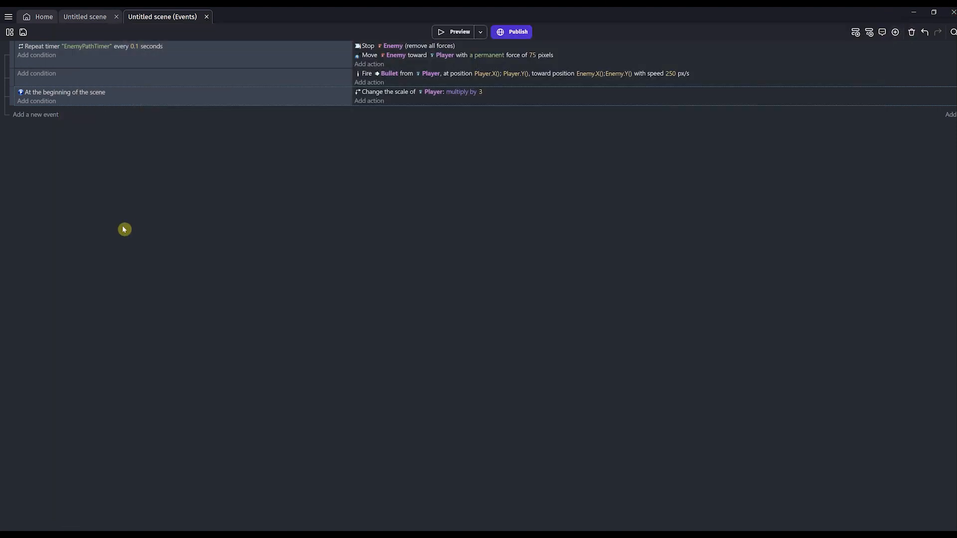
{"action": "mouse_move", "coordinate": [191, 212]}
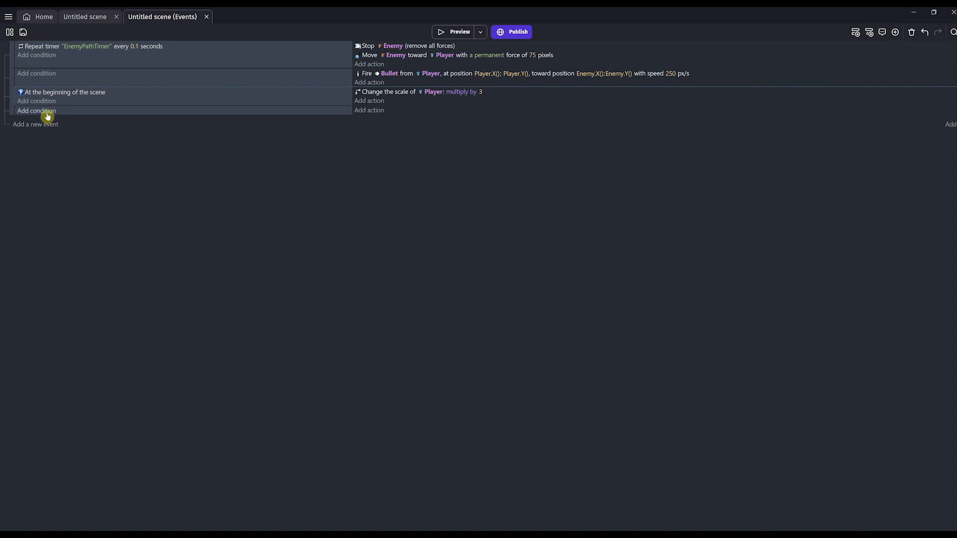
Add a 'Repeat every 0.5 seconds' condition on a timer named EnemySpawnTimer.
{"action": "left_click", "coordinate": [36, 111]}
{"action": "type", "text": "repeat"}
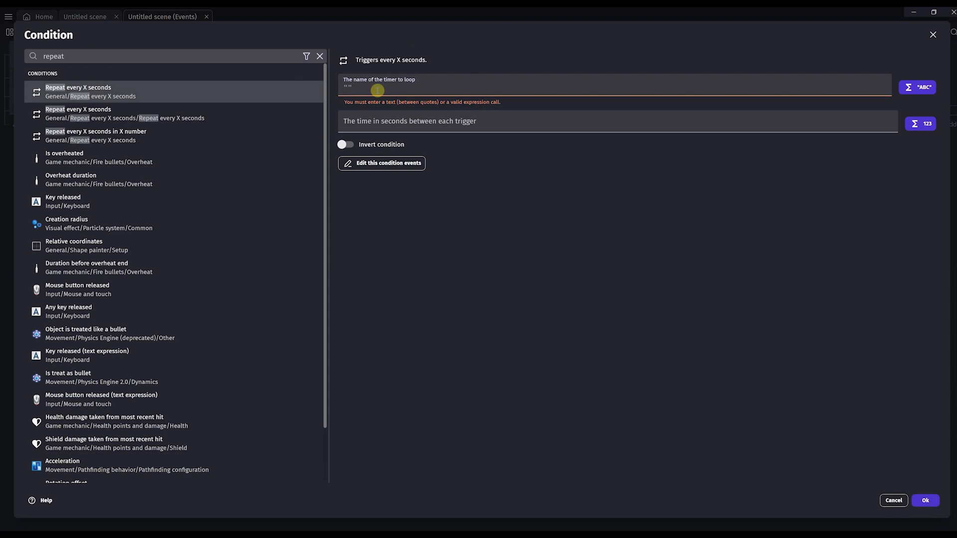
{"action": "type", "text": "E"}
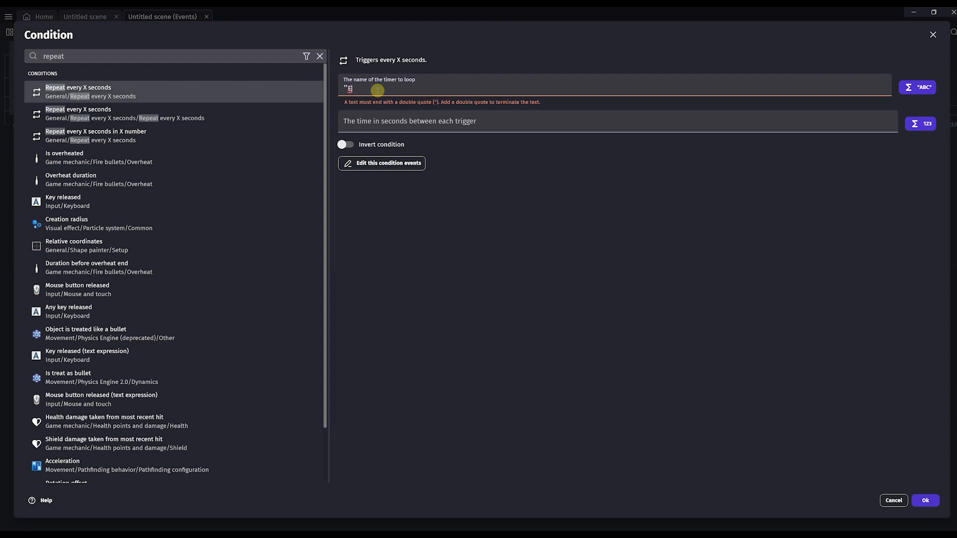
{"action": "type", "text": "EnemySpawnTimer\""}
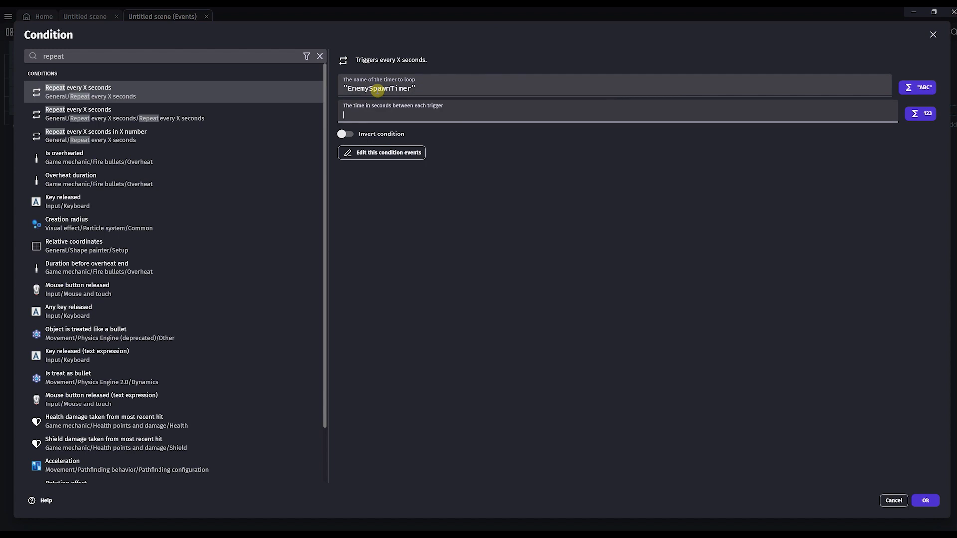
{"action": "type", "text": "0.5"}
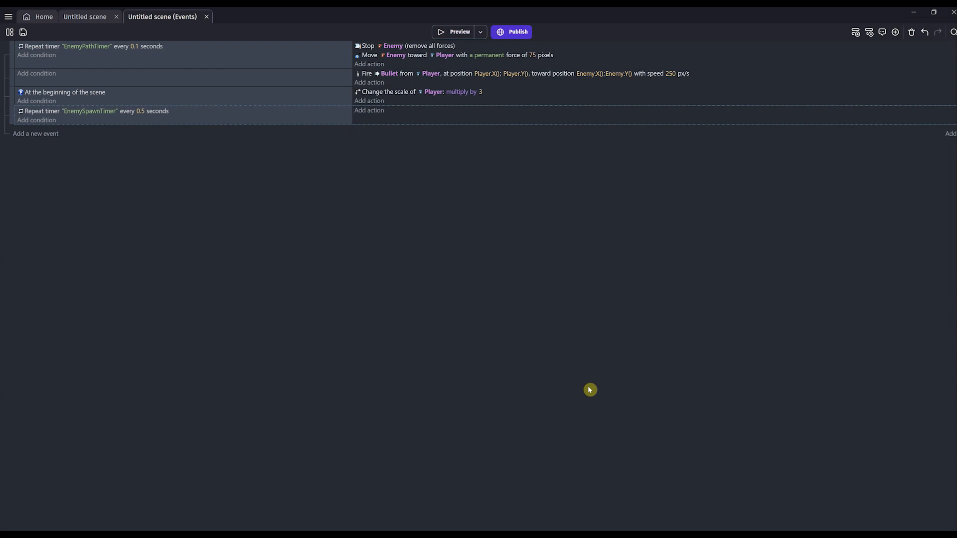
Start a Create Enemy action, beginning its X position with RandomInRange.
{"action": "left_click", "coordinate": [369, 109]}
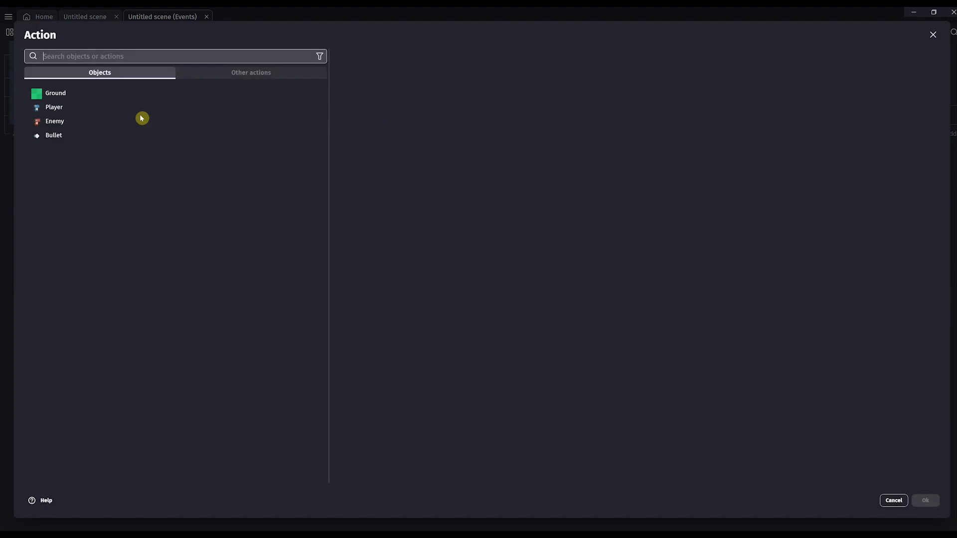
{"action": "left_click", "coordinate": [54, 121]}
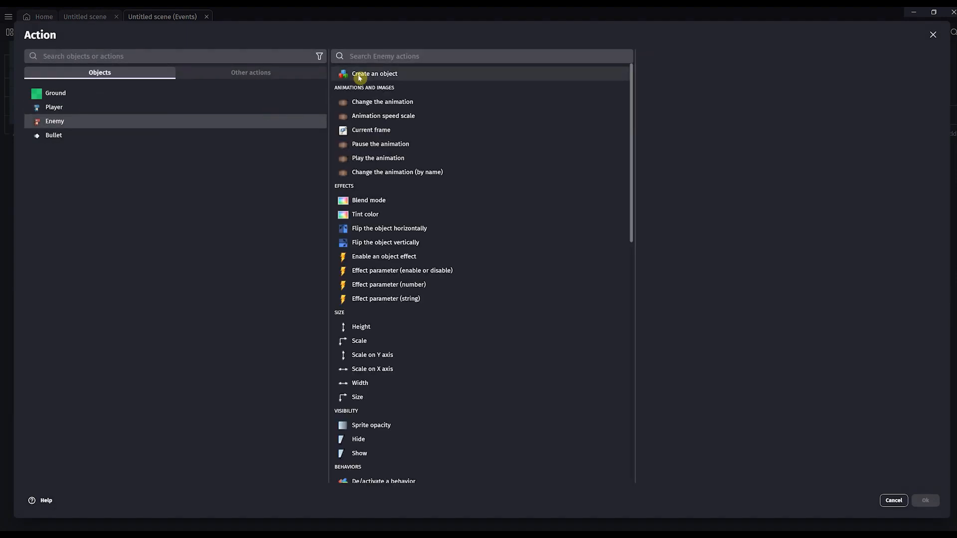
{"action": "left_click", "coordinate": [375, 74]}
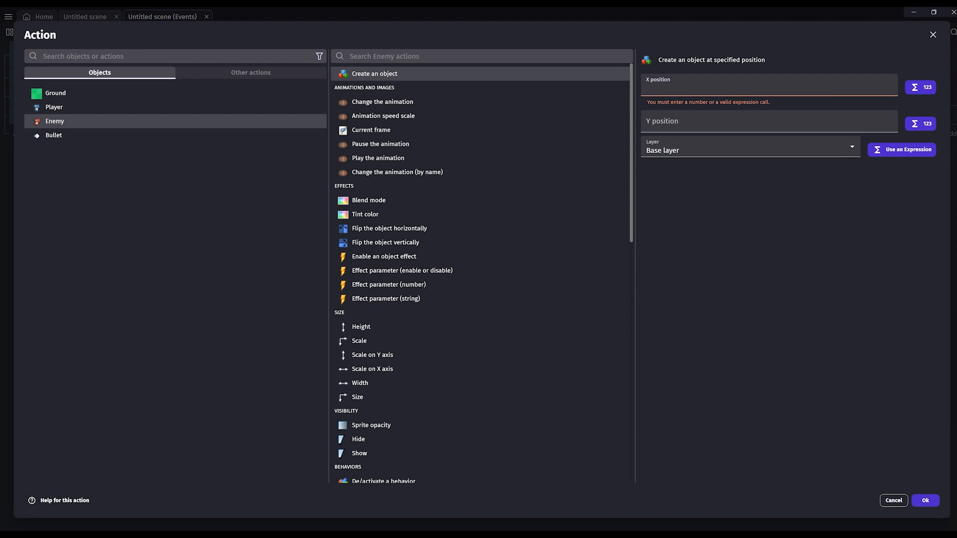
{"action": "mouse_move", "coordinate": [627, 114]}
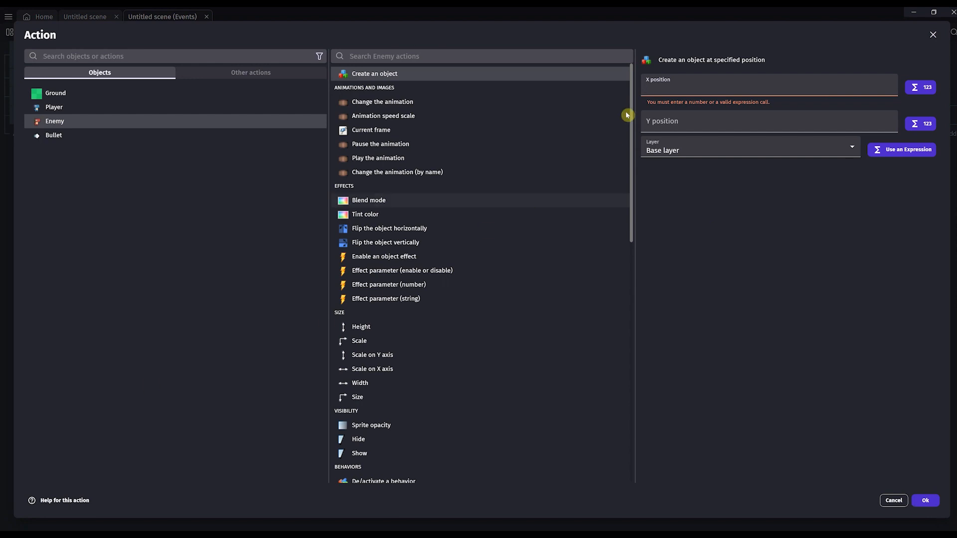
{"action": "type", "text": "RandomInRange("}
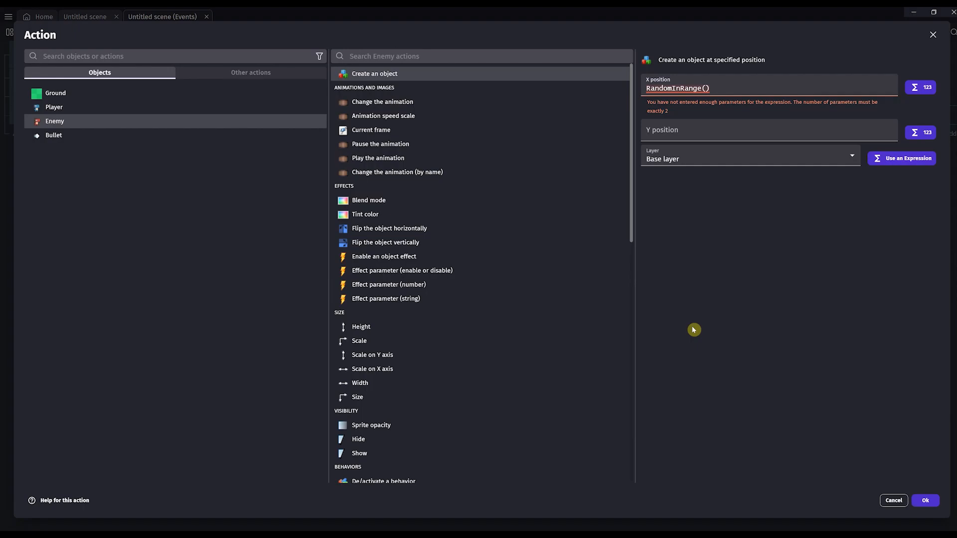
Complete the X position as RandomInRange(0, ScreenWidth()).
{"action": "type", "text": "0,"}
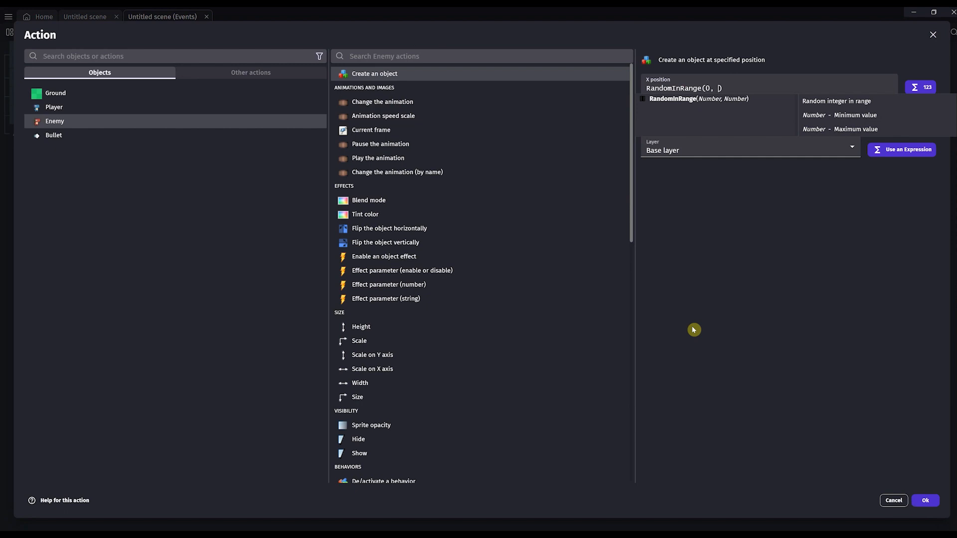
{"action": "type", "text": "Scre"}
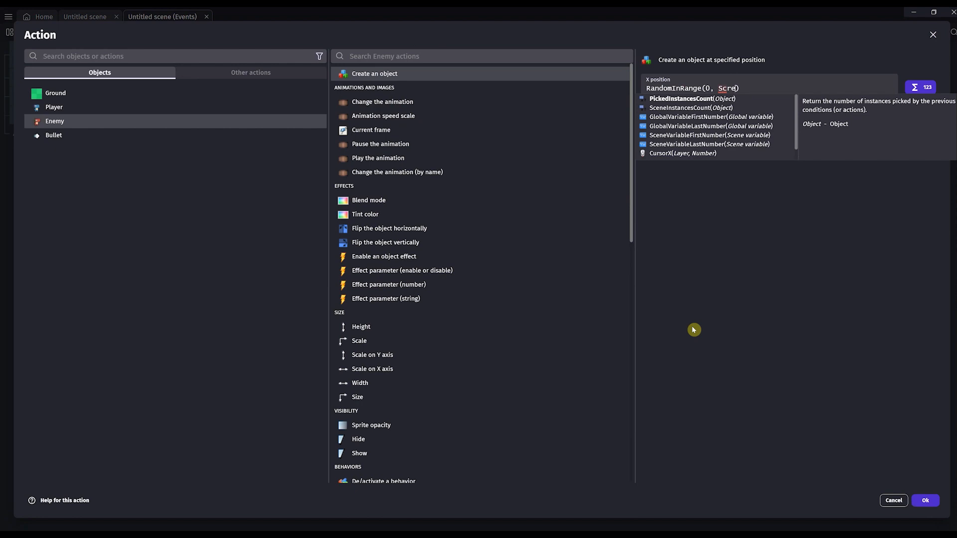
{"action": "left_click", "coordinate": [670, 98]}
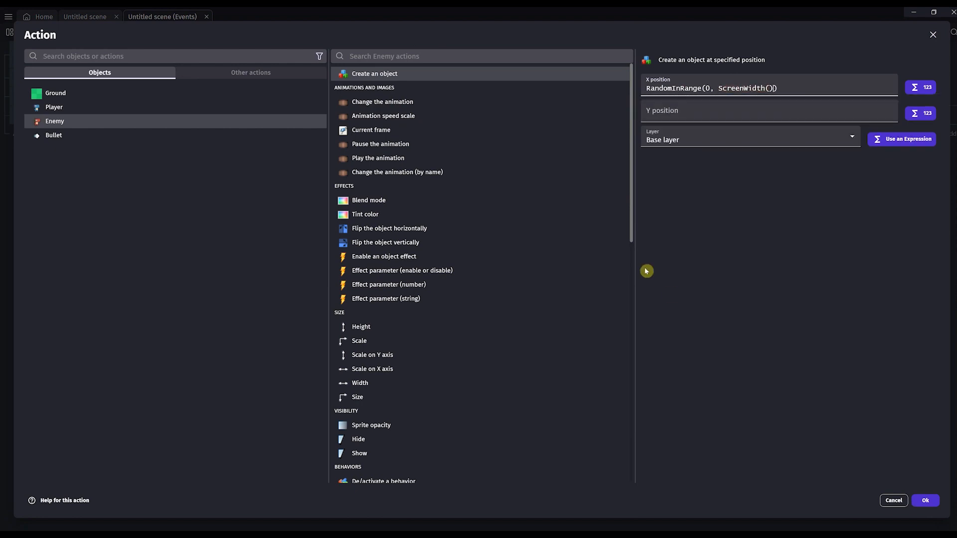
Set the Y position to RandomInRange(0, ScreenHeight()) and confirm the create-Enemy action.
{"action": "left_click", "coordinate": [763, 111]}
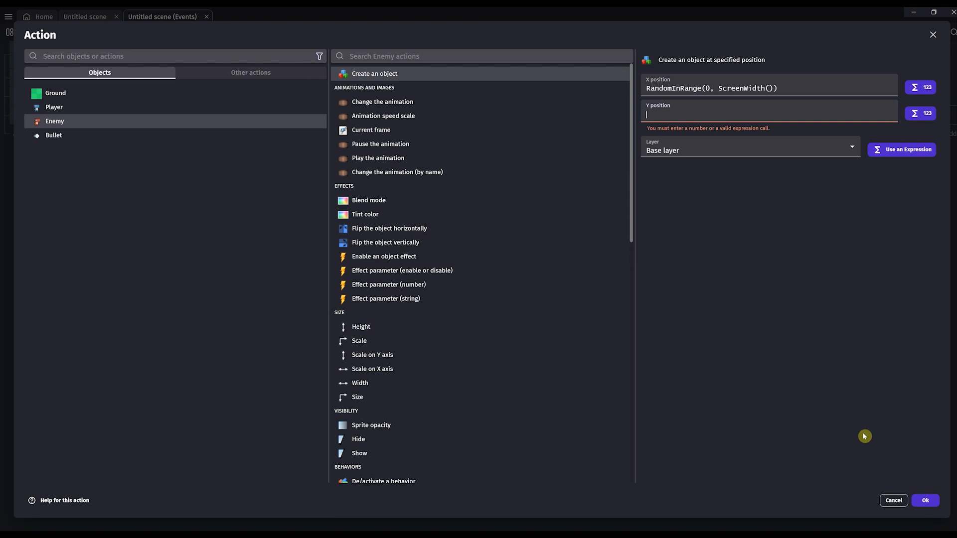
{"action": "type", "text": "CandomInRange"}
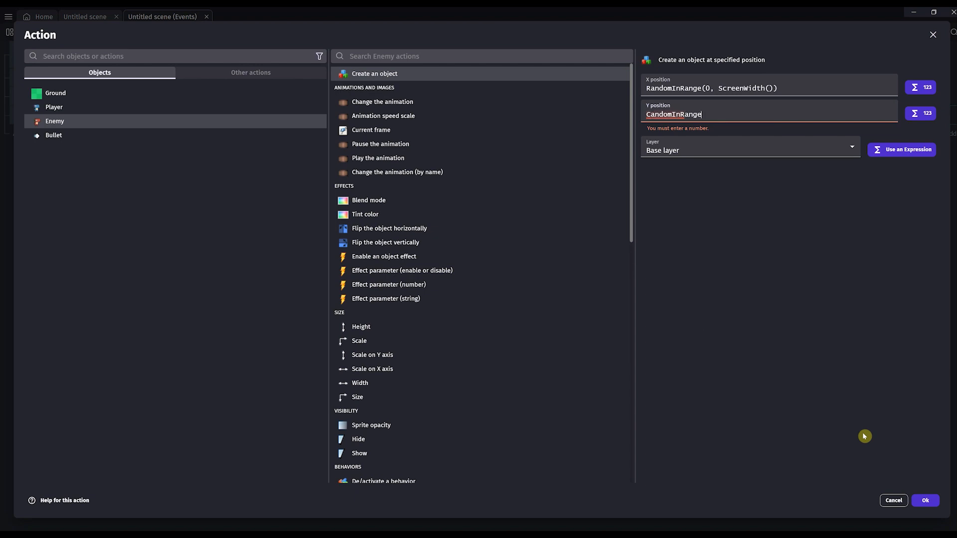
{"action": "type", "text": "(0,"}
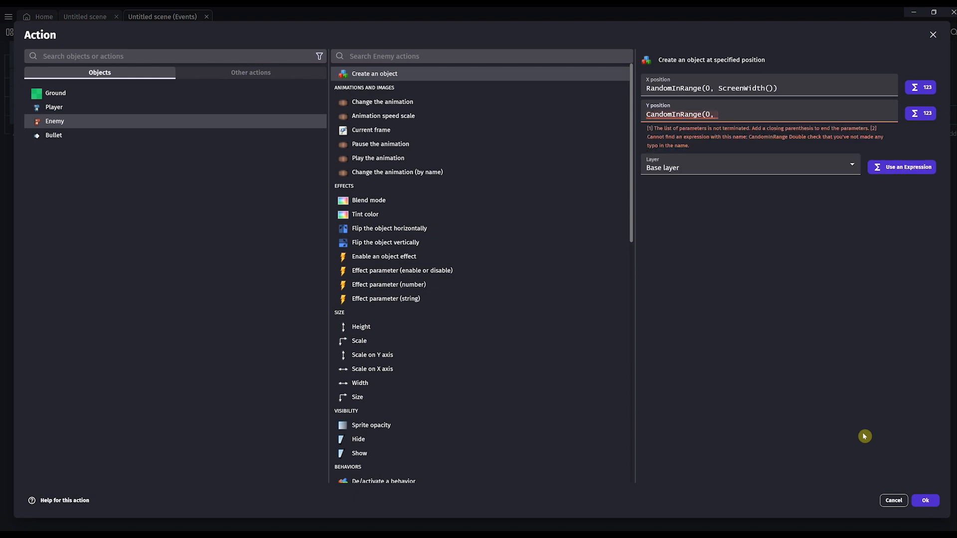
{"action": "type", "text": "ScreenHeight("}
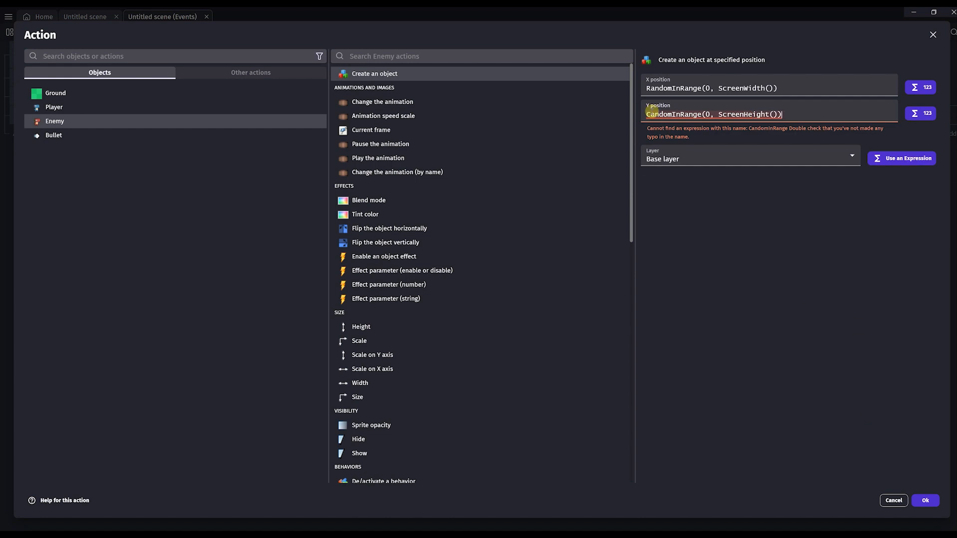
{"action": "type", "text": "R"}
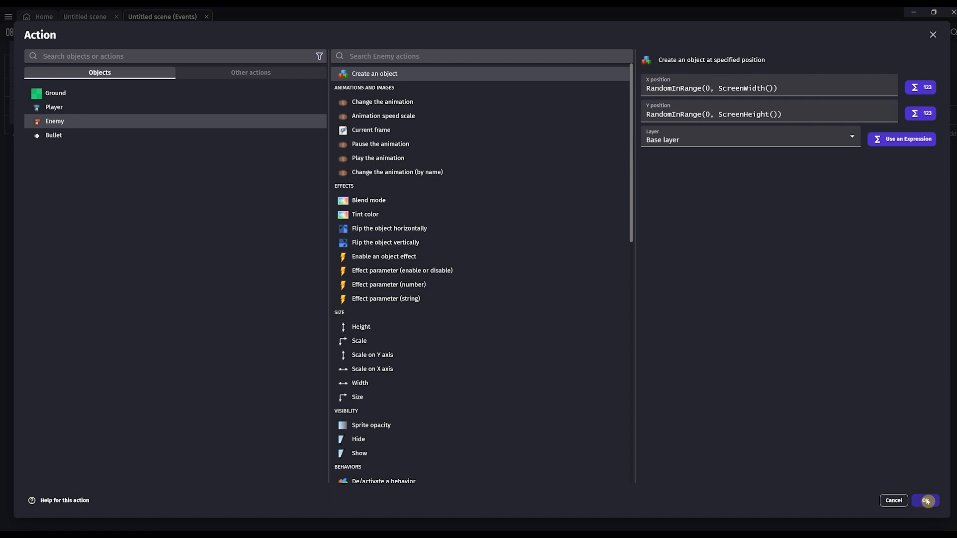
{"action": "left_click", "coordinate": [925, 501]}
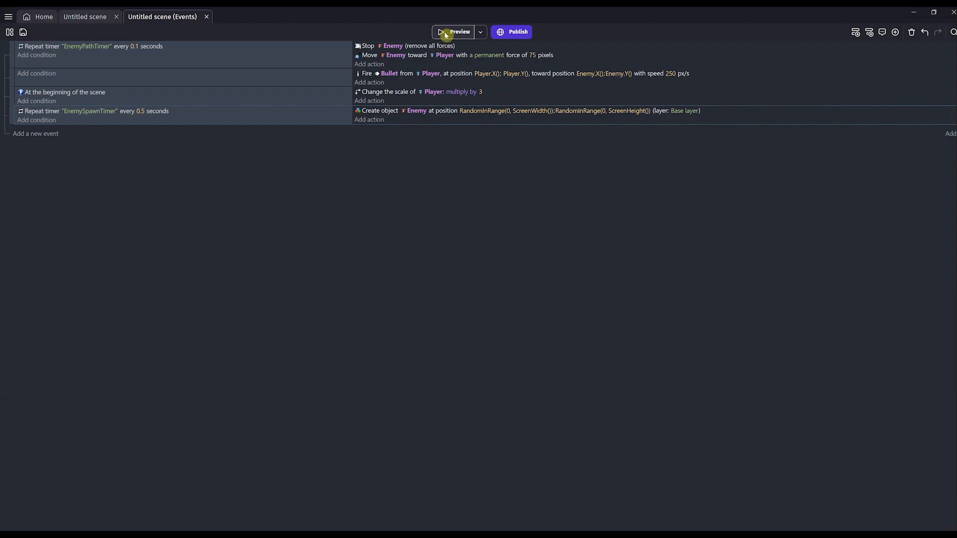
{"action": "left_click", "coordinate": [455, 32]}
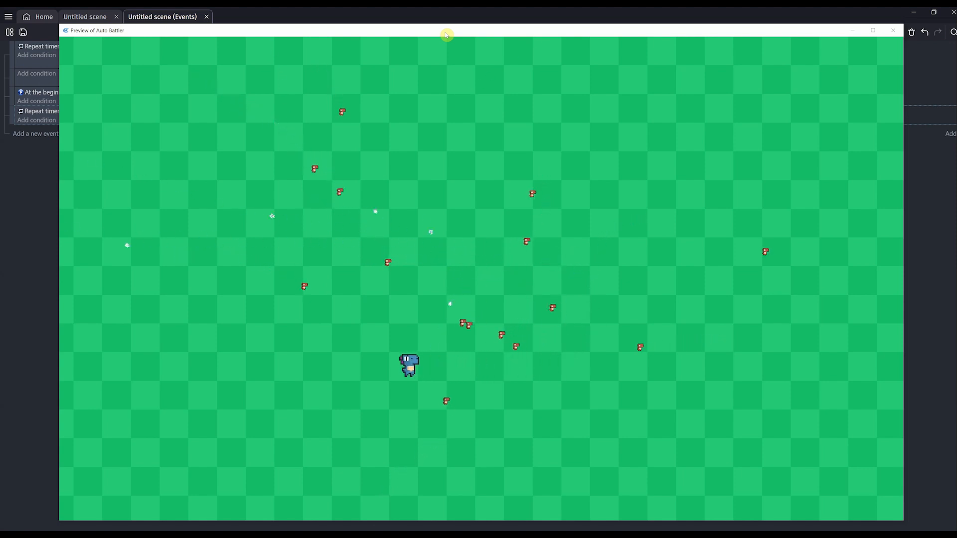
{"action": "mouse_move", "coordinate": [655, 26]}
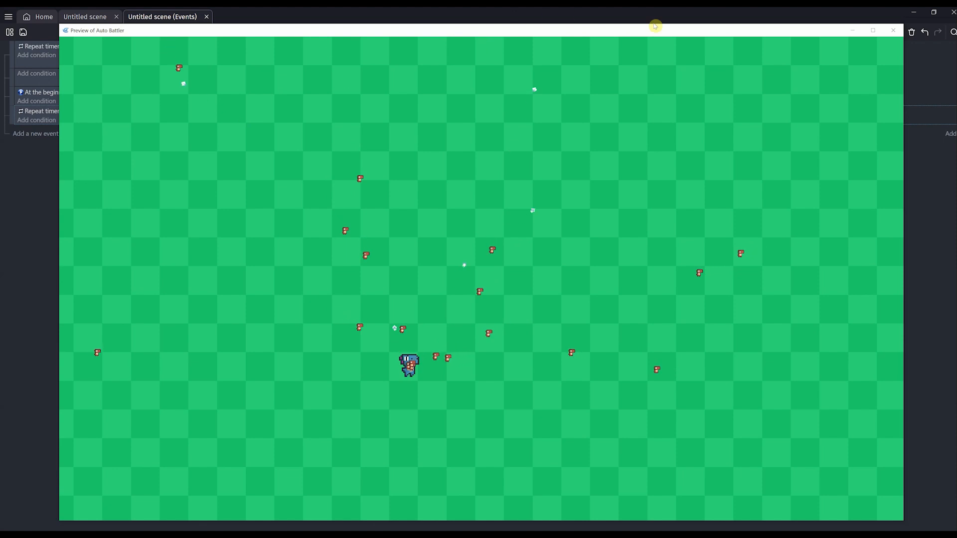
{"action": "left_click", "coordinate": [893, 30]}
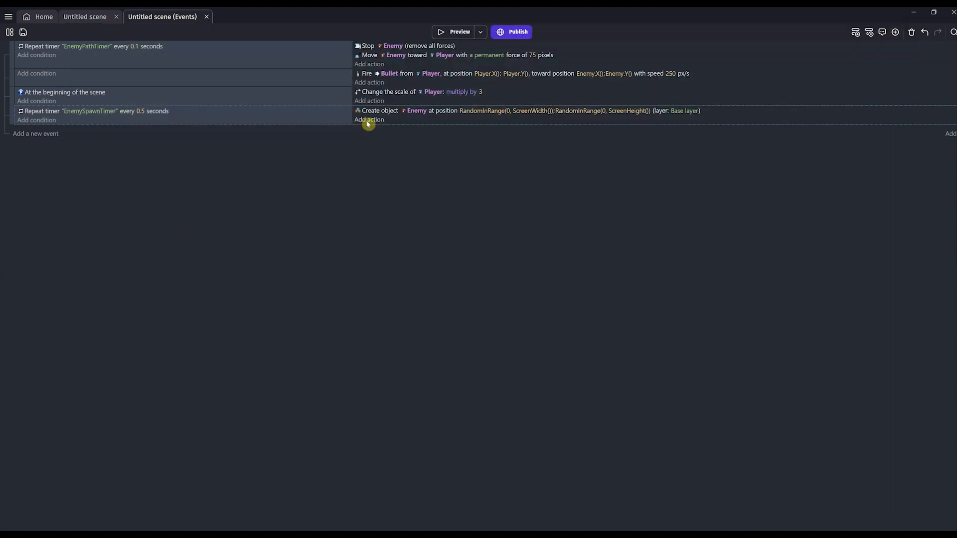
Add a spawn-event action multiplying each new Enemy's scale by 3.
{"action": "left_click", "coordinate": [369, 119]}
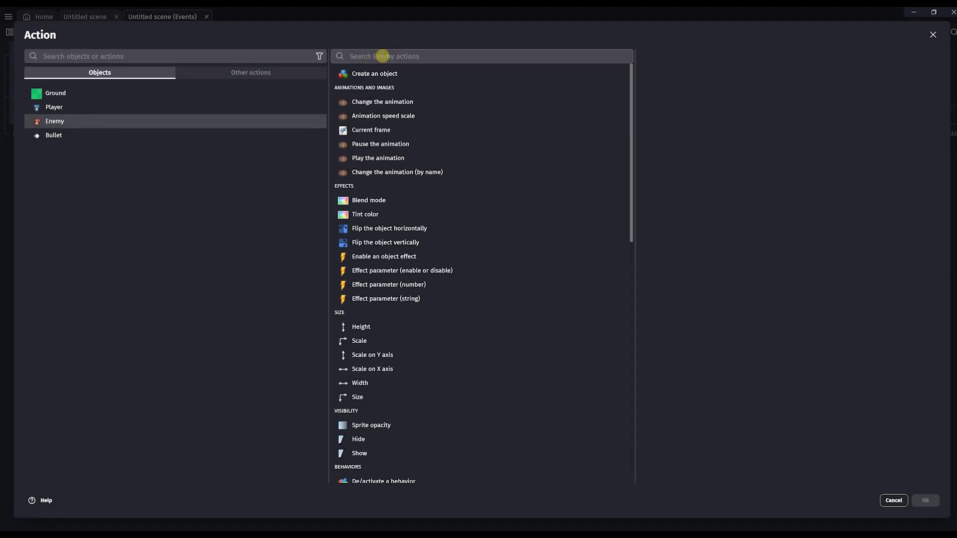
{"action": "type", "text": "scale"}
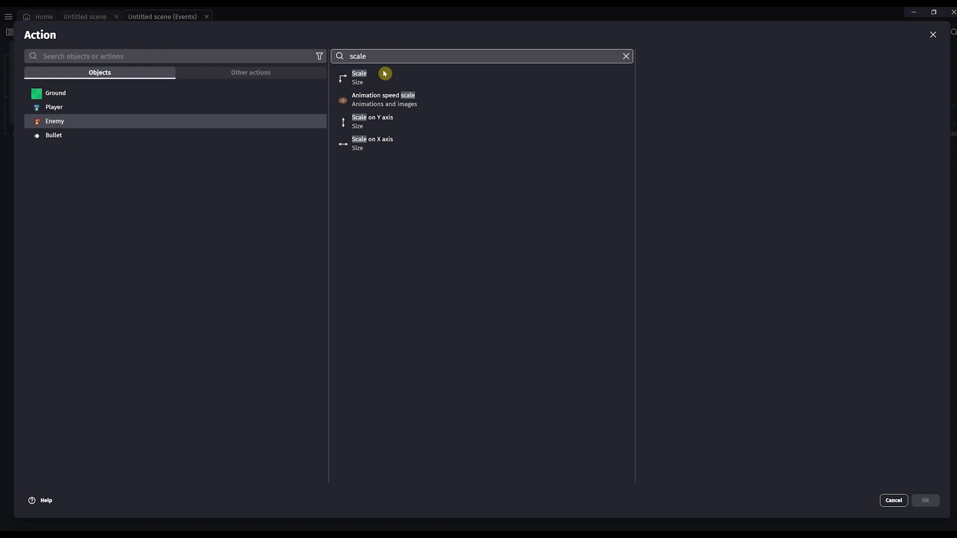
{"action": "left_click", "coordinate": [359, 77]}
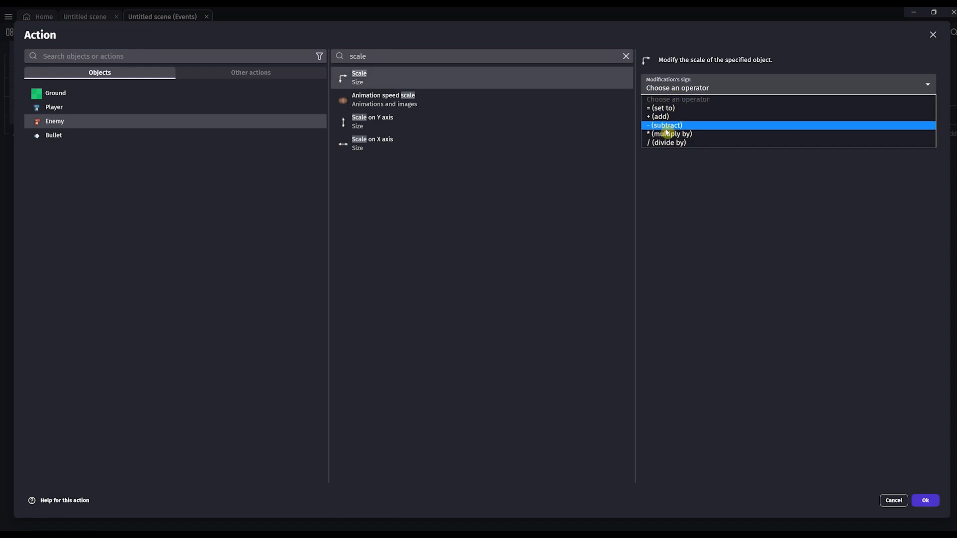
{"action": "left_click", "coordinate": [669, 134]}
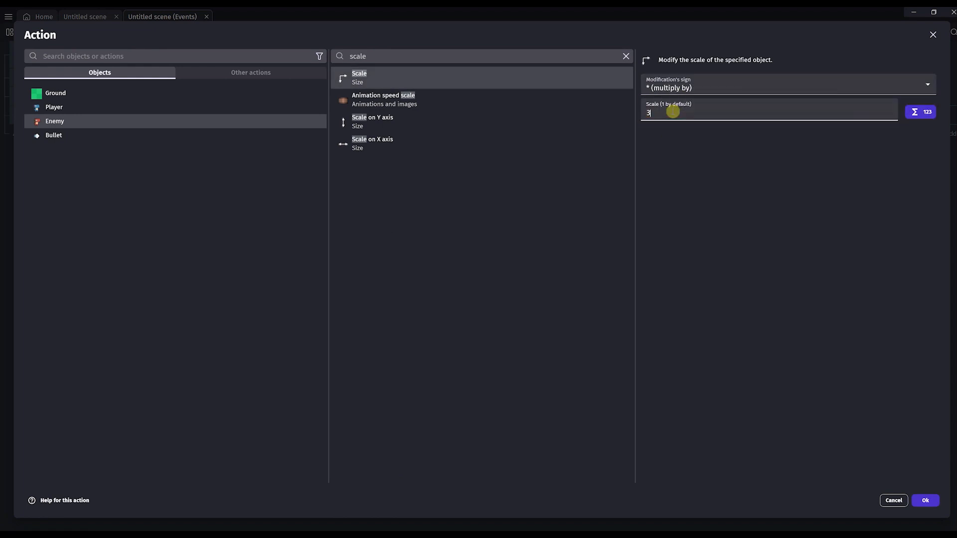
{"action": "left_click", "coordinate": [925, 501]}
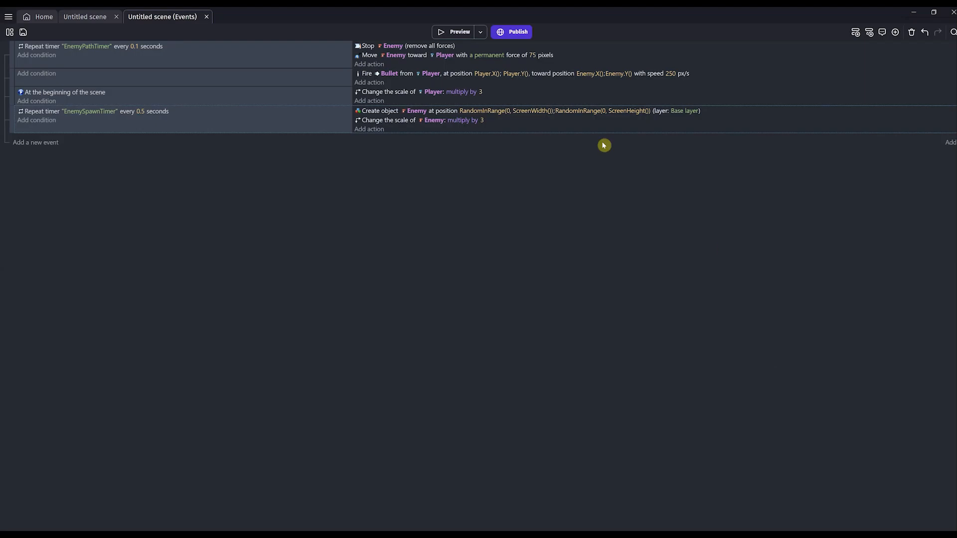
Preview the game showing larger spawned enemies, then close it.
{"action": "left_click", "coordinate": [459, 32]}
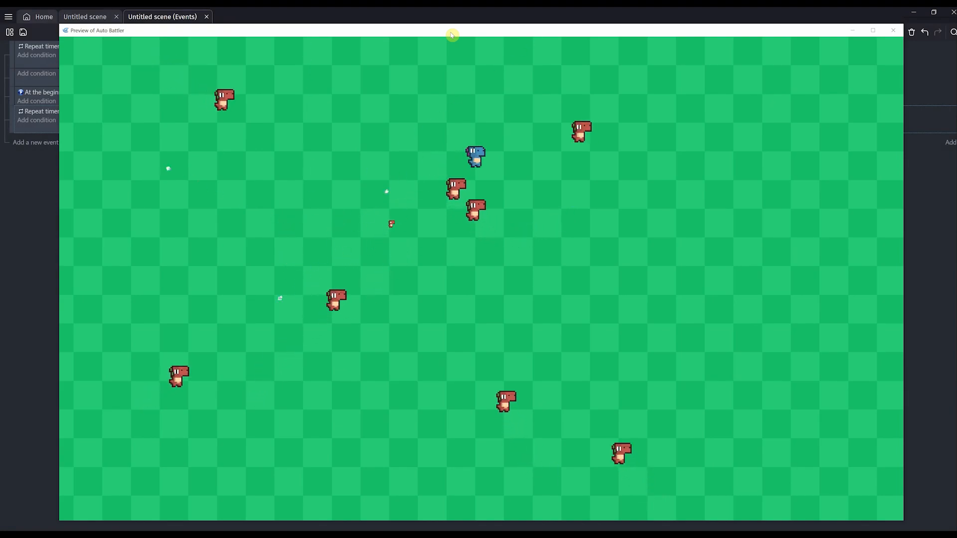
{"action": "mouse_move", "coordinate": [739, 21]}
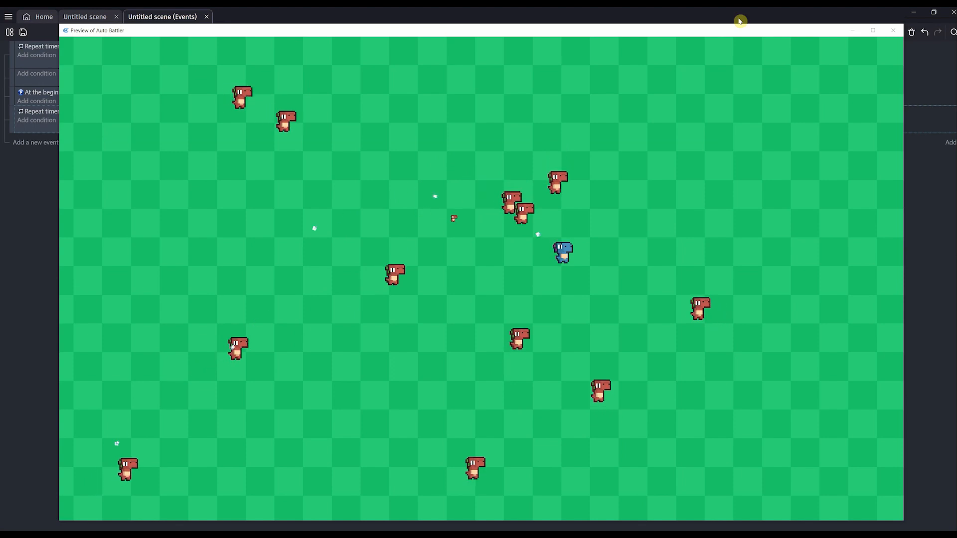
{"action": "left_click", "coordinate": [893, 30]}
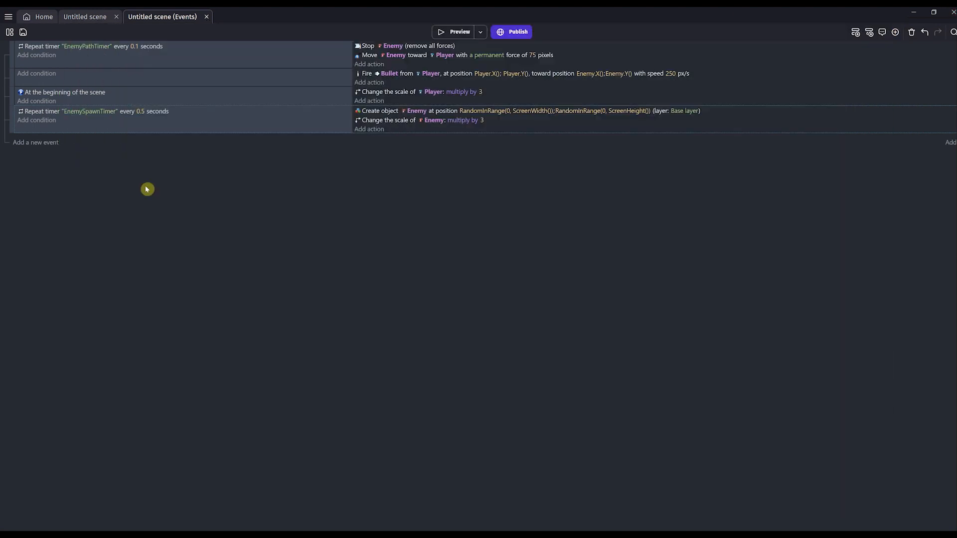
Show the empty object groups list beside the scene's objects list.
{"action": "left_click", "coordinate": [85, 16]}
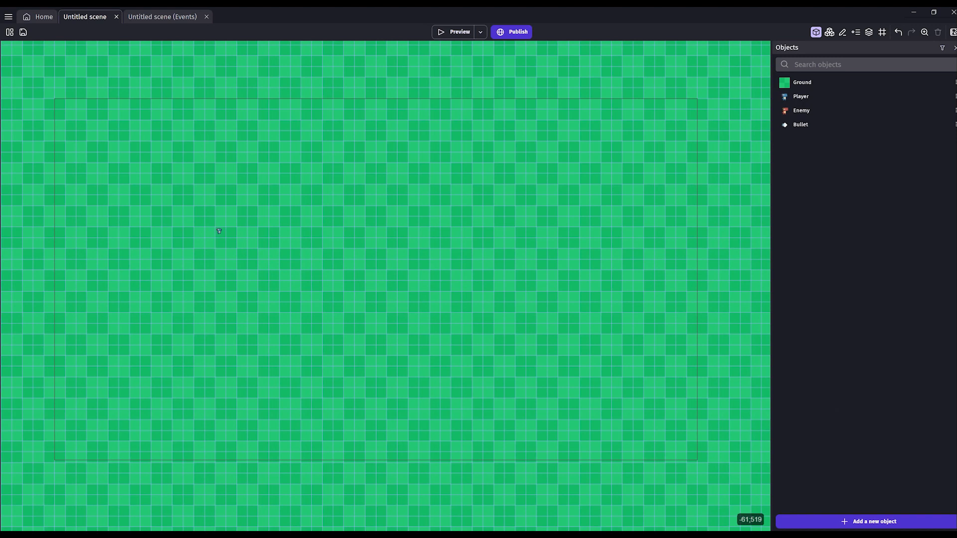
{"action": "left_click", "coordinate": [829, 32]}
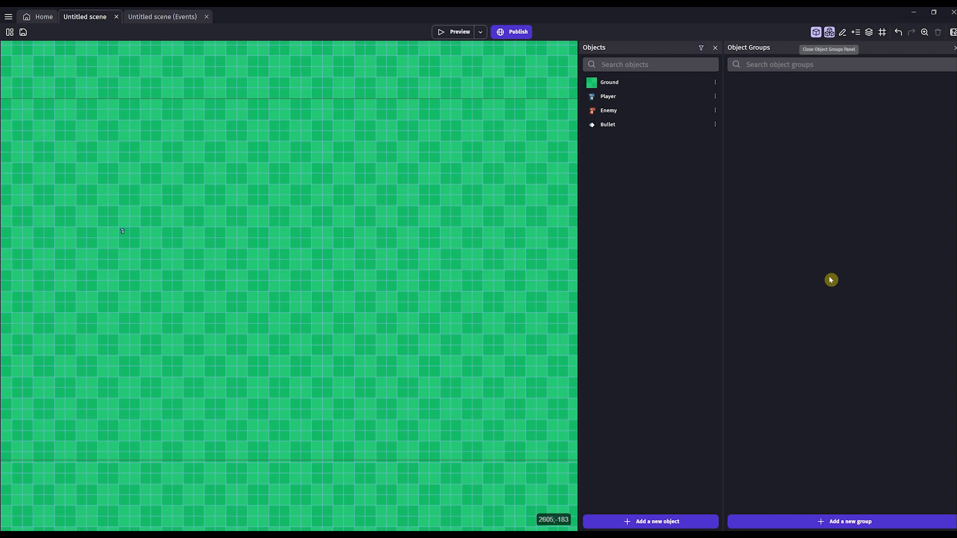
Create an object group named Enemies and add the Enemy object to it.
{"action": "left_click", "coordinate": [848, 522]}
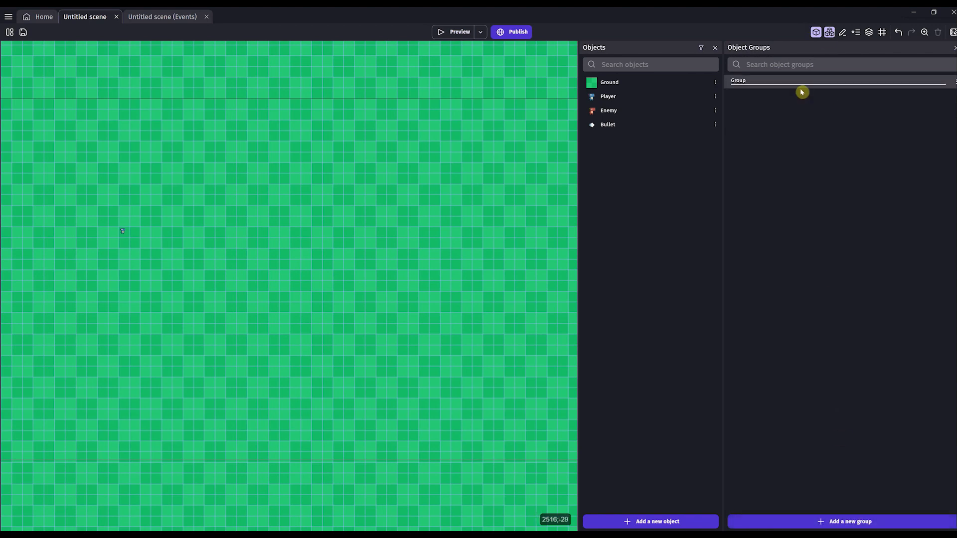
{"action": "double_click", "coordinate": [737, 79]}
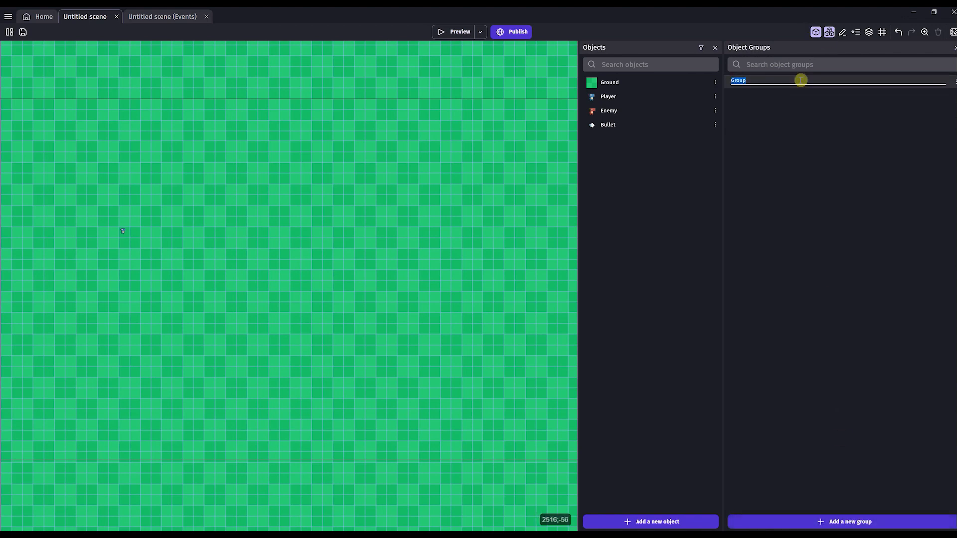
{"action": "type", "text": "Enemies"}
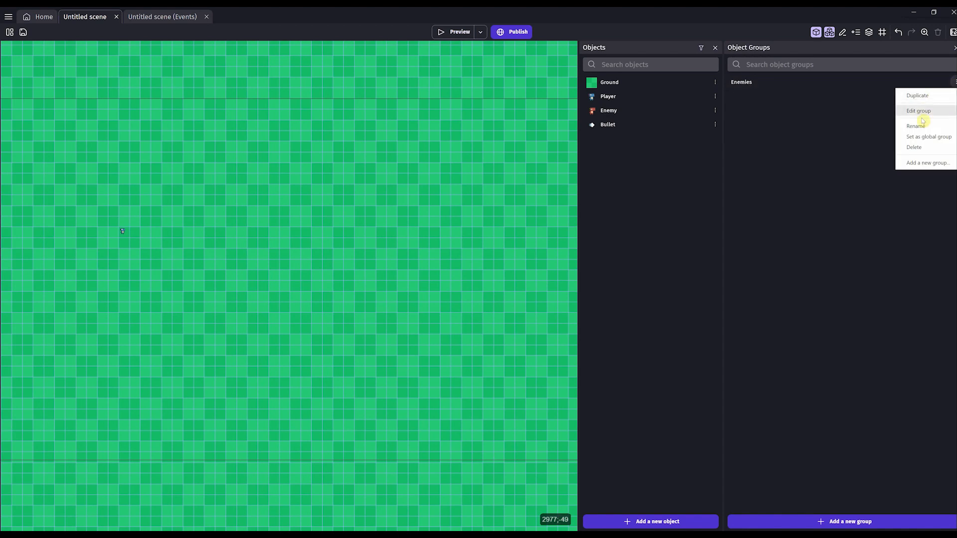
{"action": "left_click", "coordinate": [918, 110]}
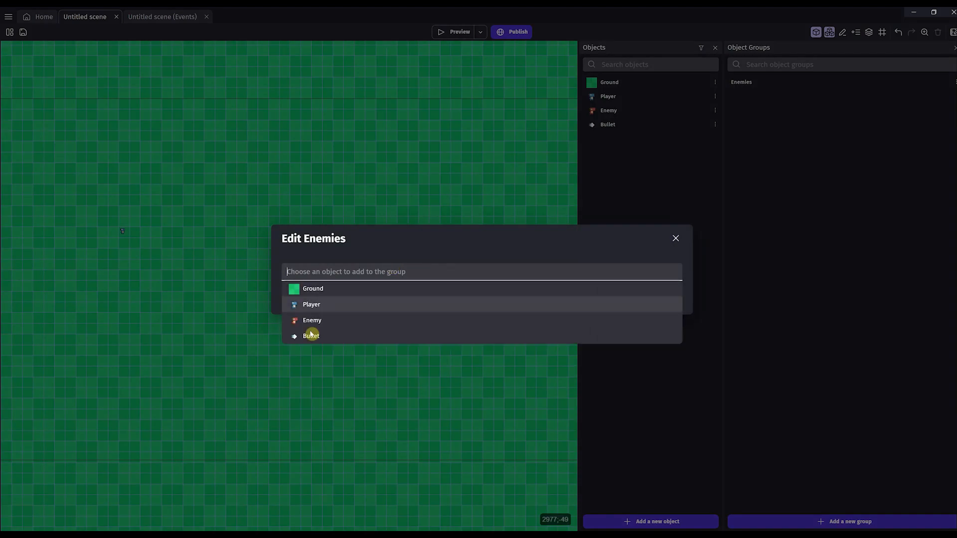
{"action": "left_click", "coordinate": [676, 239]}
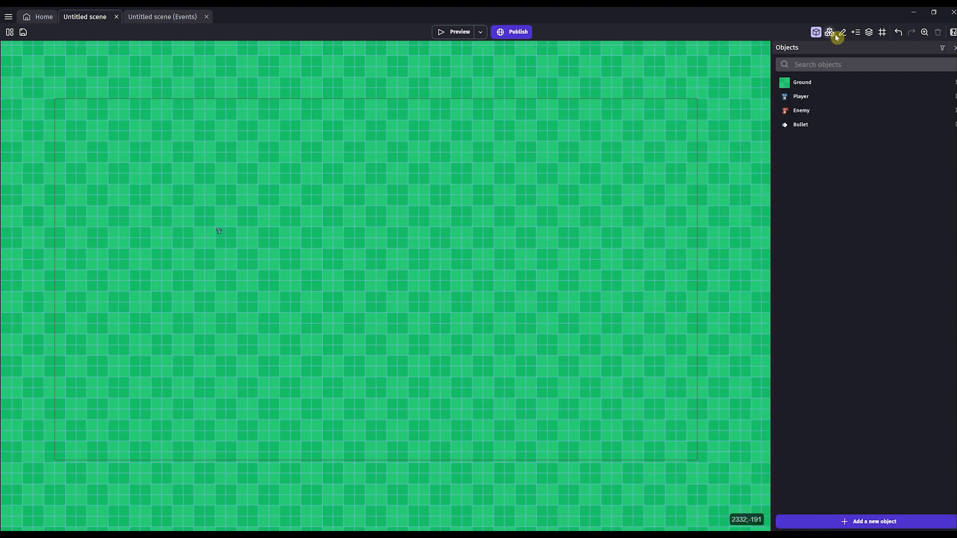
Make the bullet-firing event pick the Enemies member nearest to Player.X(), Player.Y().
{"action": "left_click", "coordinate": [163, 16]}
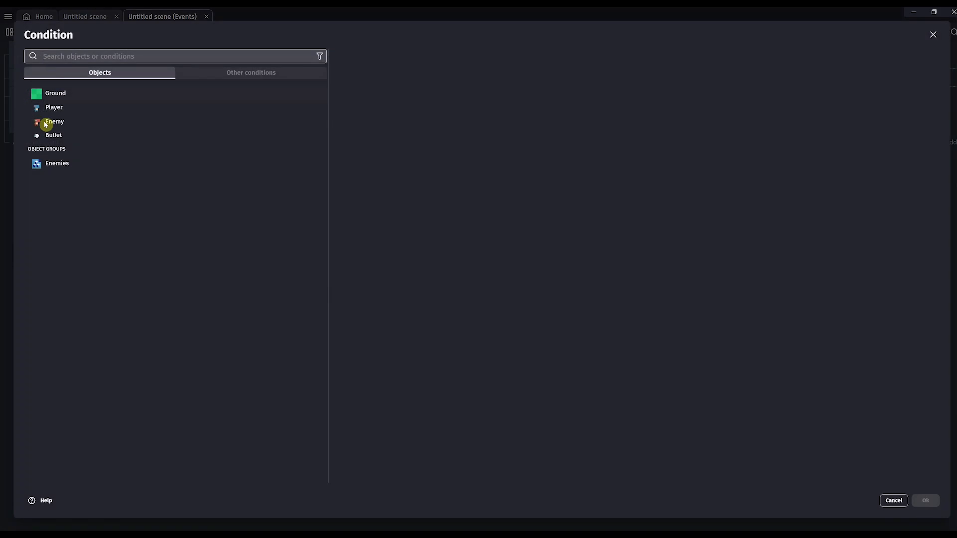
{"action": "left_click", "coordinate": [56, 163]}
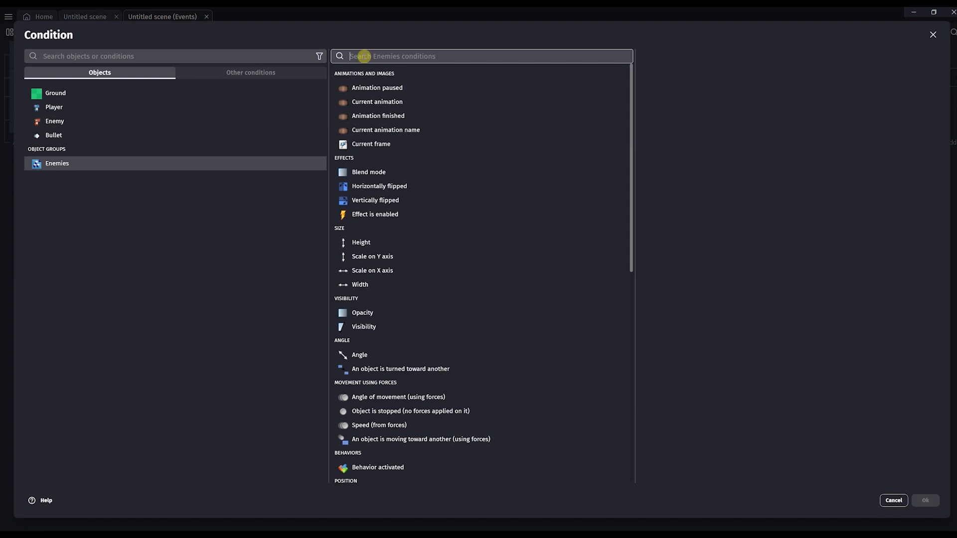
{"action": "type", "text": "nearest"}
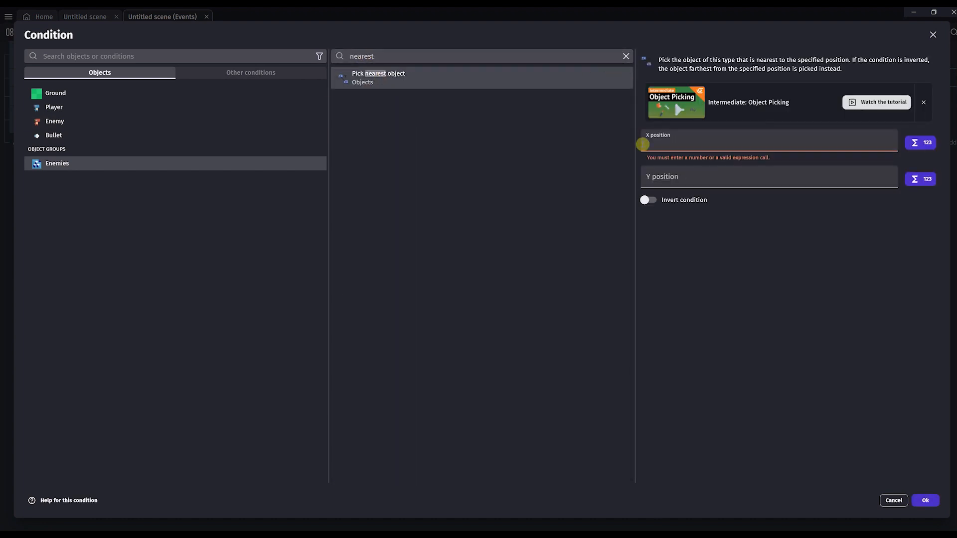
{"action": "type", "text": "Player.X("}
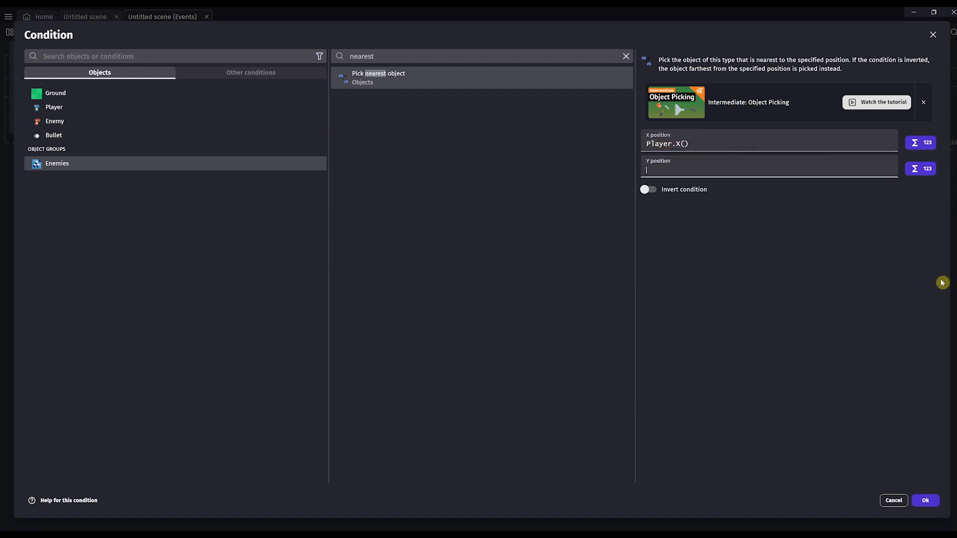
{"action": "type", "text": "Player.Y()"}
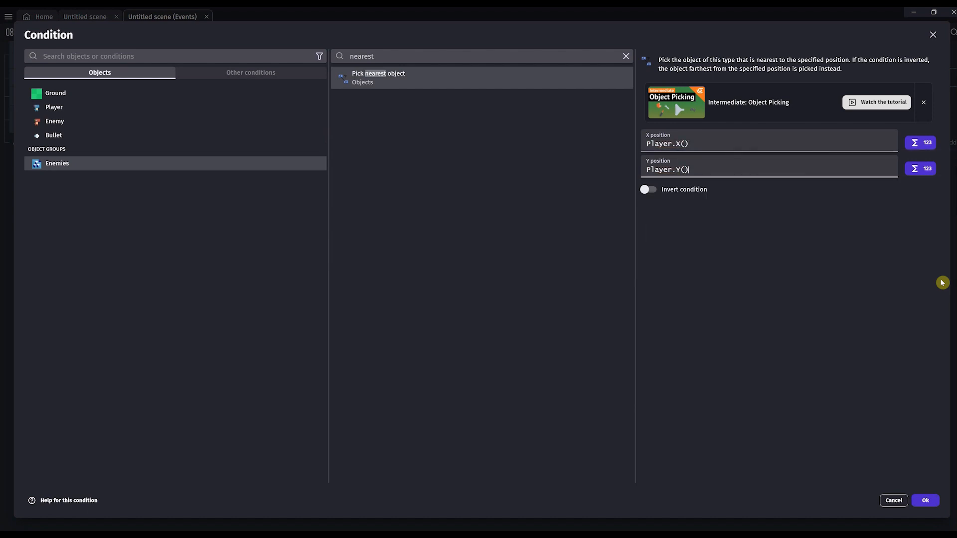
{"action": "left_click", "coordinate": [925, 500]}
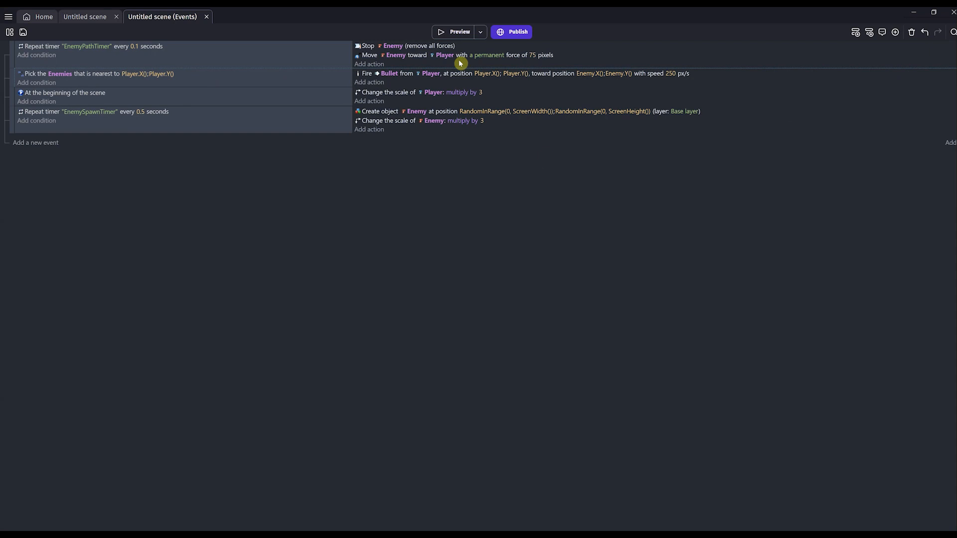
{"action": "mouse_move", "coordinate": [454, 32]}
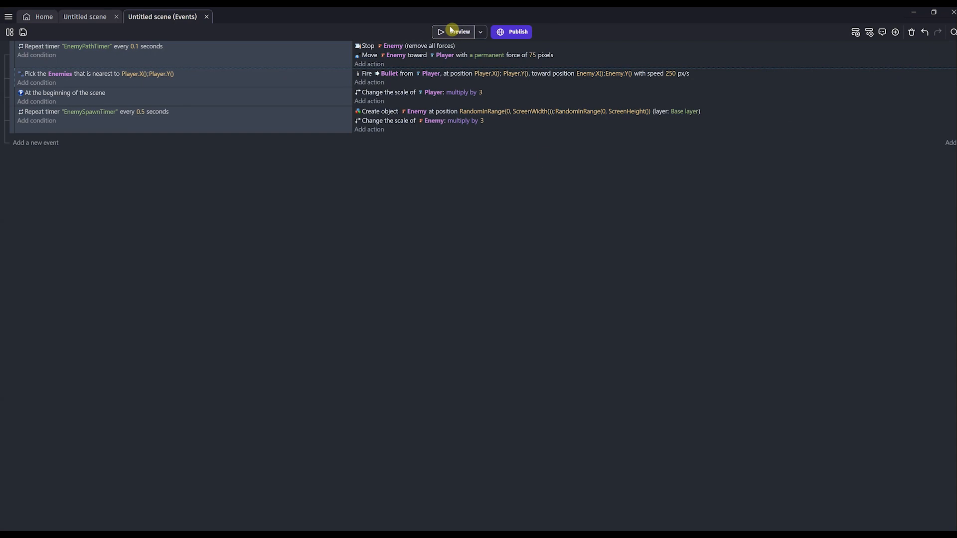
{"action": "left_click", "coordinate": [456, 32]}
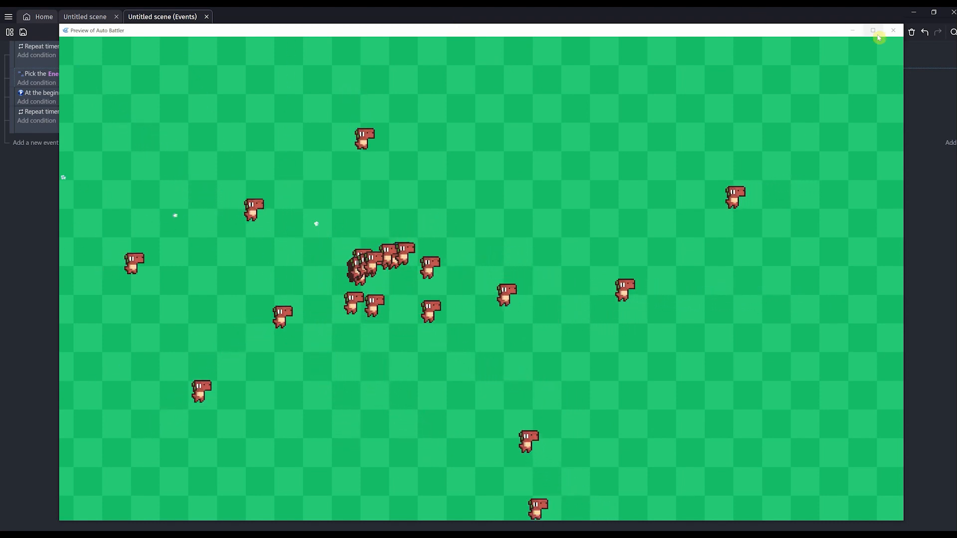
{"action": "left_click", "coordinate": [892, 31]}
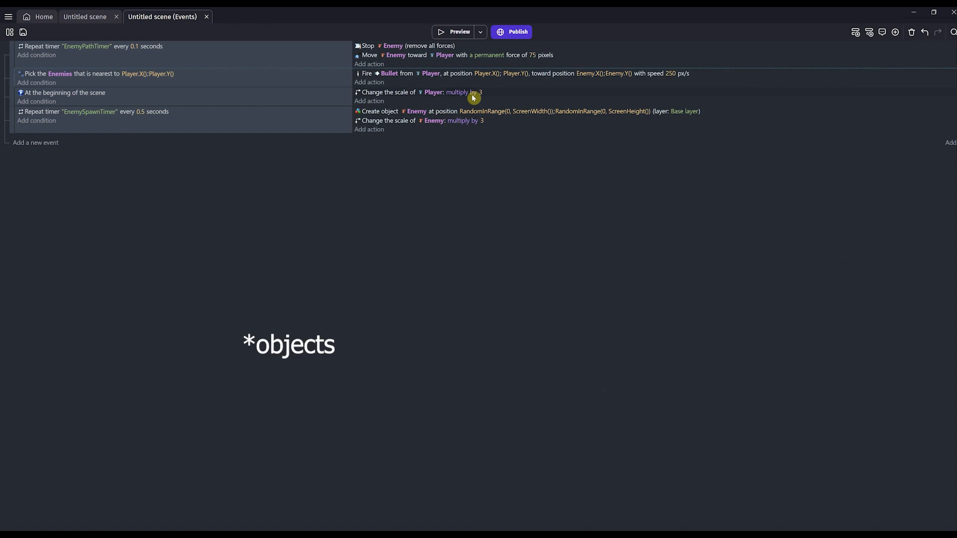
{"action": "mouse_move", "coordinate": [87, 192]}
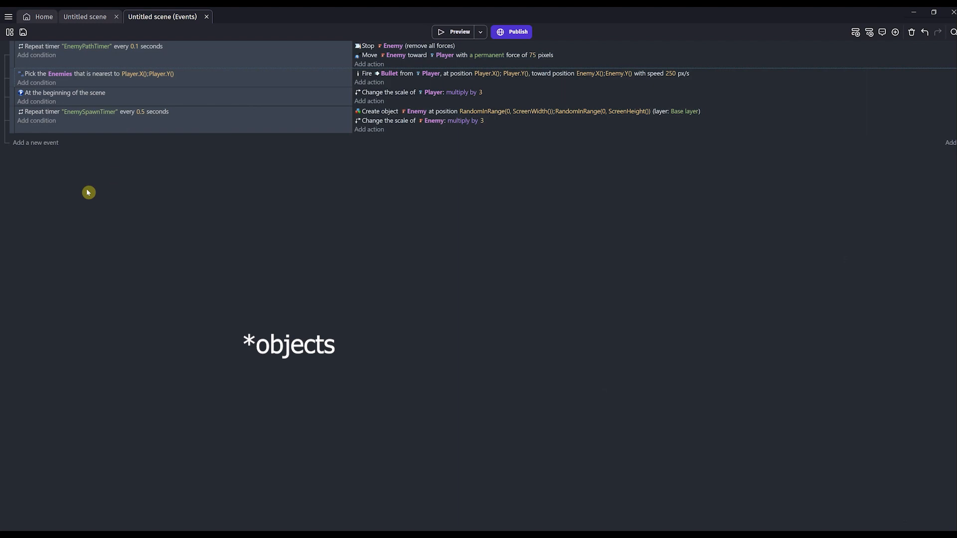
{"action": "mouse_move", "coordinate": [44, 17]}
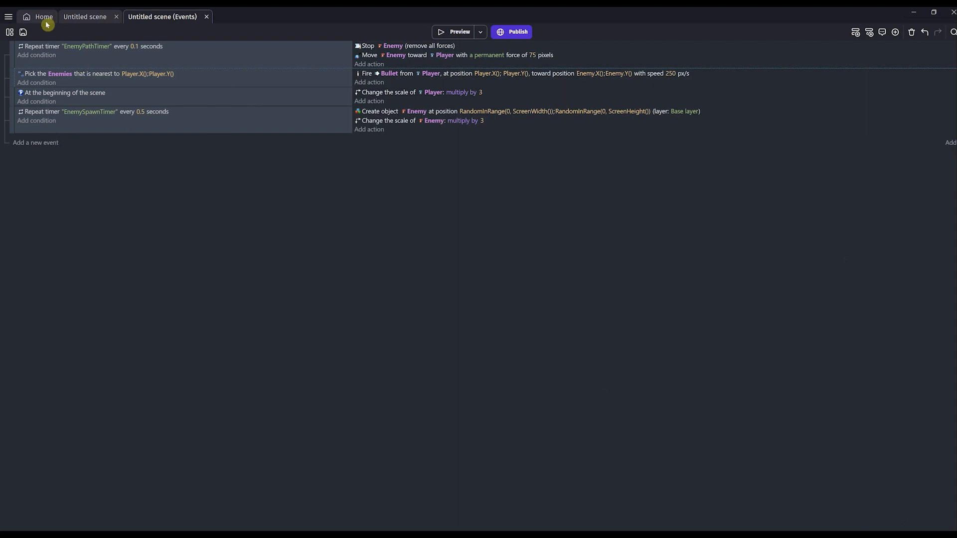
Inspect the Player's default collision mask and its origin point at 12, 12 without changing them.
{"action": "left_click", "coordinate": [84, 16]}
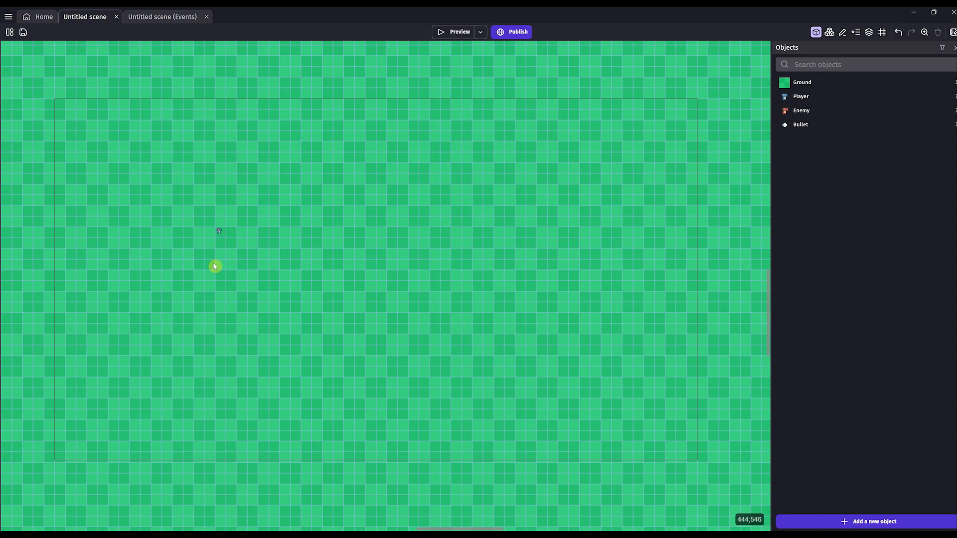
{"action": "double_click", "coordinate": [218, 231]}
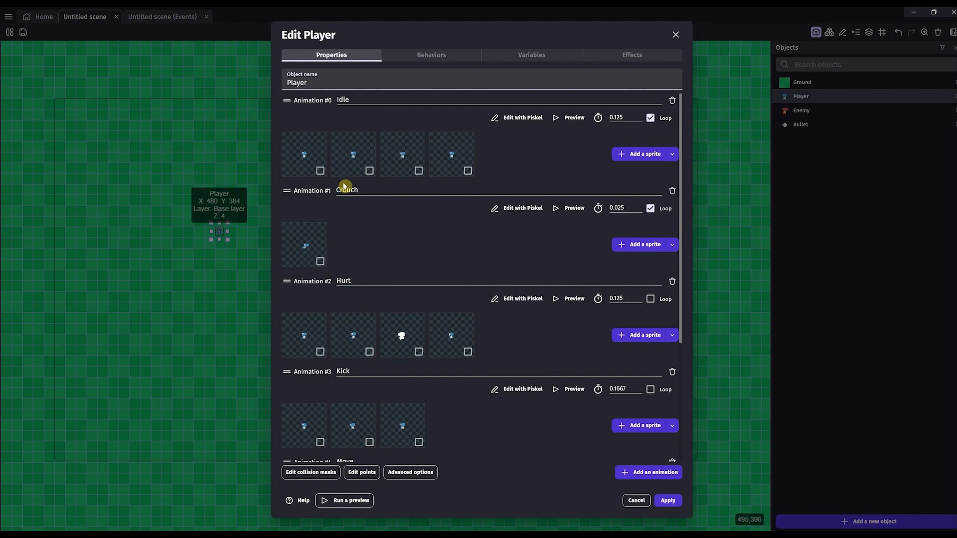
{"action": "left_click", "coordinate": [311, 473]}
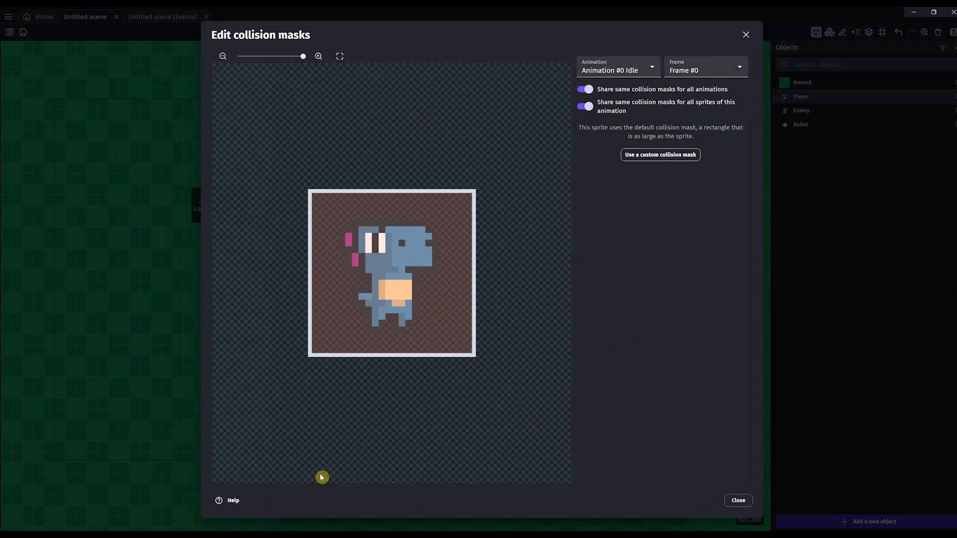
{"action": "left_click", "coordinate": [738, 500]}
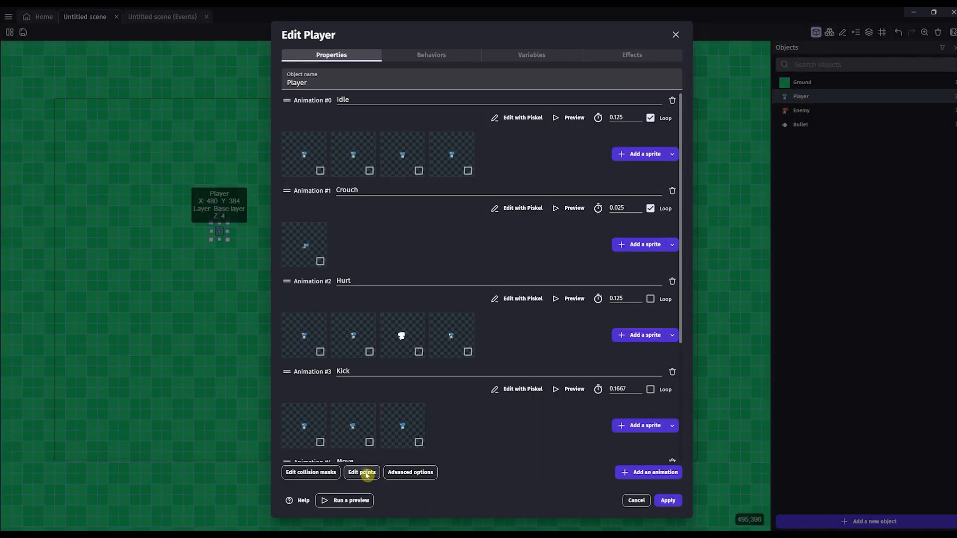
{"action": "left_click", "coordinate": [361, 472]}
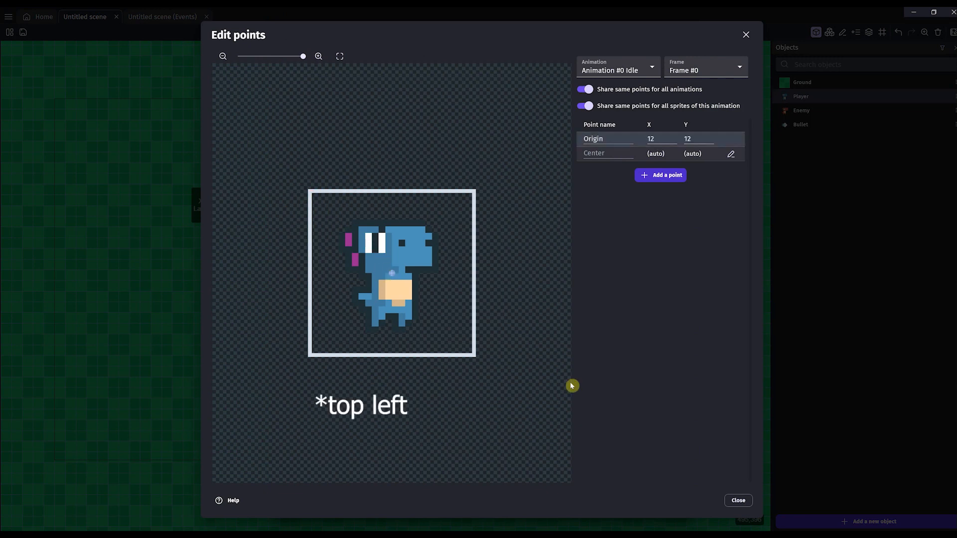
{"action": "left_click", "coordinate": [736, 501]}
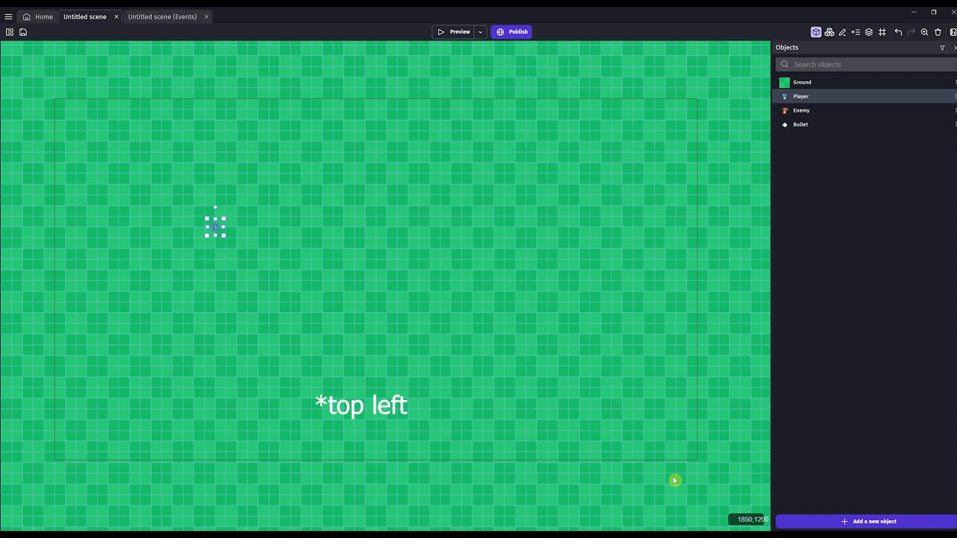
Check the Enemy object's origin point at 12, 12 and apply its settings unchanged.
{"action": "left_click", "coordinate": [801, 110]}
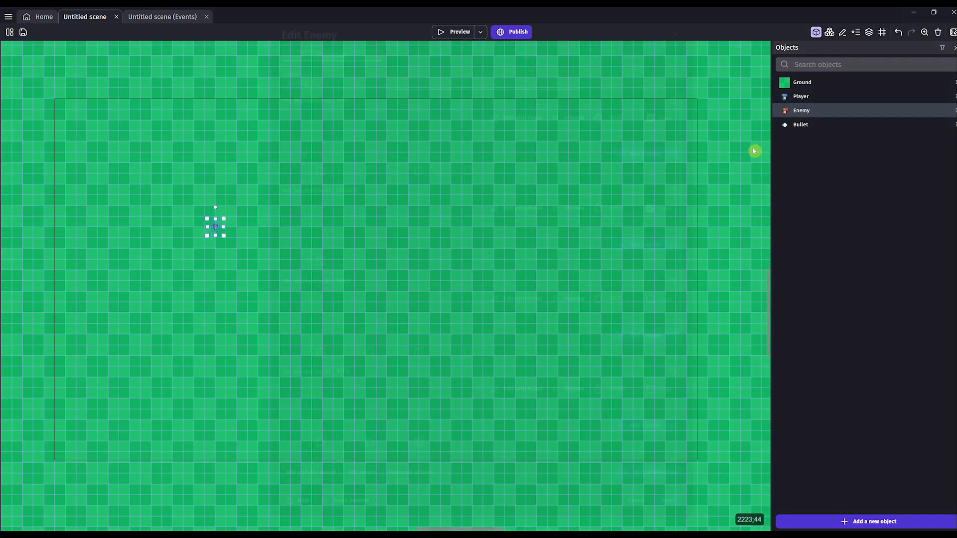
{"action": "double_click", "coordinate": [215, 226]}
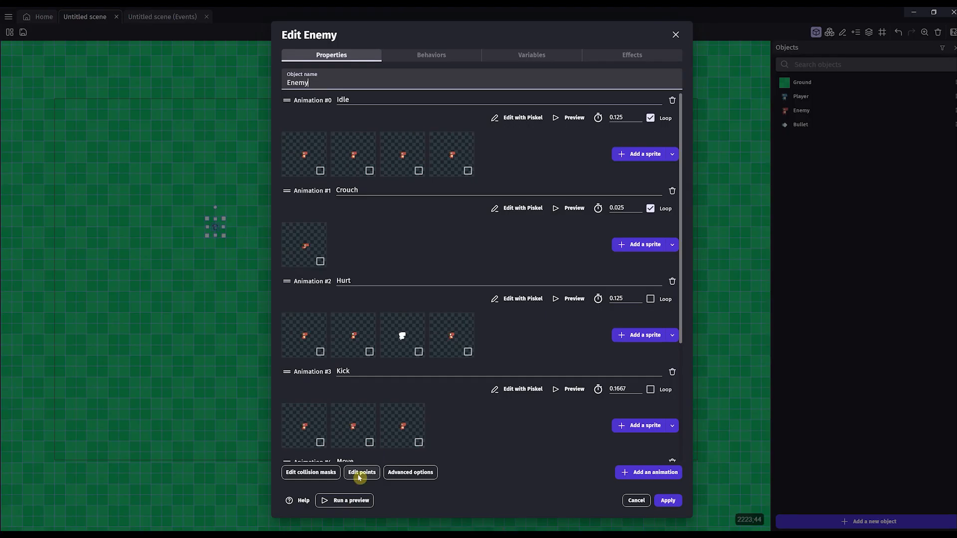
{"action": "left_click", "coordinate": [361, 472]}
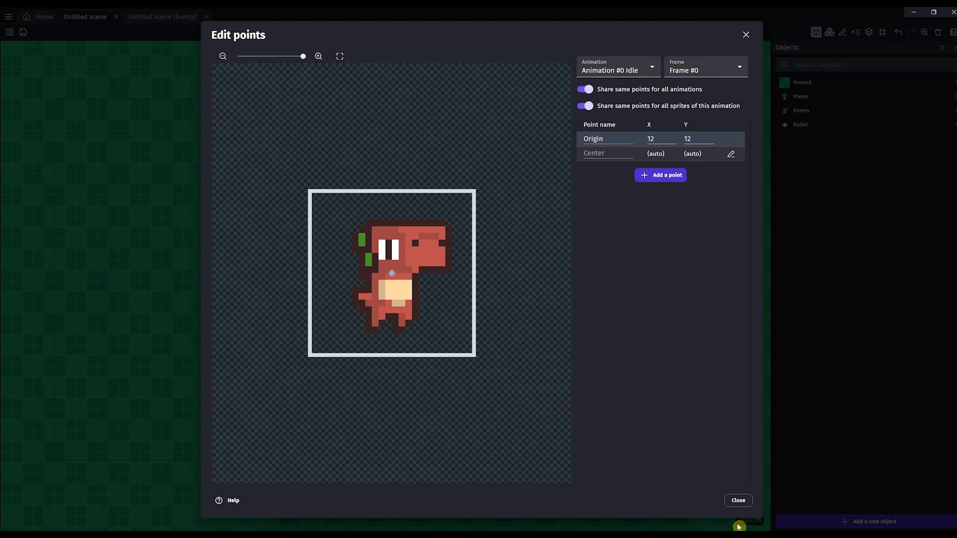
{"action": "left_click", "coordinate": [737, 501]}
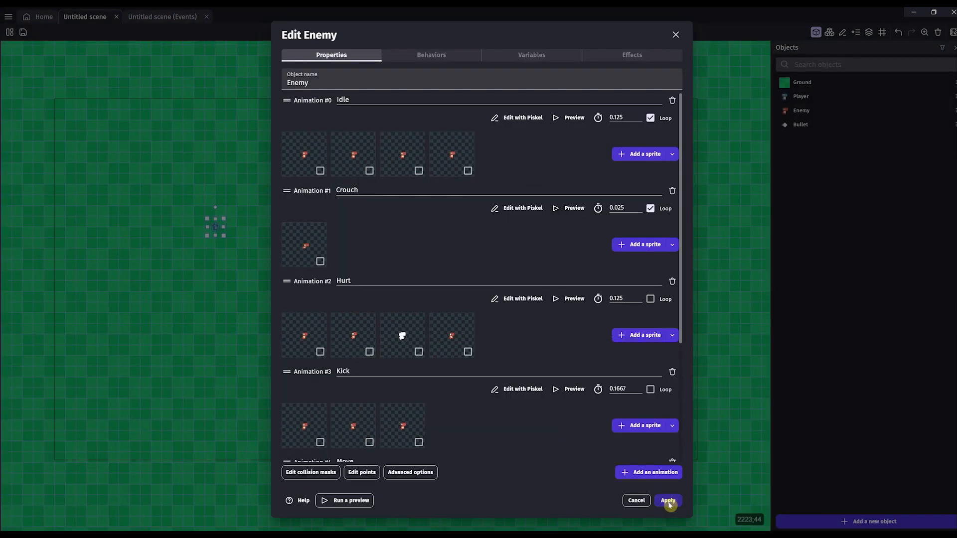
{"action": "left_click", "coordinate": [343, 500]}
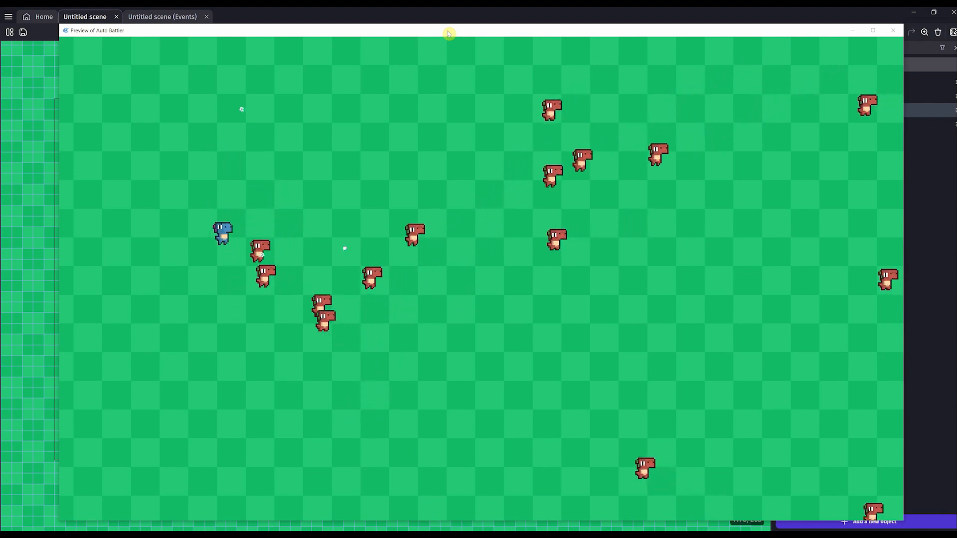
Close the preview and give Enemy the Health behavior with 100 starting health.
{"action": "left_click", "coordinate": [893, 30]}
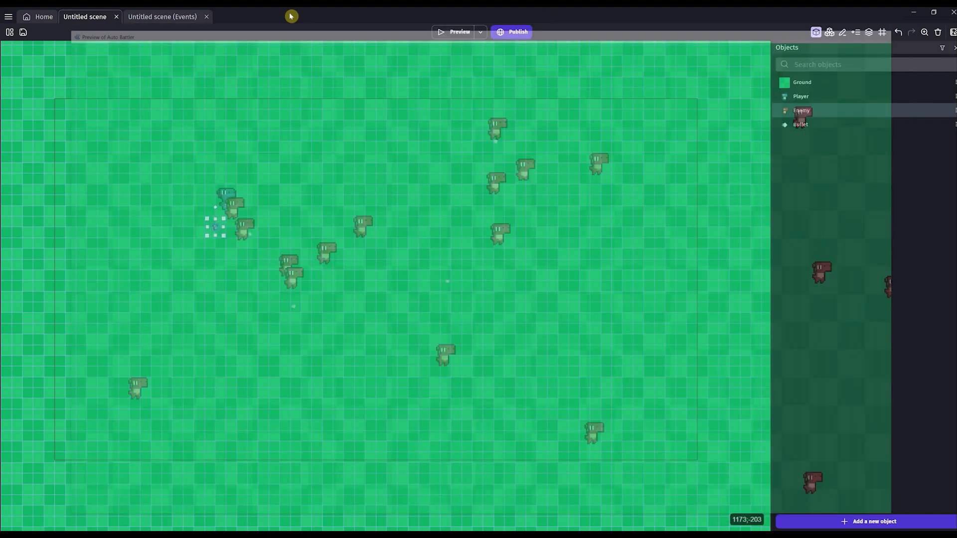
{"action": "double_click", "coordinate": [802, 110]}
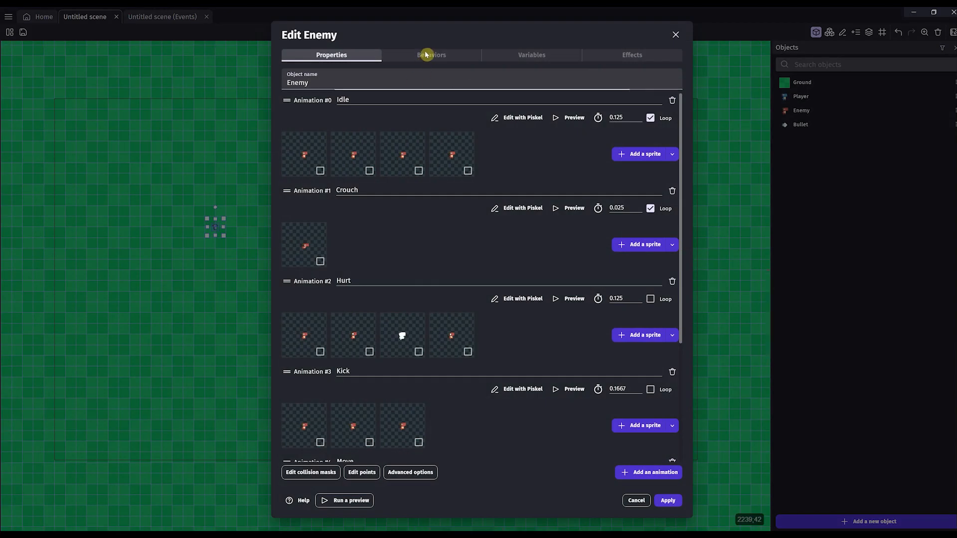
{"action": "left_click", "coordinate": [431, 54]}
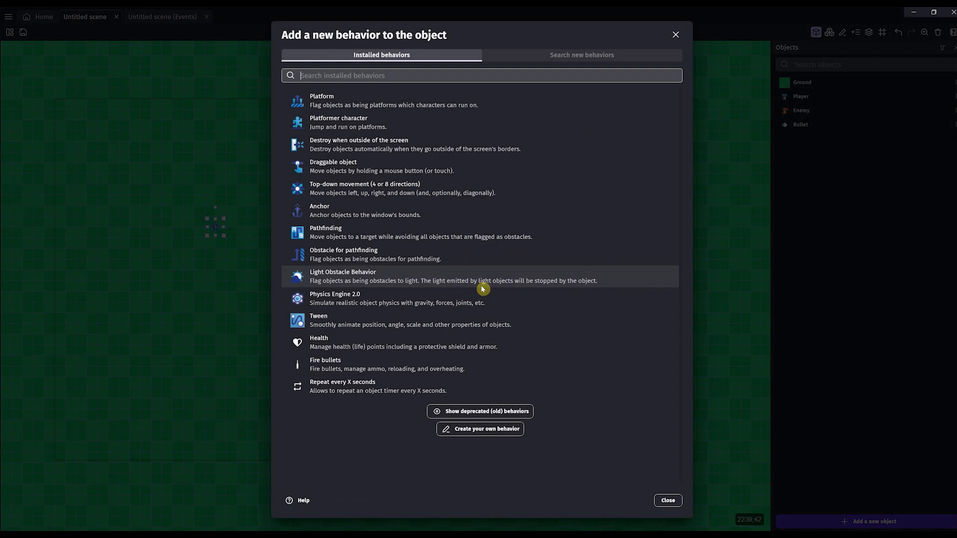
{"action": "left_click", "coordinate": [318, 342]}
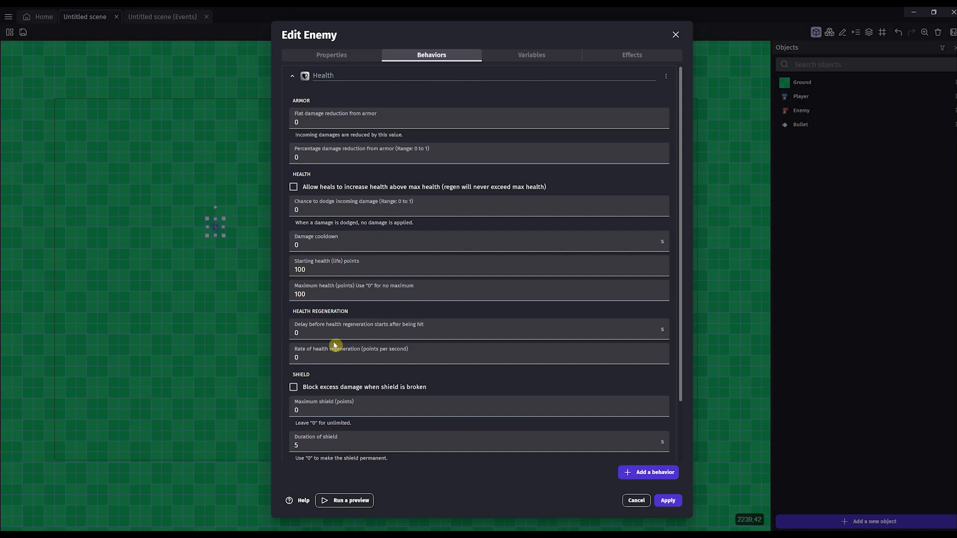
{"action": "mouse_move", "coordinate": [667, 500]}
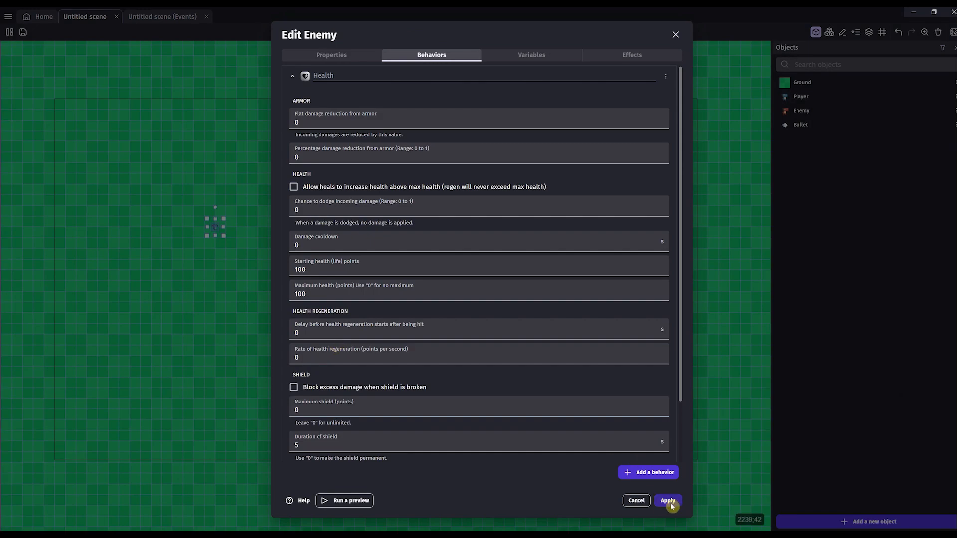
{"action": "left_click", "coordinate": [667, 500]}
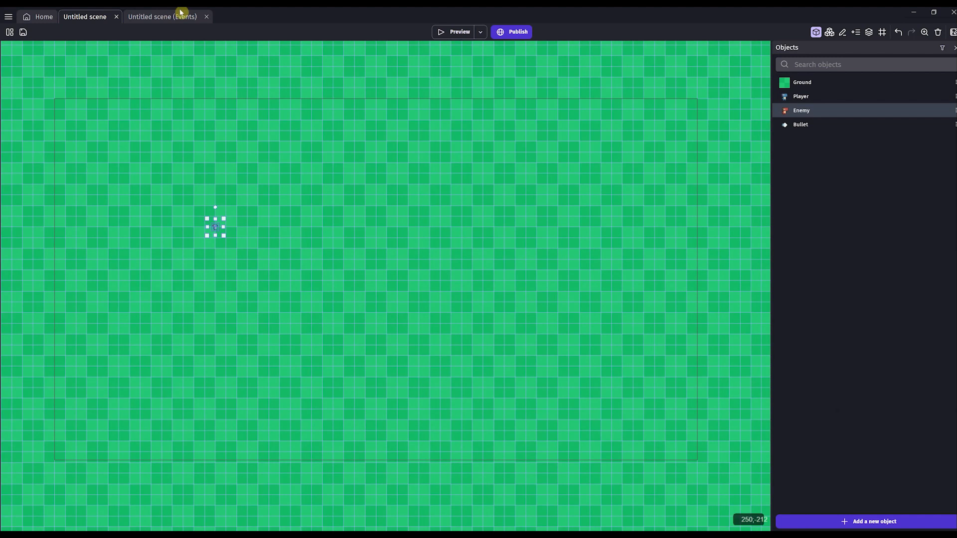
Add a new event with a Bullet–Enemy Collision condition.
{"action": "left_click", "coordinate": [162, 16]}
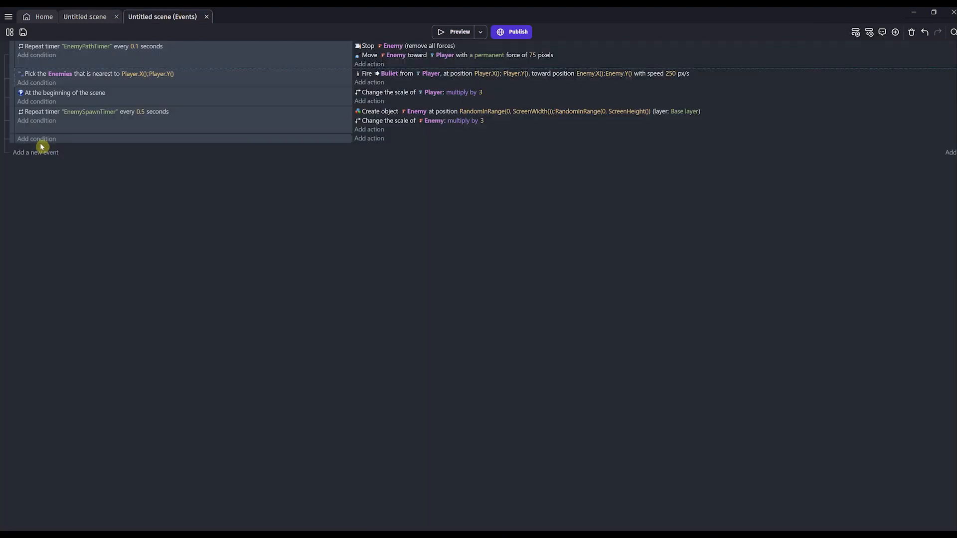
{"action": "left_click", "coordinate": [35, 138]}
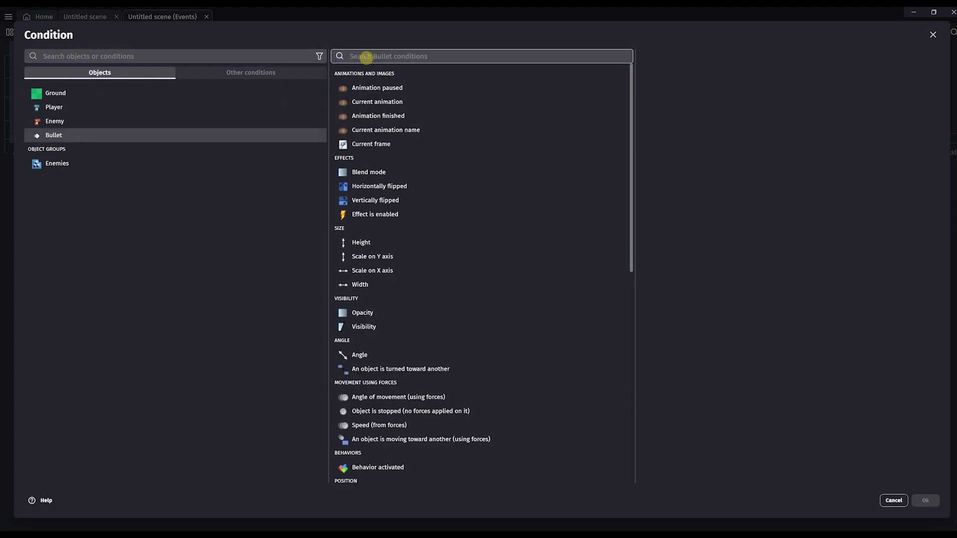
{"action": "type", "text": "collision"}
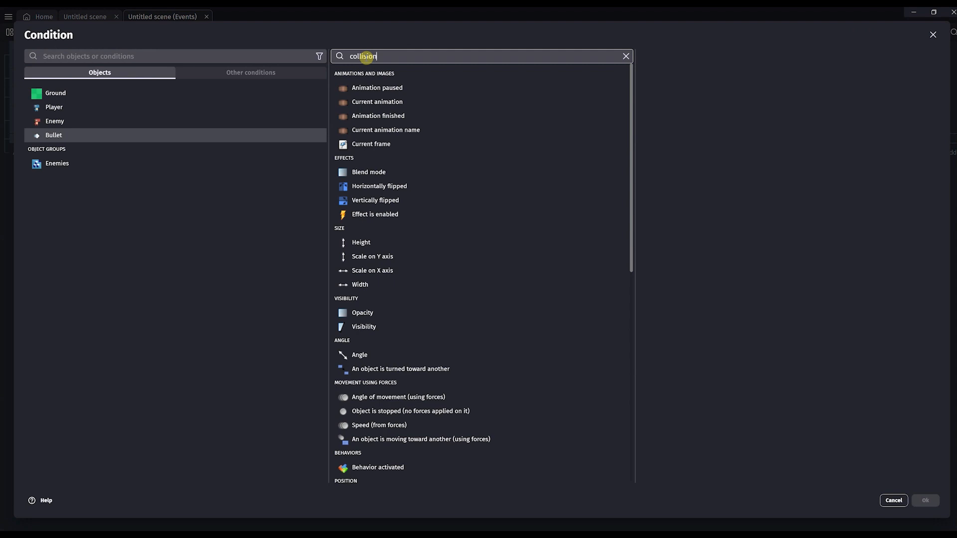
{"action": "left_click", "coordinate": [363, 74]}
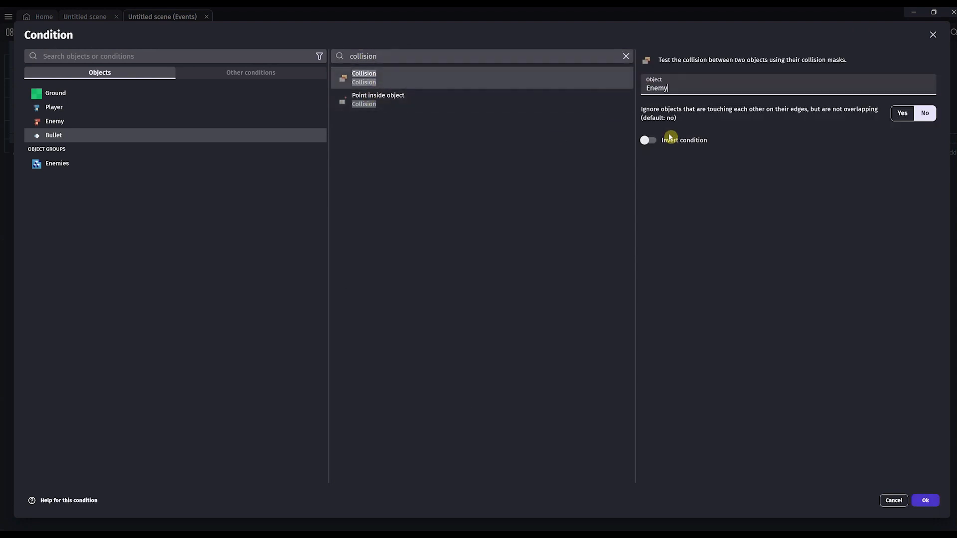
{"action": "left_click", "coordinate": [924, 500]}
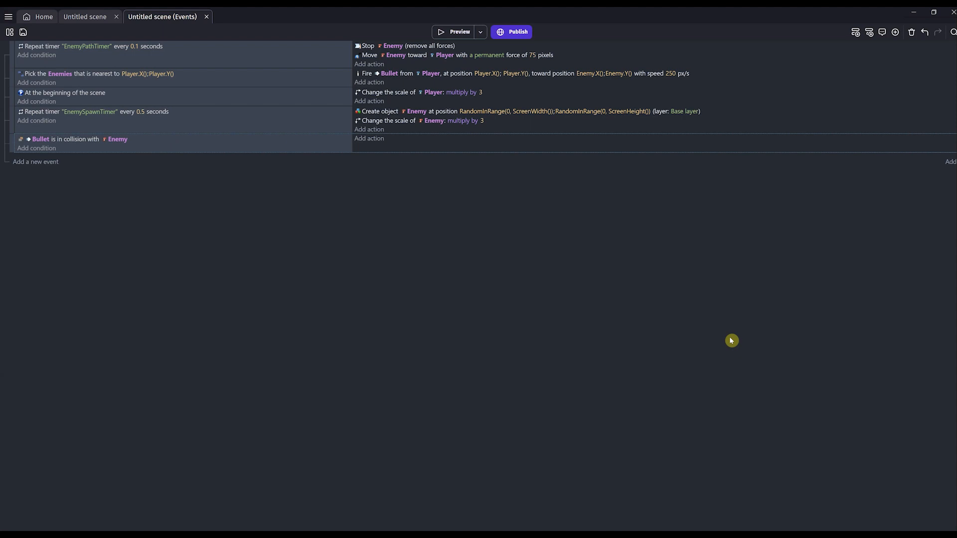
Give the collision event an Apply damage action of 50 points to Enemy.
{"action": "left_click", "coordinate": [369, 138]}
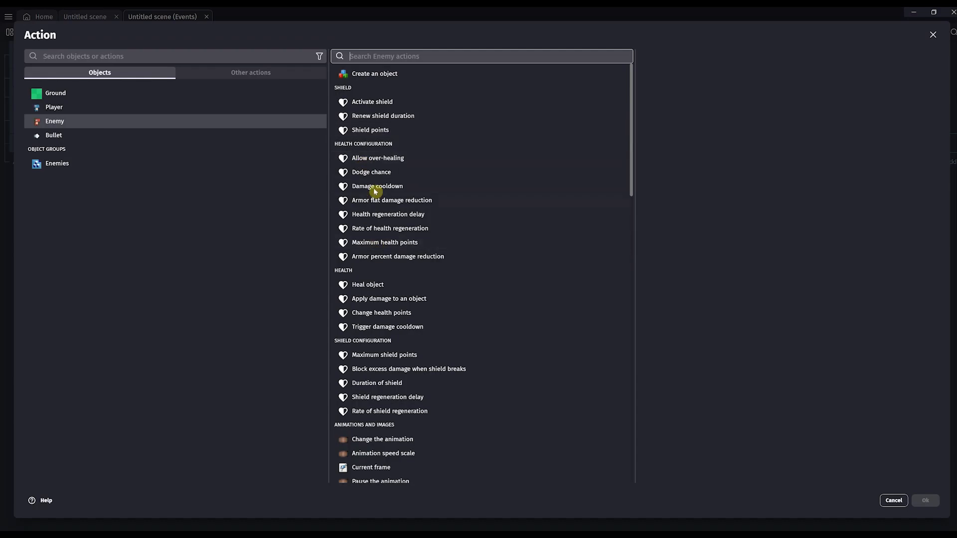
{"action": "mouse_move", "coordinate": [372, 304]}
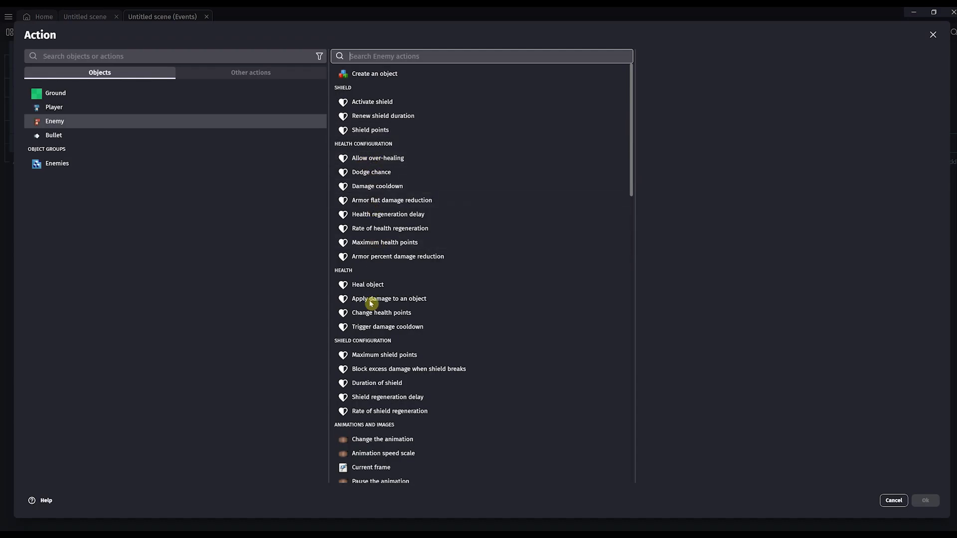
{"action": "left_click", "coordinate": [388, 299]}
{"action": "type", "text": "50"}
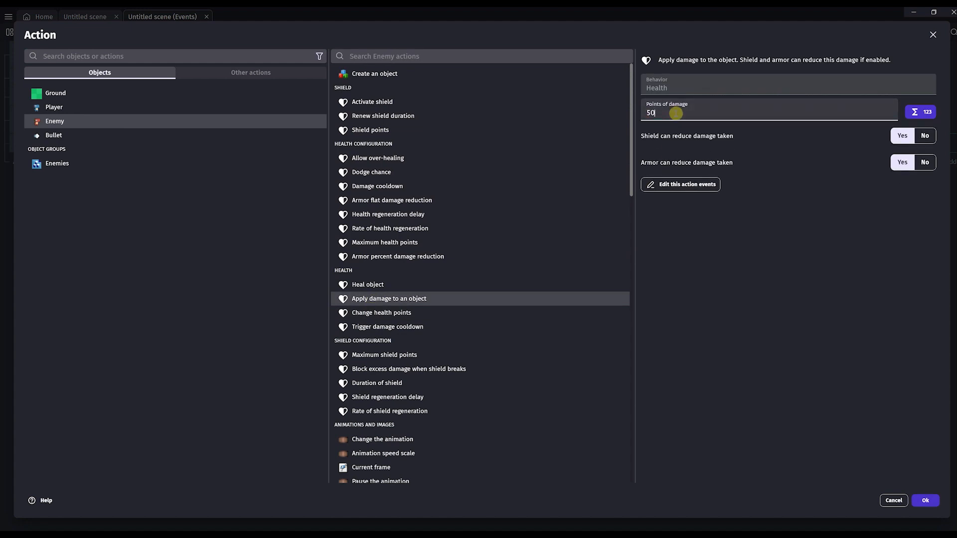
{"action": "left_click", "coordinate": [924, 501]}
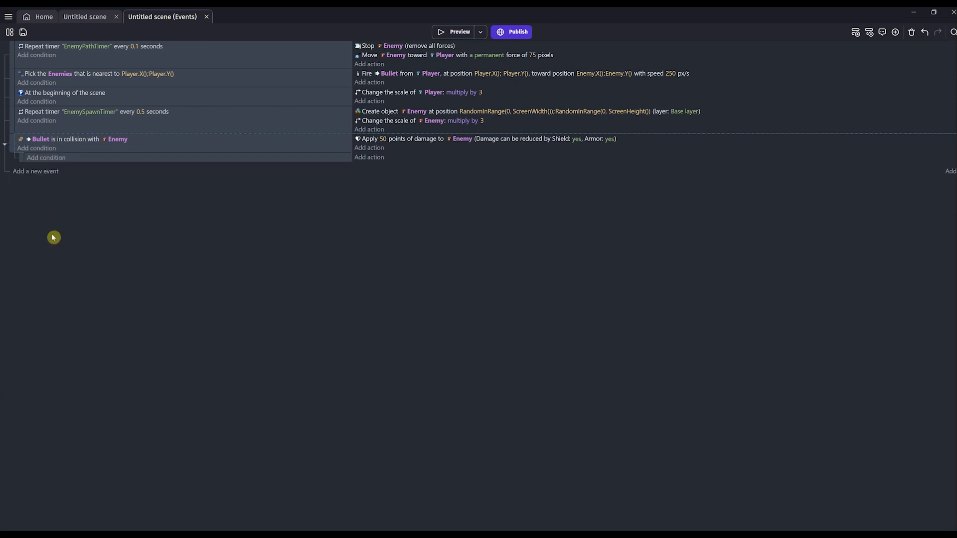
{"action": "mouse_move", "coordinate": [110, 269]}
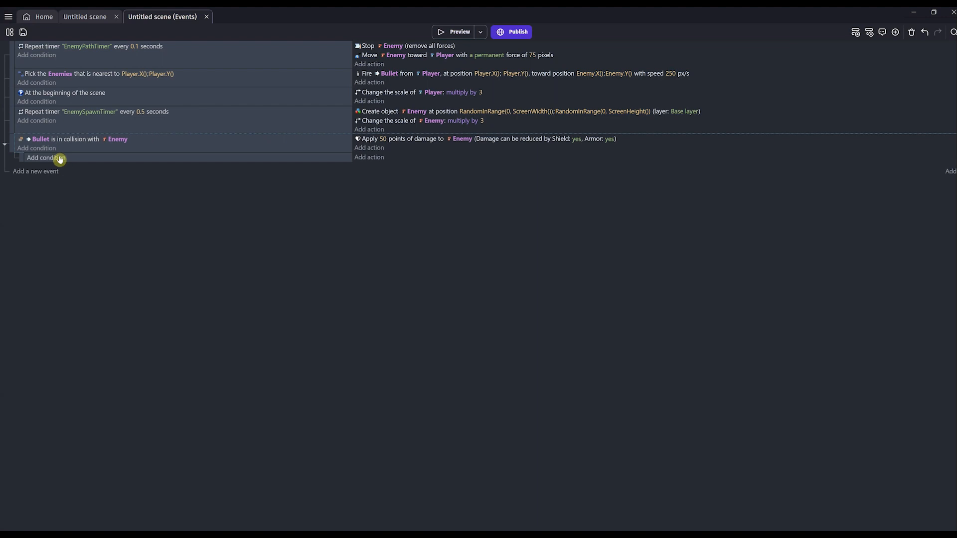
Give the sub-event a condition that Enemy's health points are ≤ 0.
{"action": "left_click", "coordinate": [46, 158]}
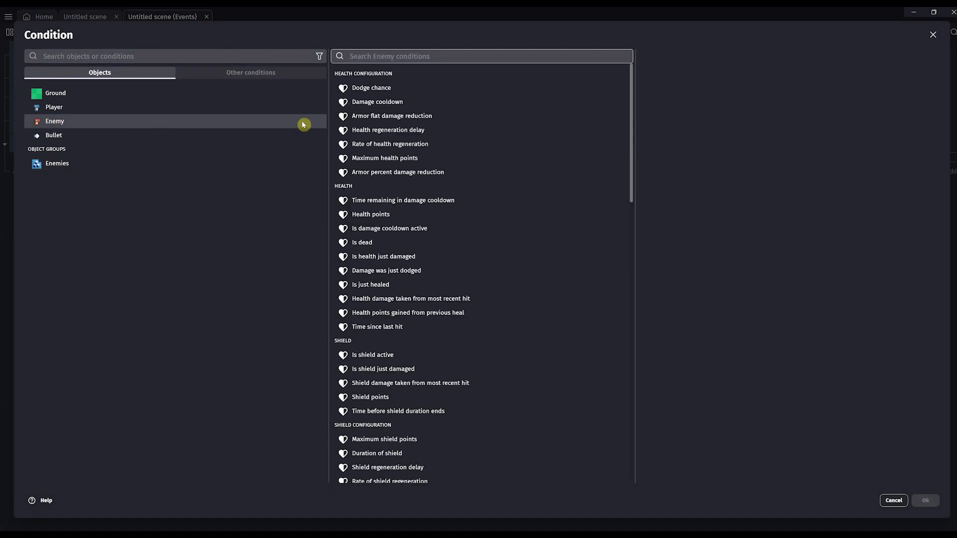
{"action": "mouse_move", "coordinate": [371, 214]}
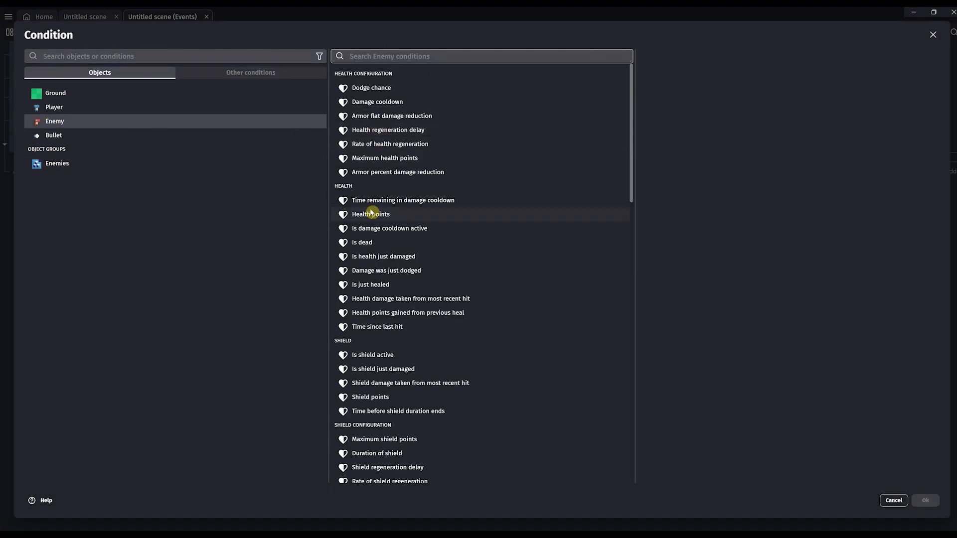
{"action": "mouse_move", "coordinate": [370, 87]}
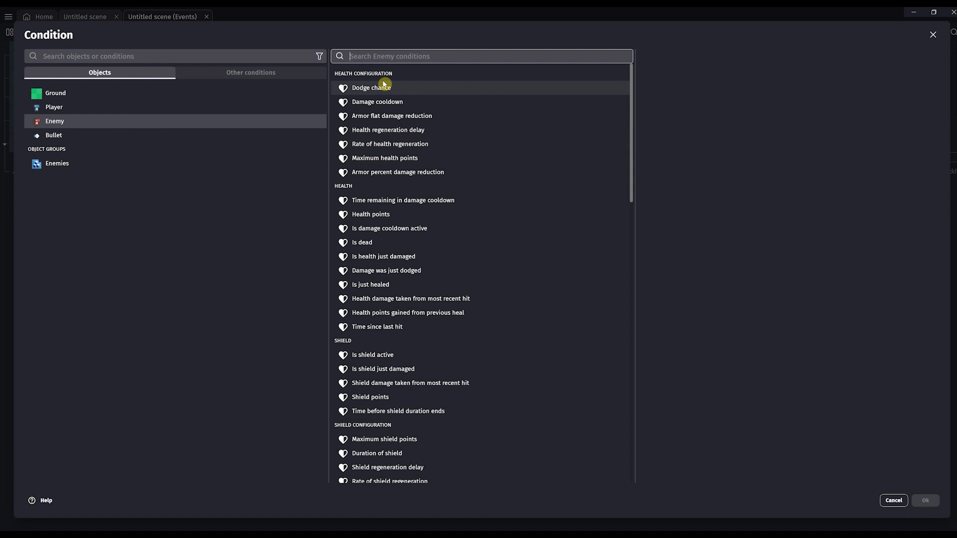
{"action": "type", "text": "health"}
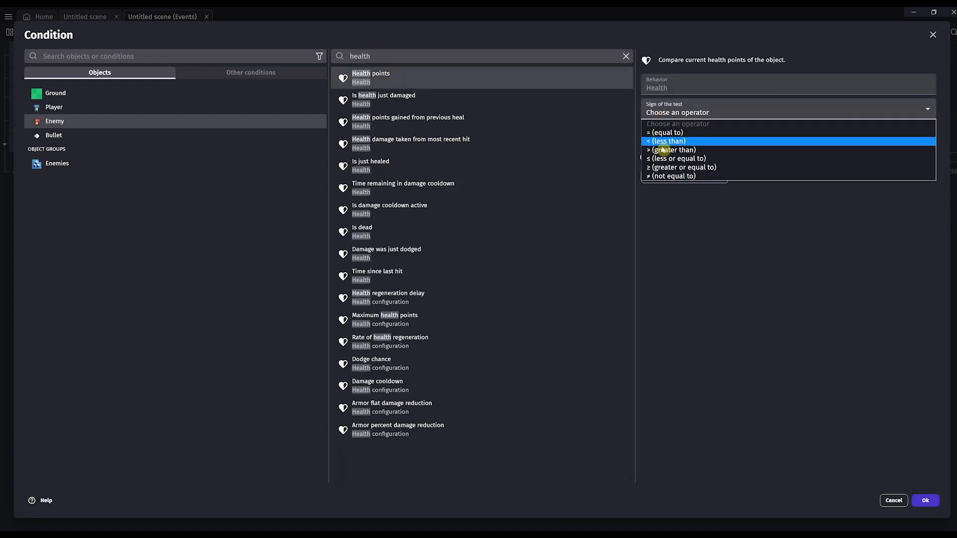
{"action": "left_click", "coordinate": [676, 160]}
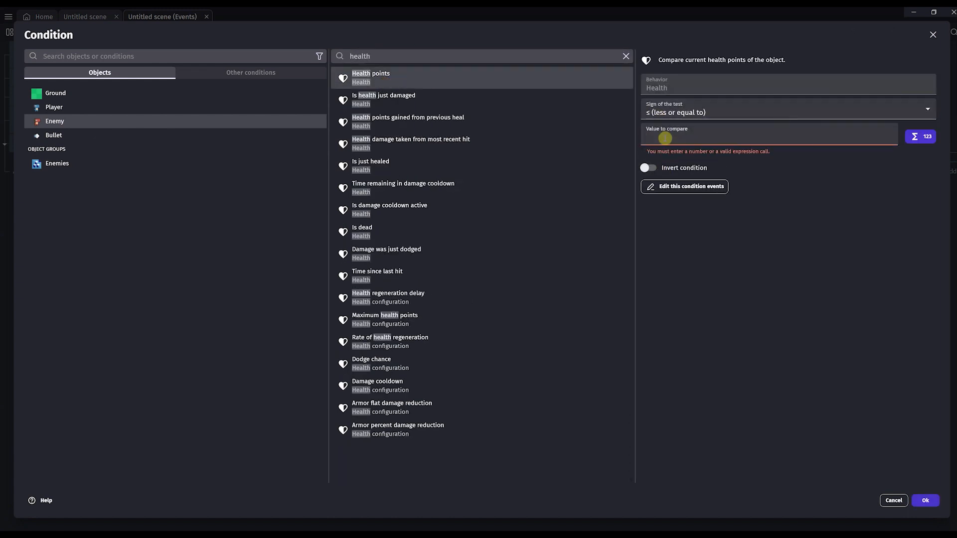
{"action": "type", "text": "0"}
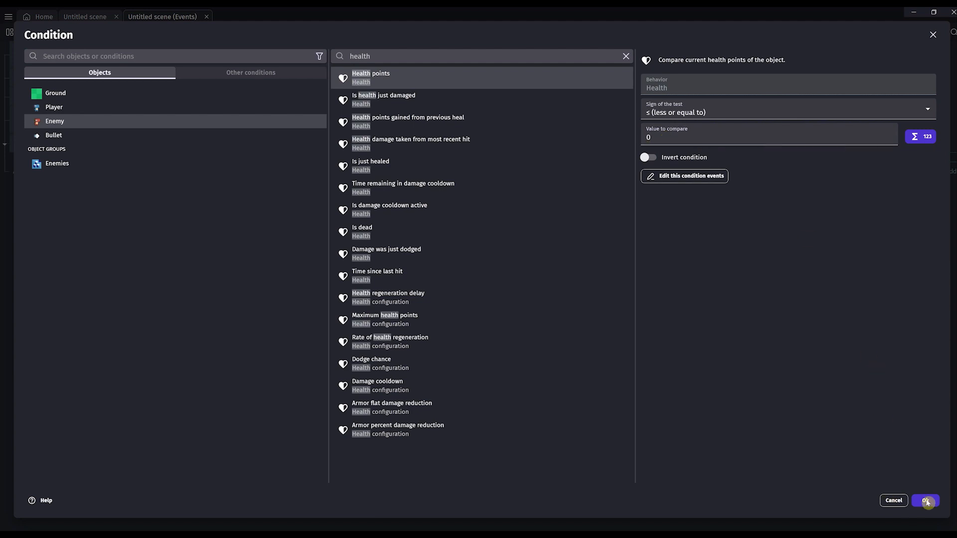
{"action": "left_click", "coordinate": [926, 500]}
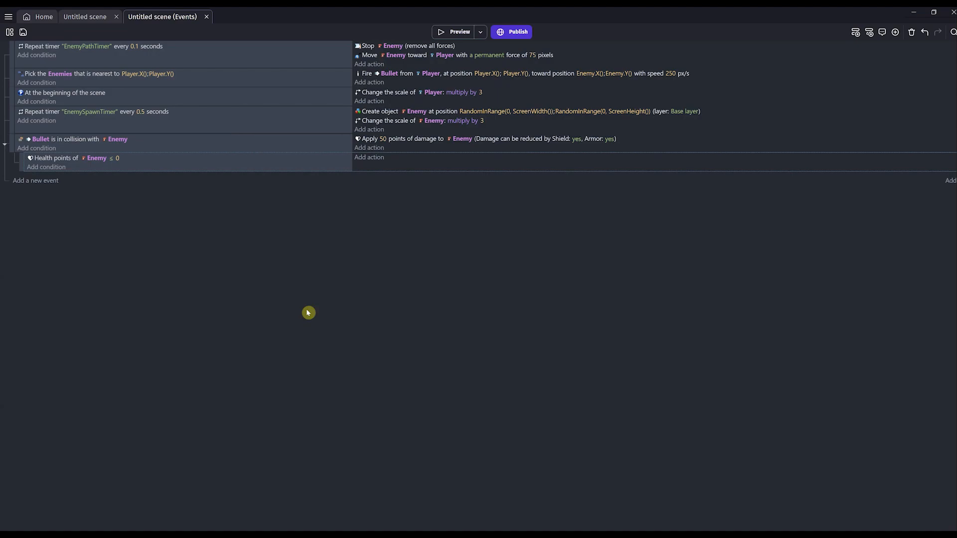
Add a Delete the object action for Enemy in the sub-event.
{"action": "left_click", "coordinate": [369, 157]}
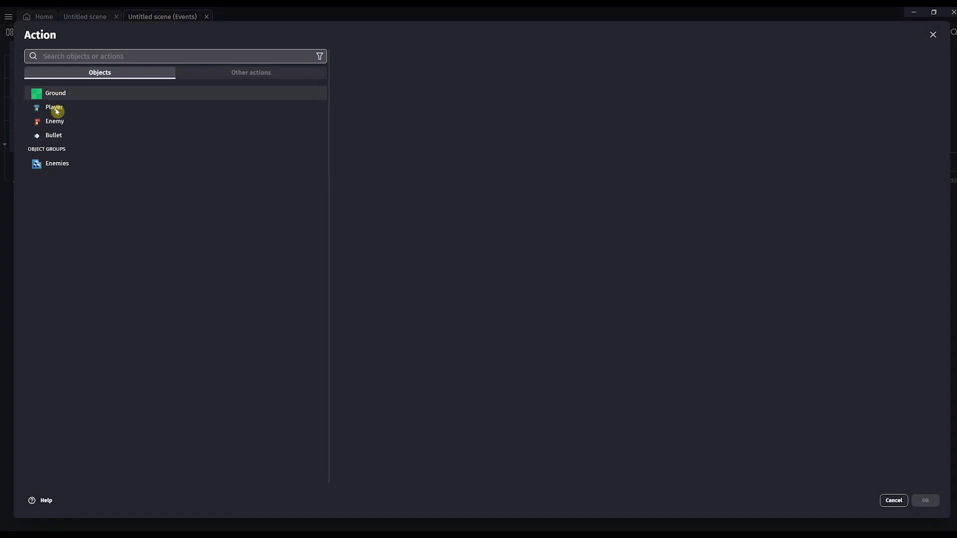
{"action": "left_click", "coordinate": [55, 120]}
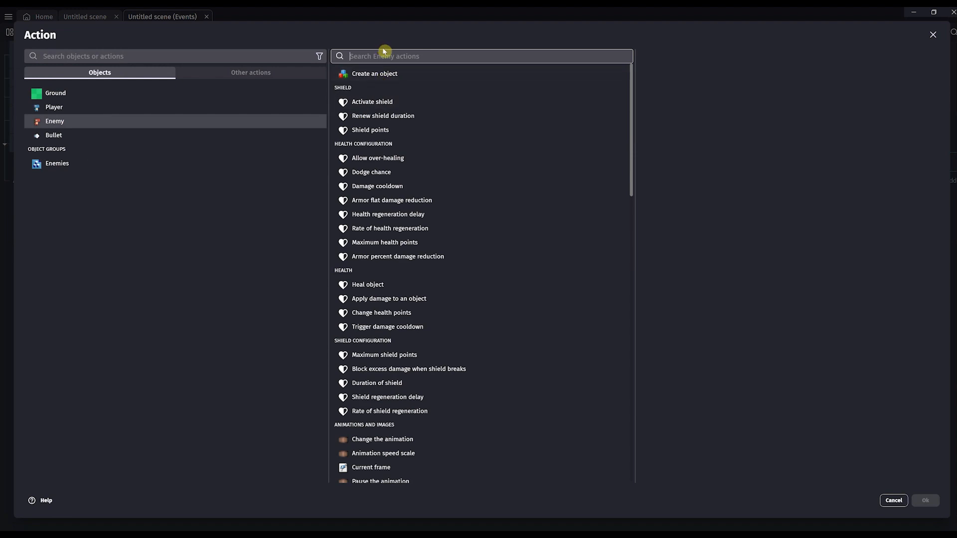
{"action": "type", "text": "delete"}
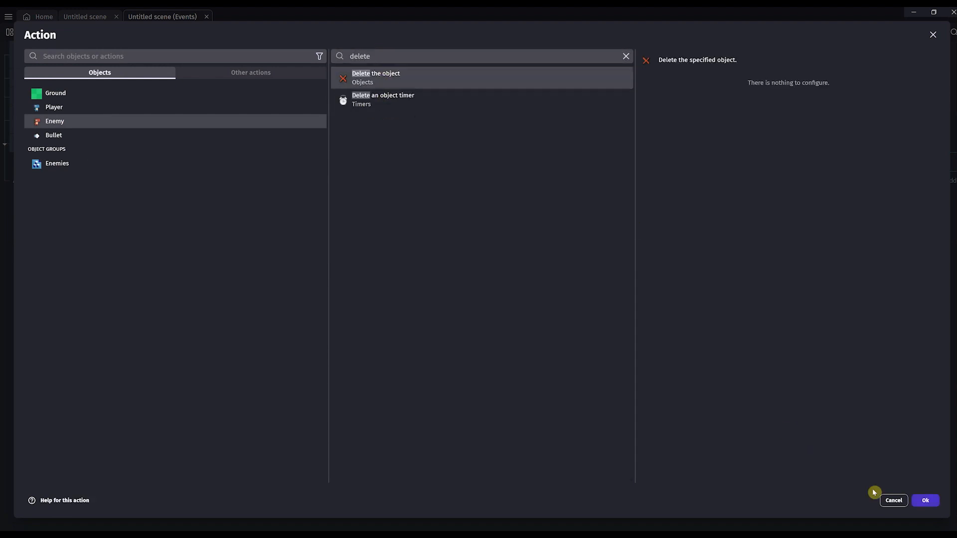
{"action": "left_click", "coordinate": [925, 501]}
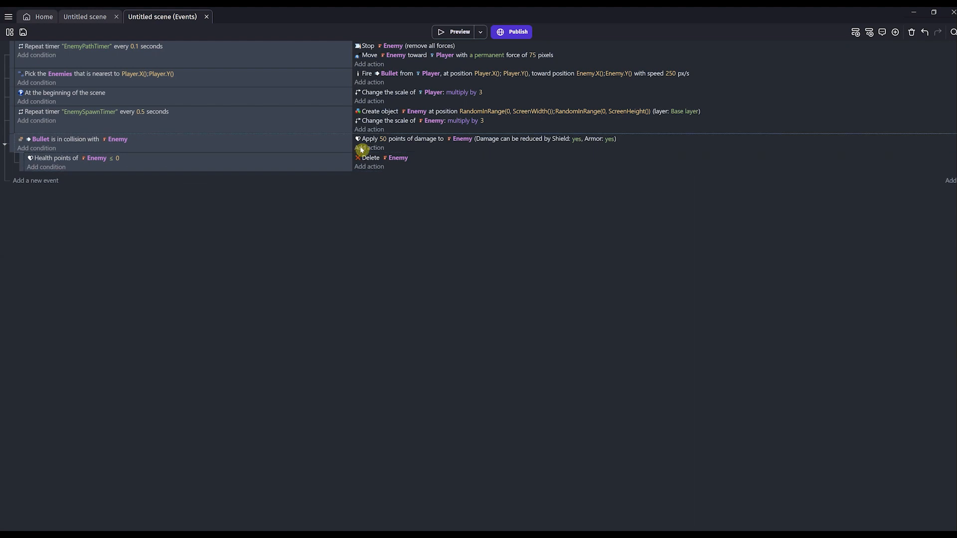
Delete the Bullet on collision with Enemy and test-run the game.
{"action": "left_click", "coordinate": [369, 147]}
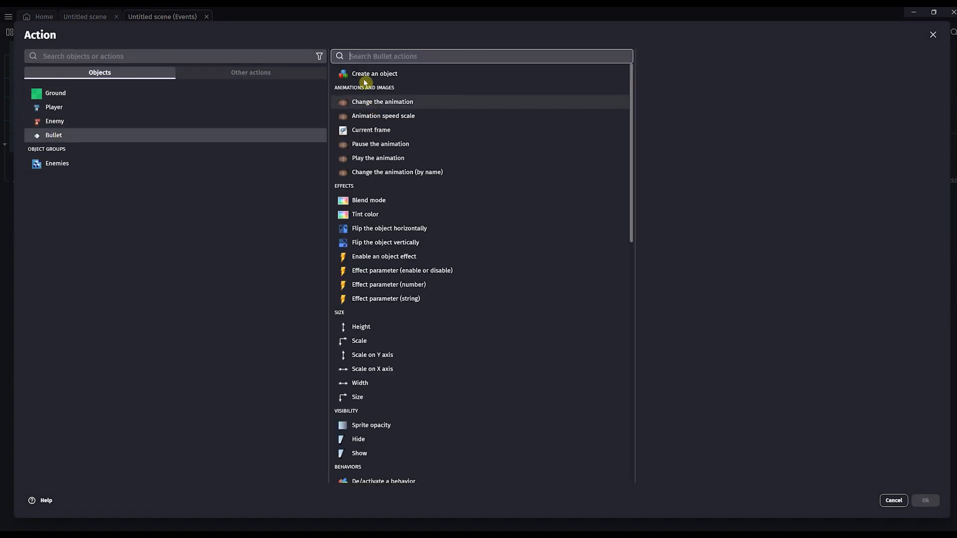
{"action": "type", "text": "dele"}
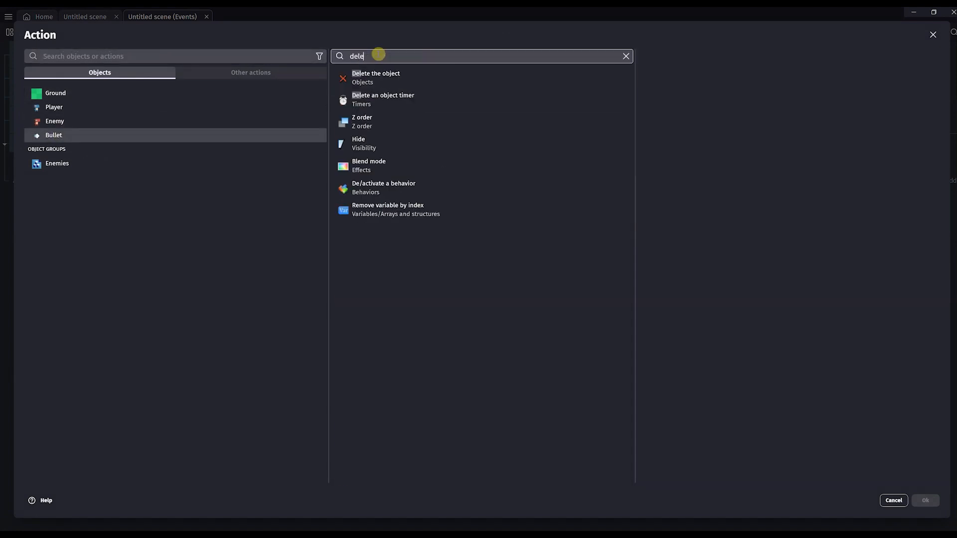
{"action": "left_click", "coordinate": [375, 78]}
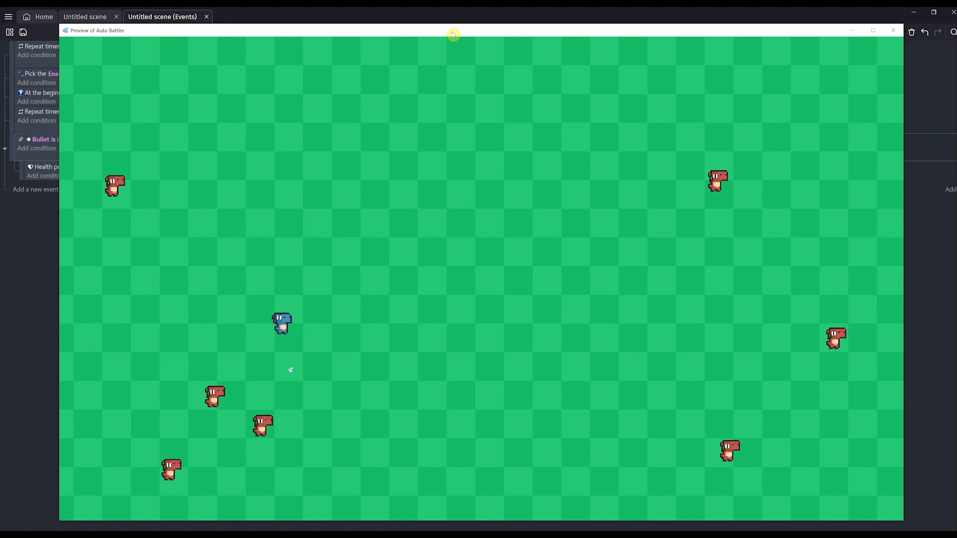
{"action": "left_click", "coordinate": [892, 31]}
{"action": "type", "text": "colli"}
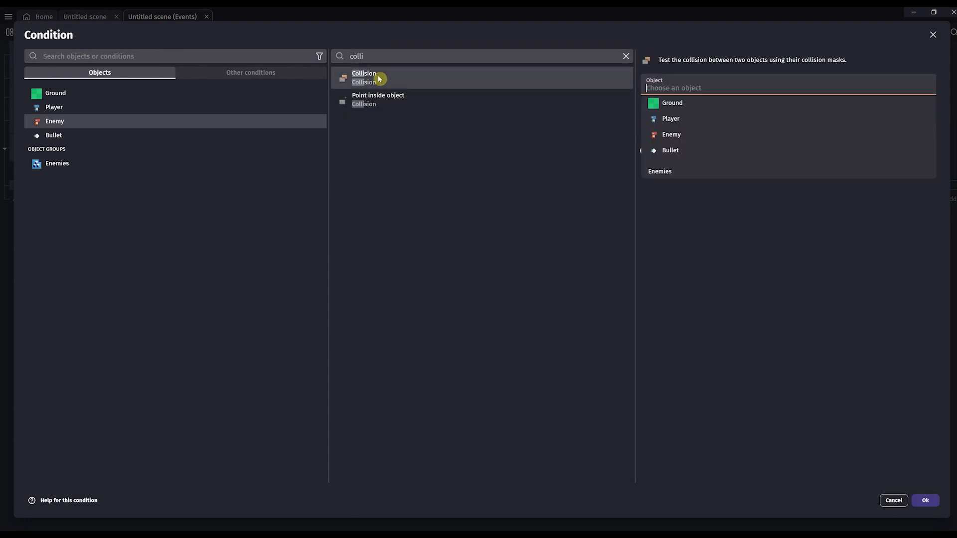
Add an event with an Enemy–Player Collision condition.
{"action": "left_click", "coordinate": [670, 119]}
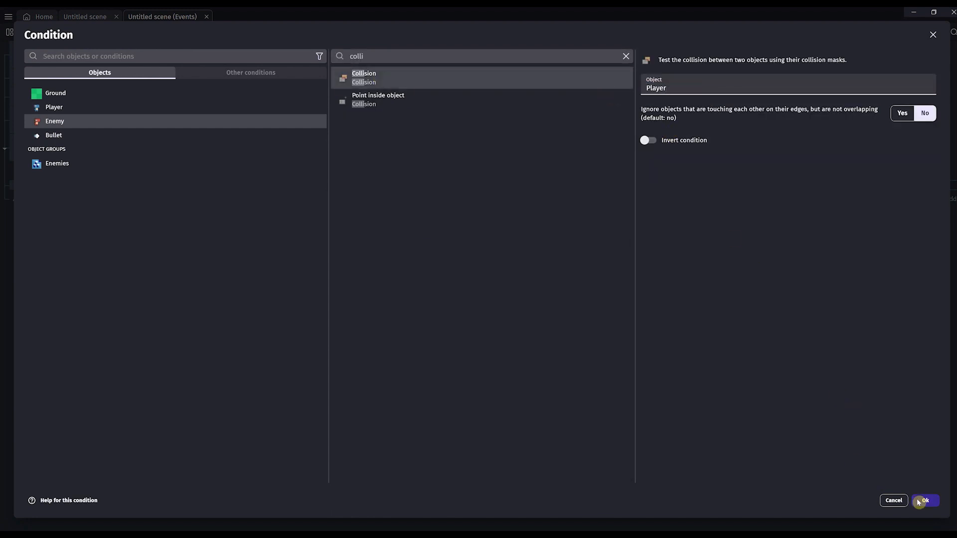
{"action": "left_click", "coordinate": [924, 501]}
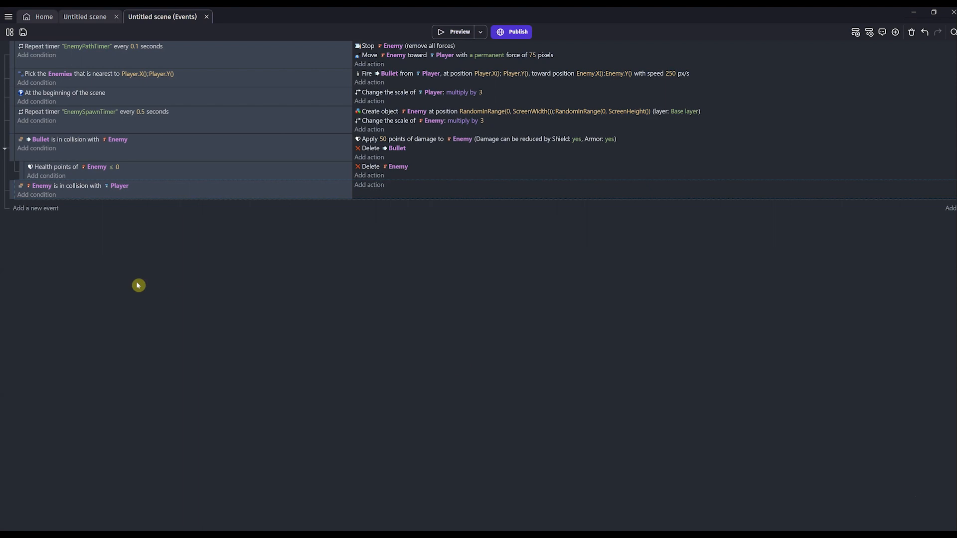
{"action": "mouse_move", "coordinate": [369, 189]}
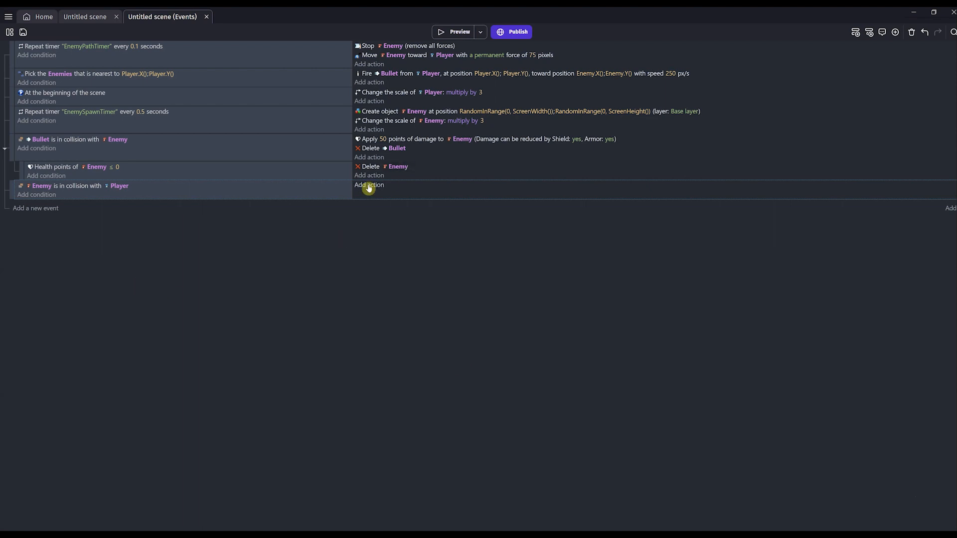
Give the event an Apply damage action of 10 points to Player.
{"action": "left_click", "coordinate": [368, 185]}
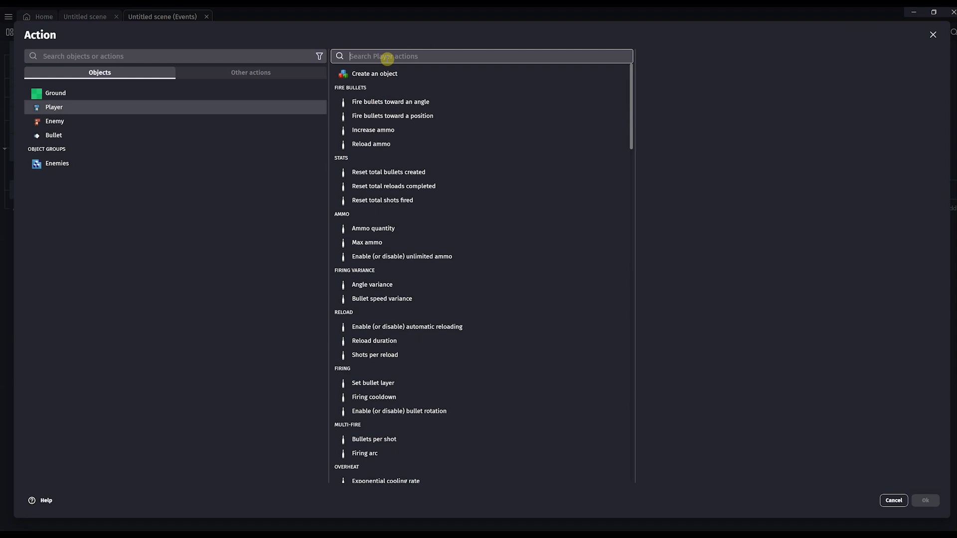
{"action": "type", "text": "health"}
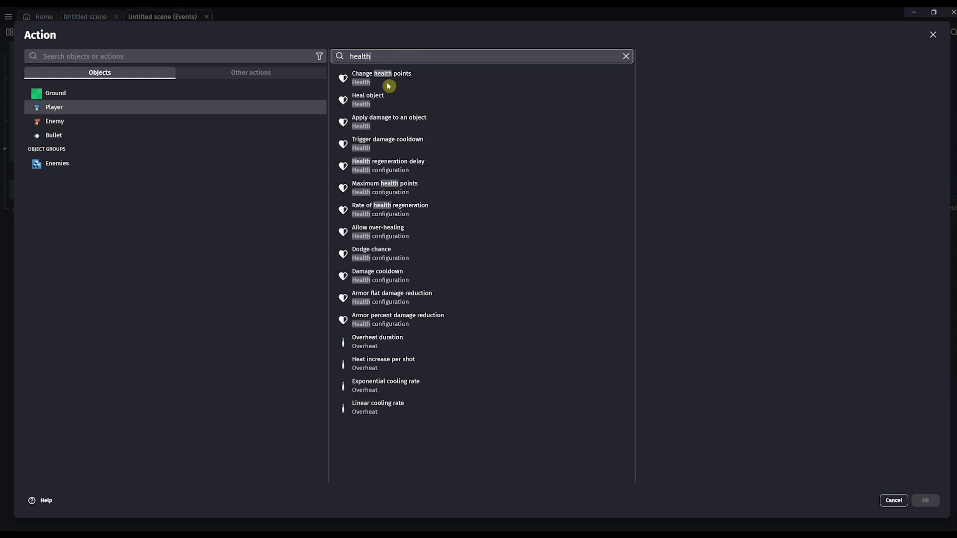
{"action": "left_click", "coordinate": [389, 121]}
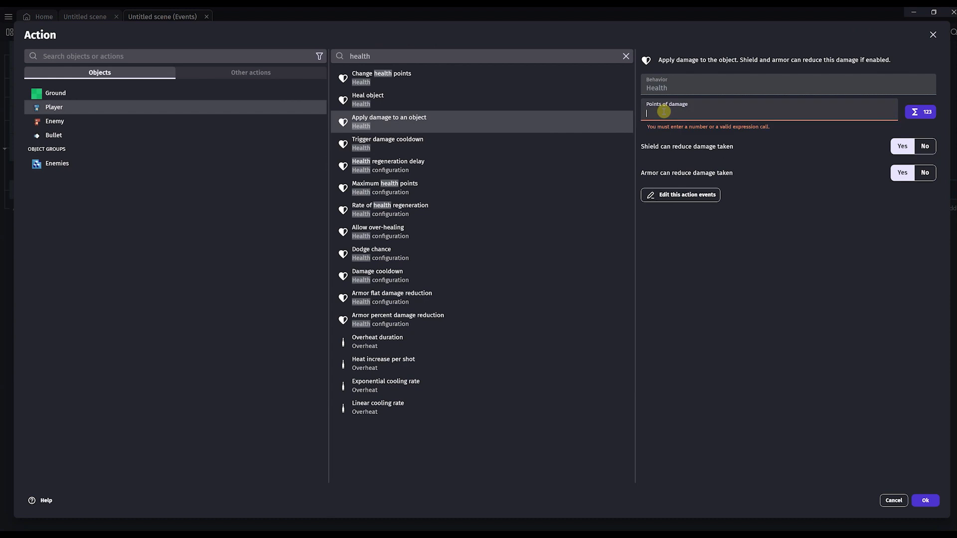
{"action": "type", "text": "10"}
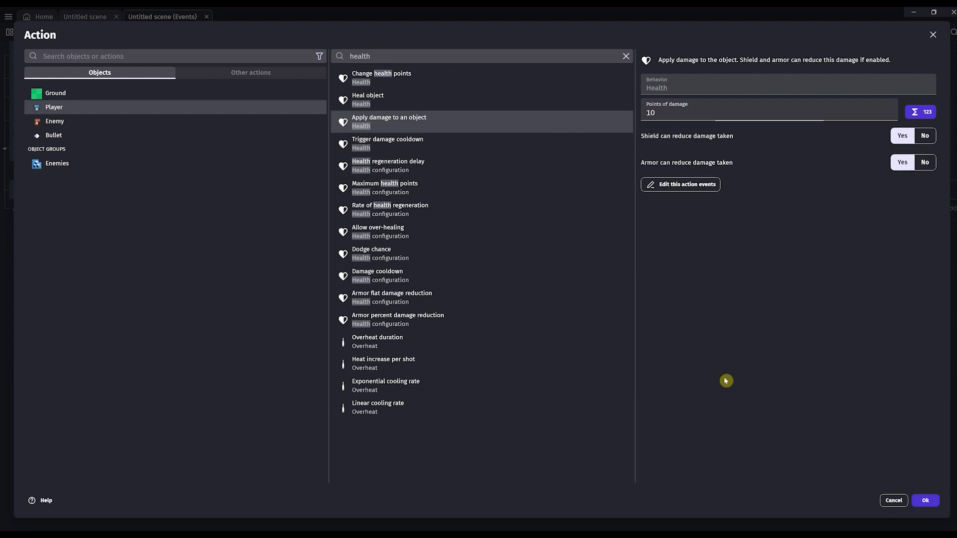
{"action": "left_click", "coordinate": [925, 501]}
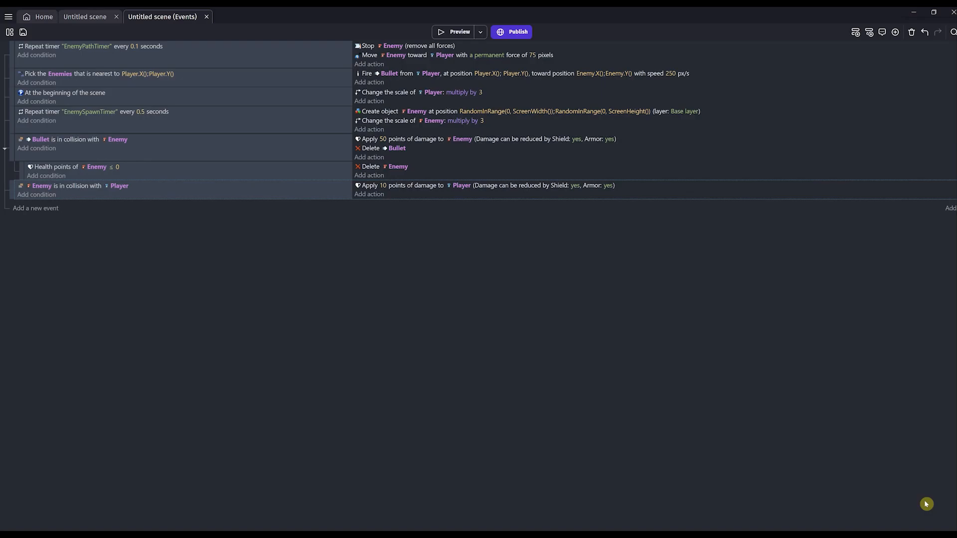
{"action": "mouse_move", "coordinate": [519, 332]}
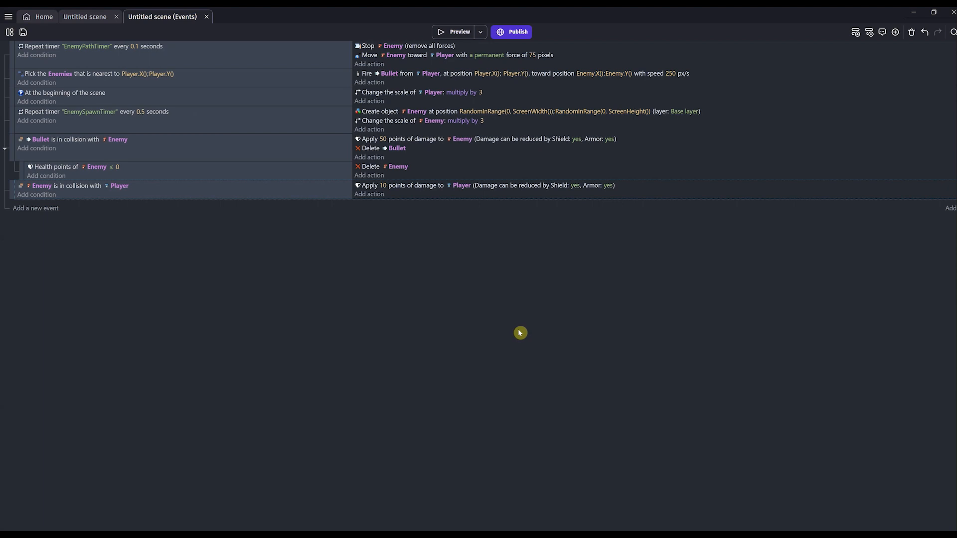
{"action": "mouse_move", "coordinate": [11, 188]}
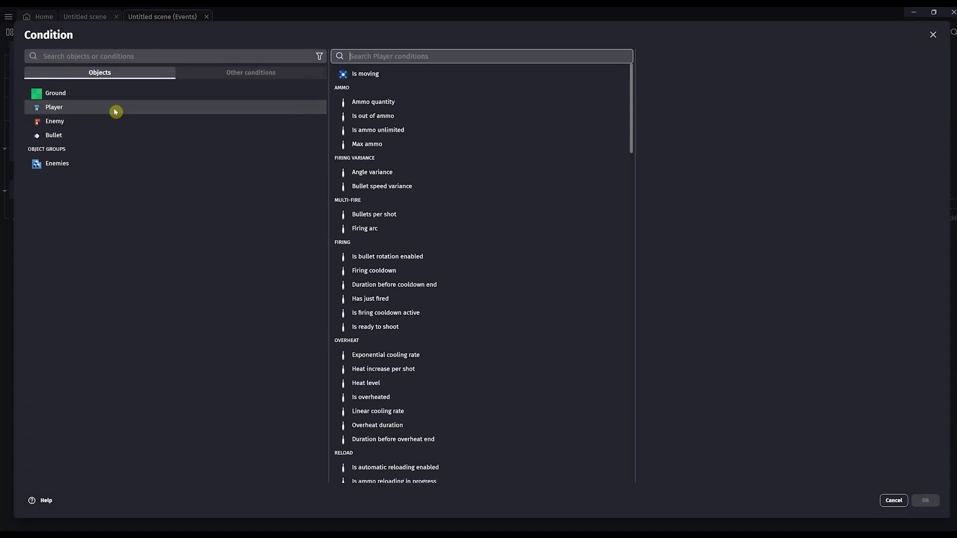
Add a sub-event condition: Player health points ≤ 0.
{"action": "type", "text": "health"}
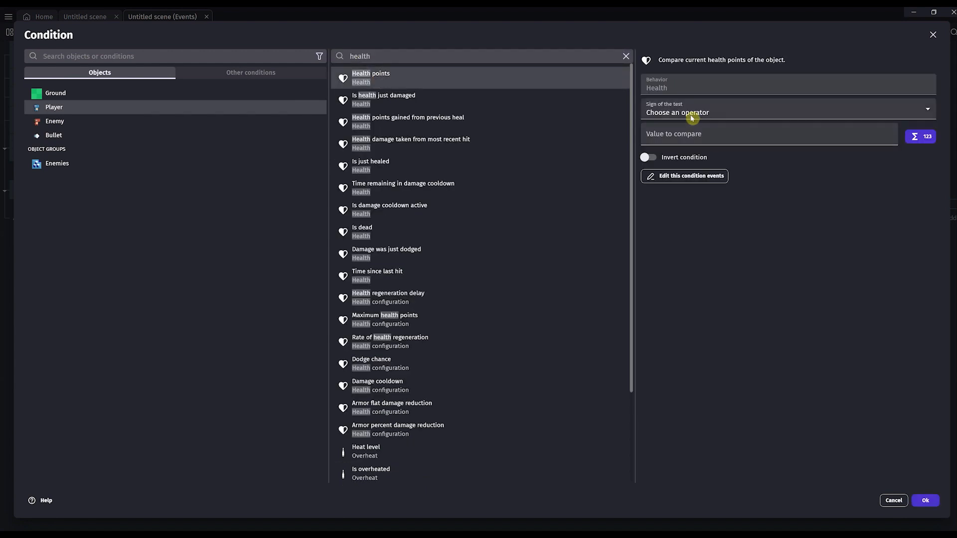
{"action": "left_click", "coordinate": [677, 111]}
{"action": "type", "text": "0"}
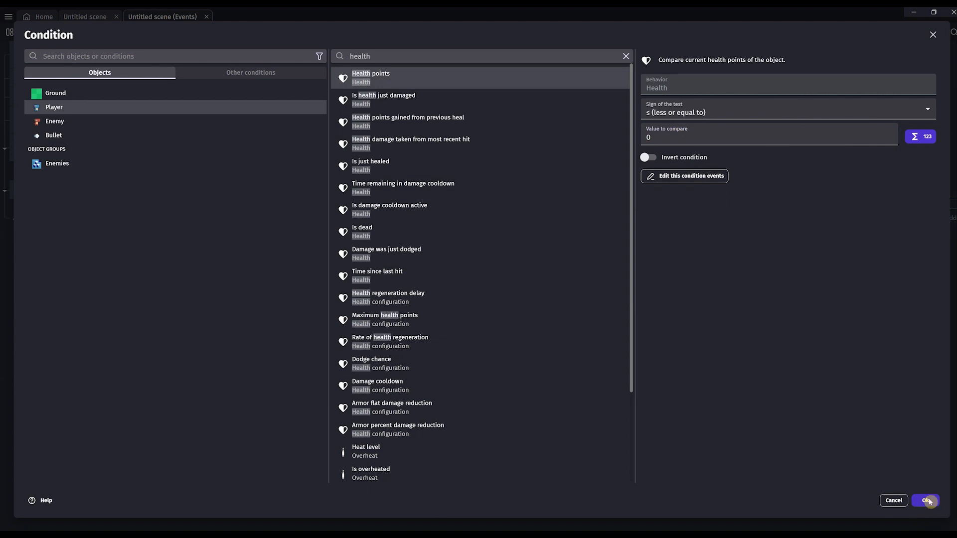
{"action": "left_click", "coordinate": [925, 500]}
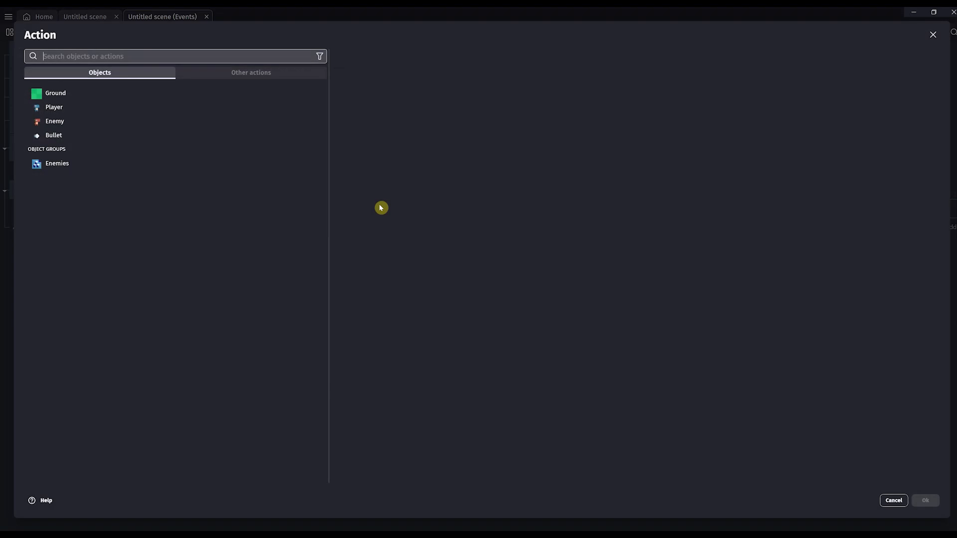
Add the action deleting the Player object under that condition.
{"action": "left_click", "coordinate": [53, 107]}
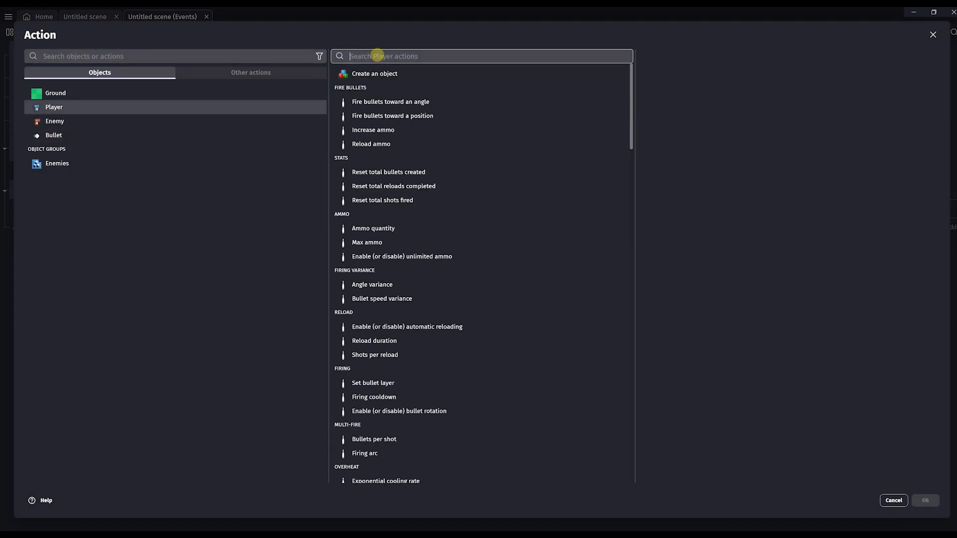
{"action": "type", "text": "delete"}
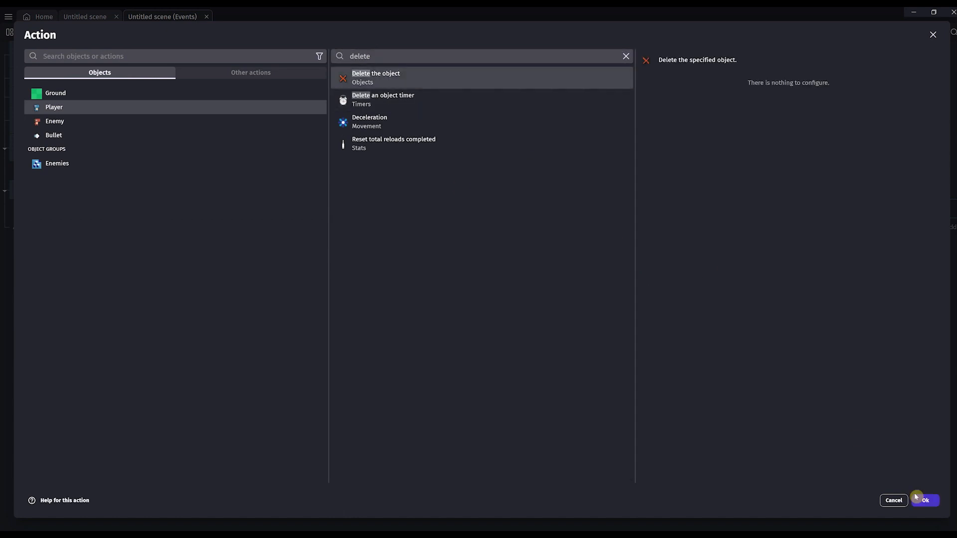
{"action": "left_click", "coordinate": [925, 501]}
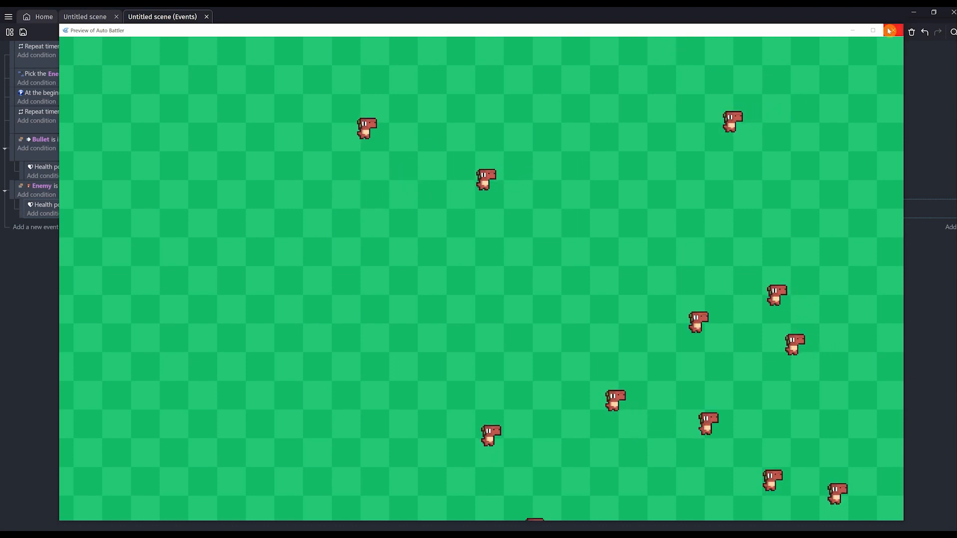
Close the preview and give the Player's Health behavior a 1 s damage cooldown.
{"action": "left_click", "coordinate": [892, 30]}
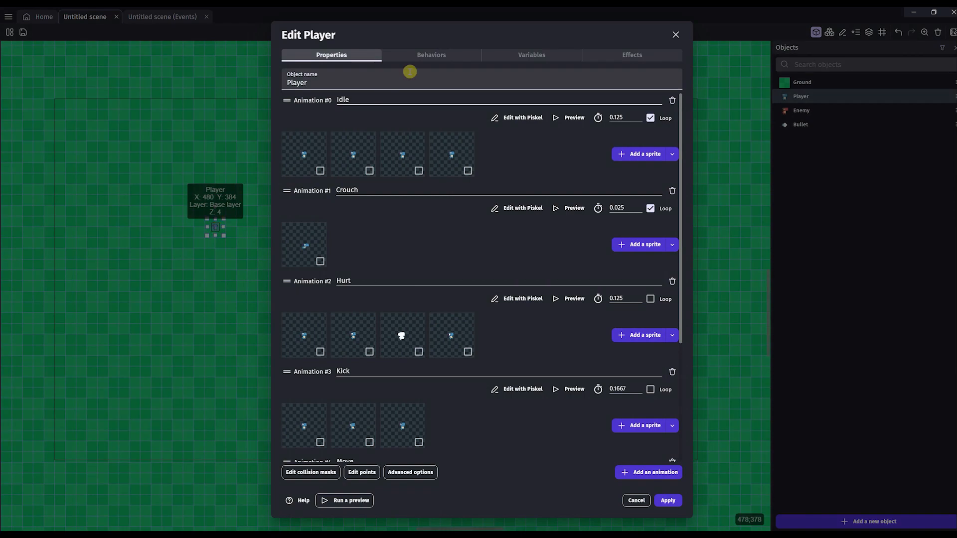
{"action": "left_click", "coordinate": [431, 55]}
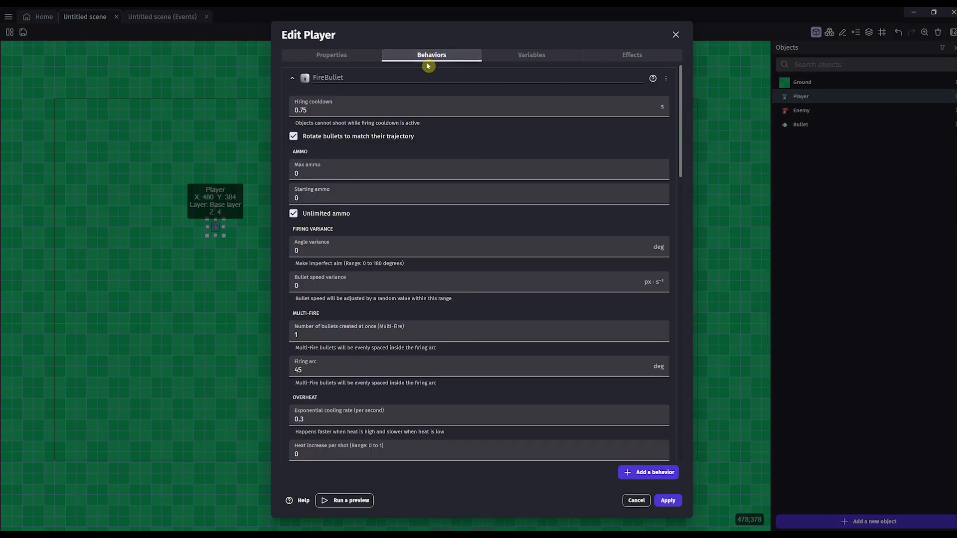
{"action": "left_click", "coordinate": [292, 78]}
{"action": "type", "text": "1"}
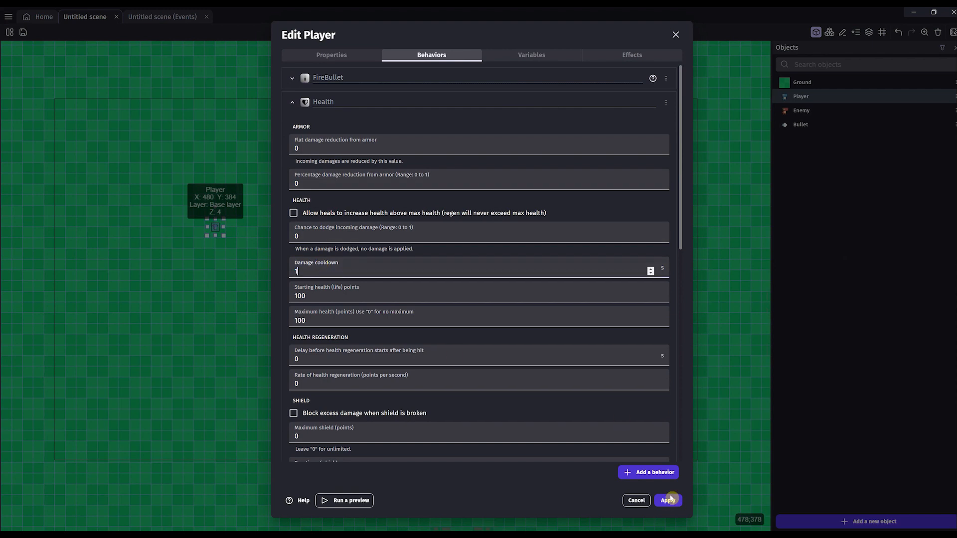
{"action": "left_click", "coordinate": [667, 501]}
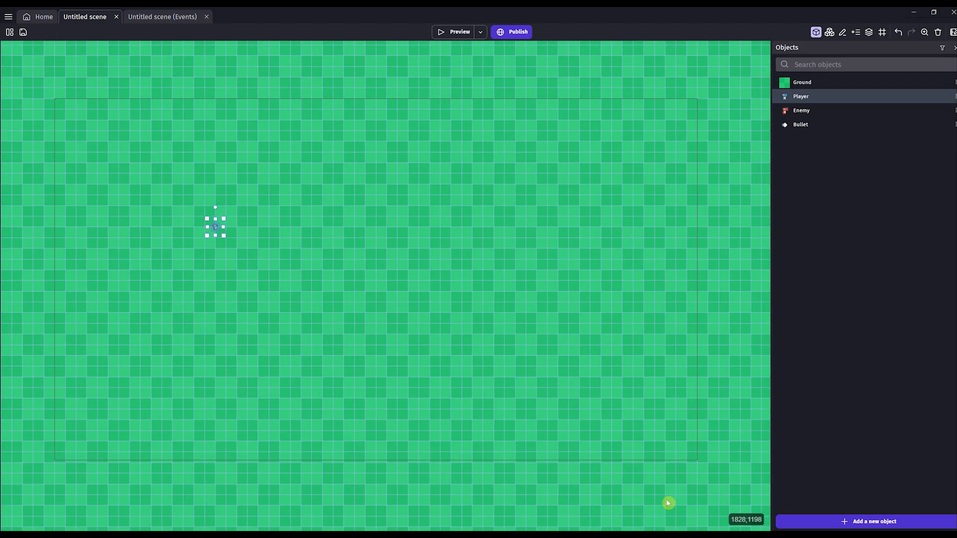
{"action": "mouse_move", "coordinate": [294, 10]}
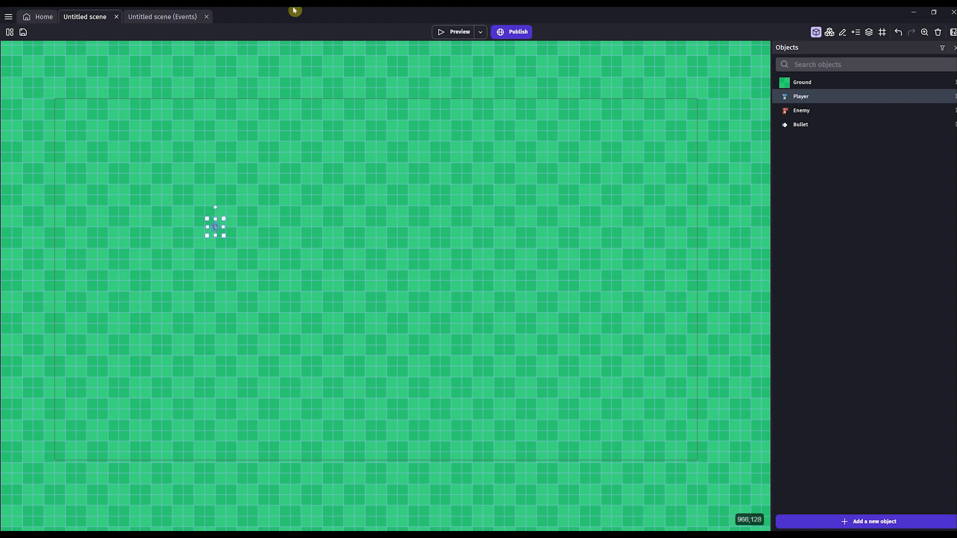
{"action": "left_click", "coordinate": [459, 32]}
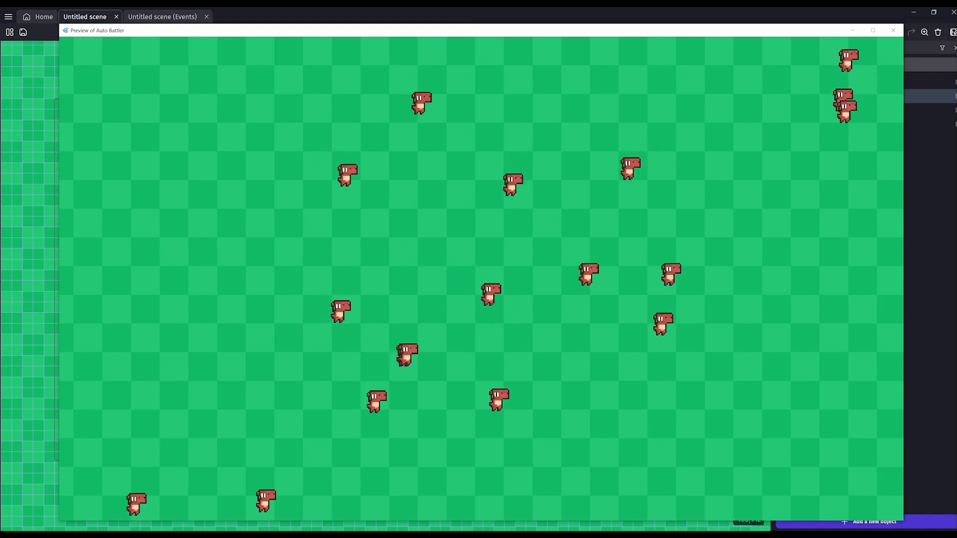
{"action": "left_click", "coordinate": [893, 31]}
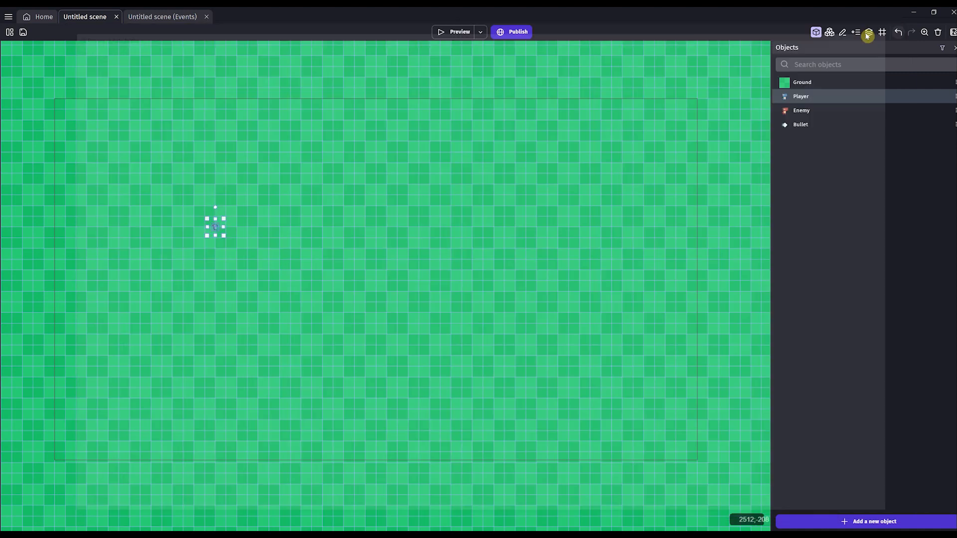